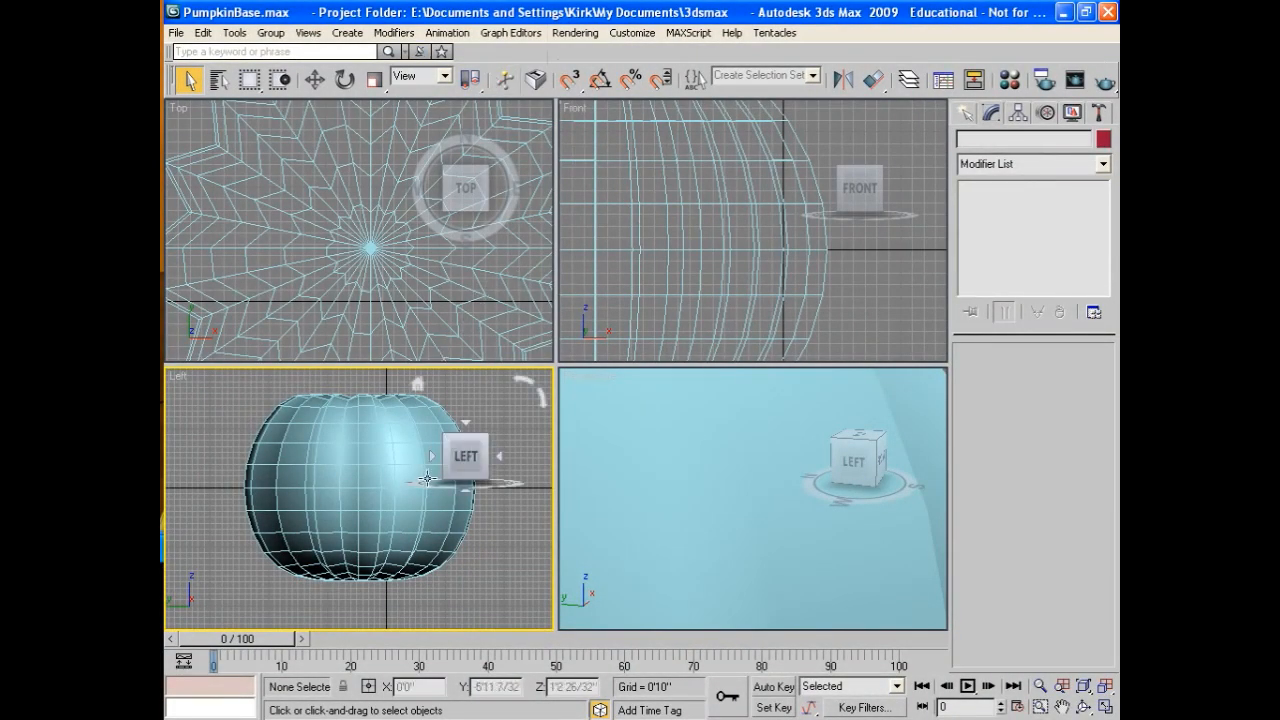
pyautogui.moveTo(426, 479)
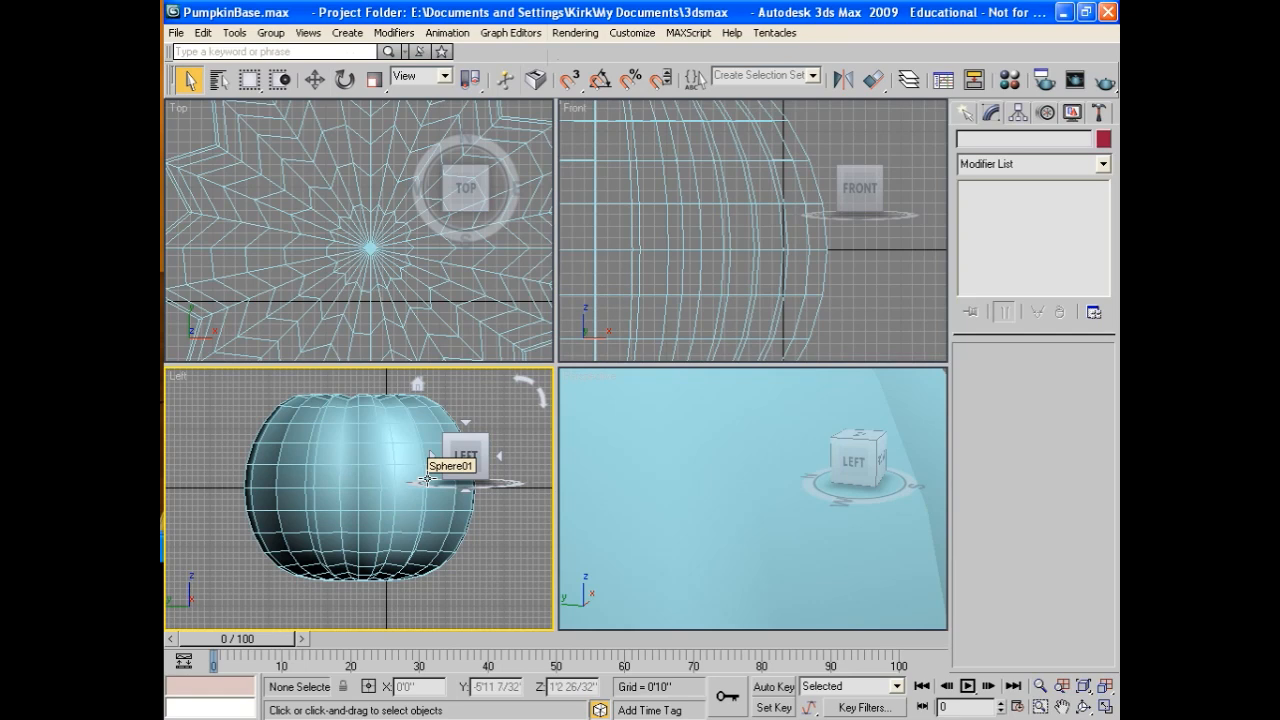
pyautogui.moveTo(468, 427)
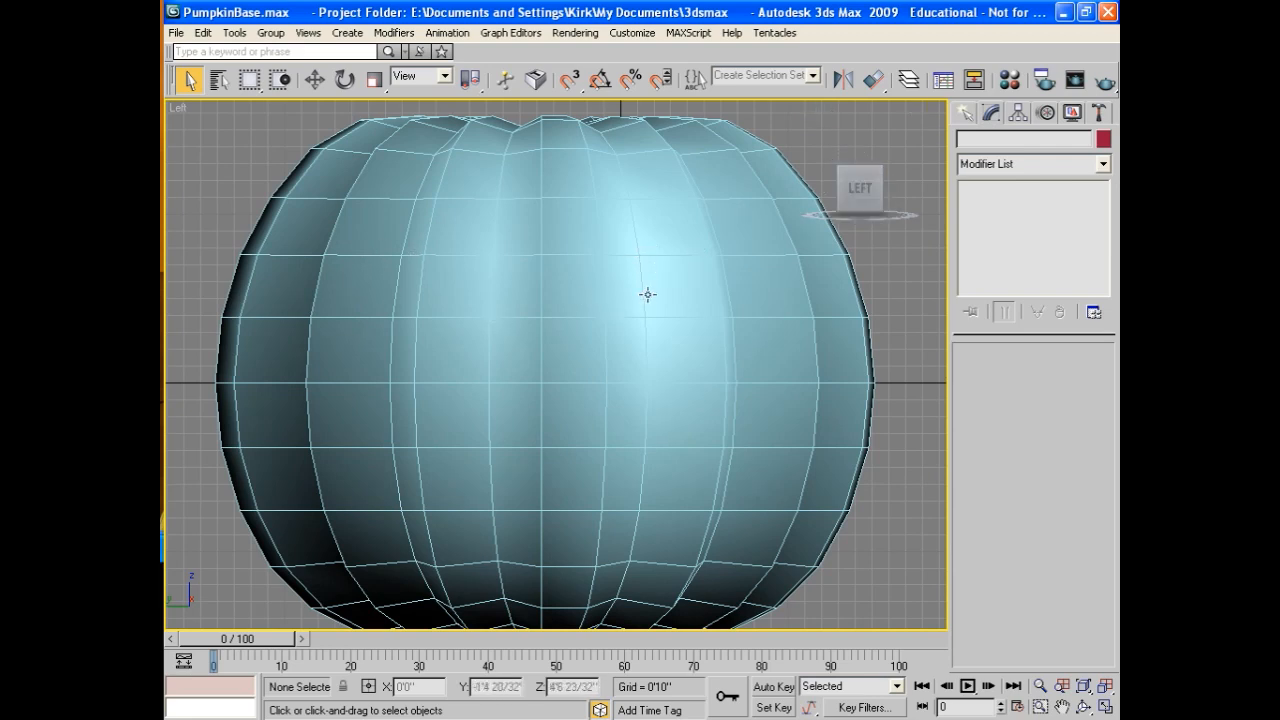
pyautogui.moveTo(807, 459)
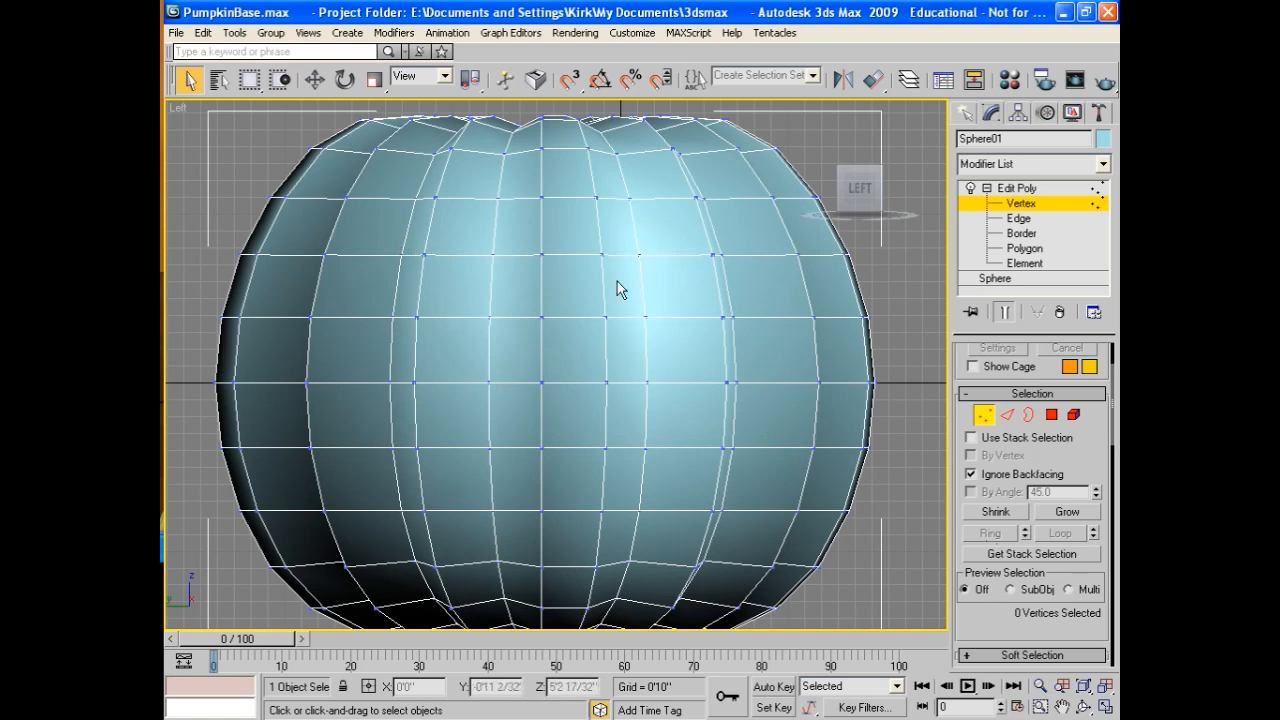
pyautogui.moveTo(883, 490)
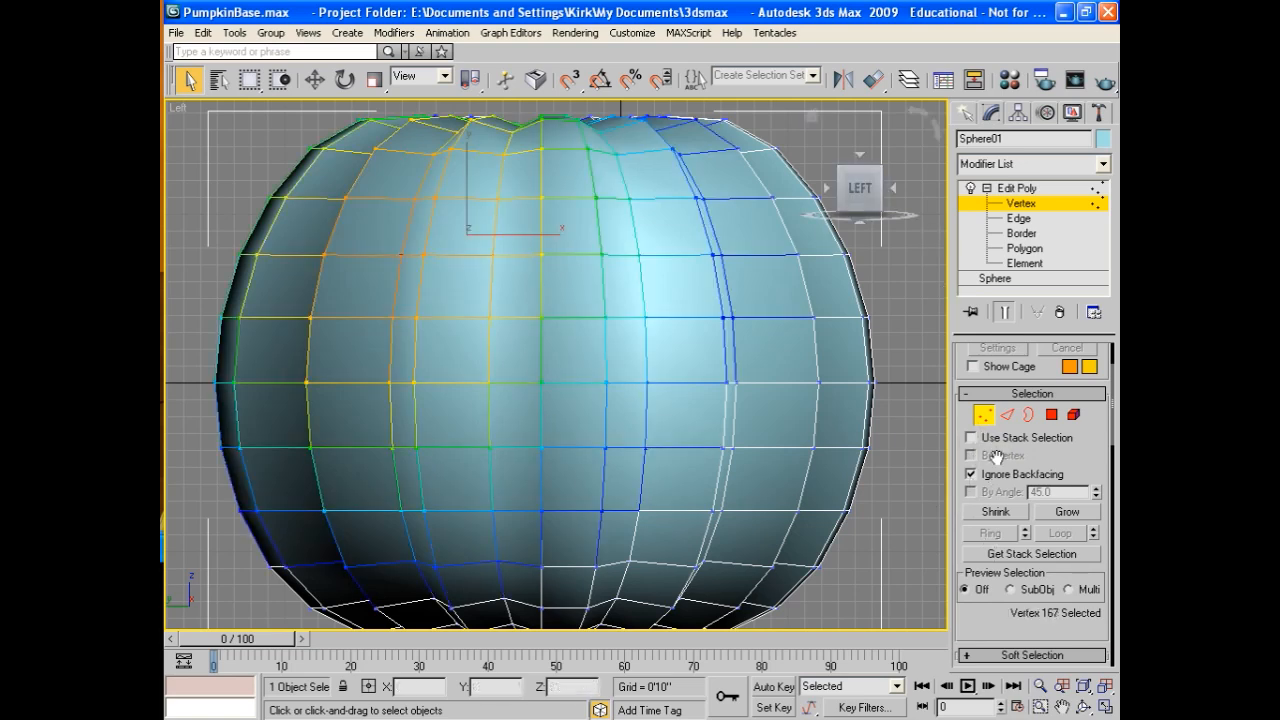
# Scroll the viewport toward the pumpkin's front while cutting the diagonal eye edges
pyautogui.scroll(-3)
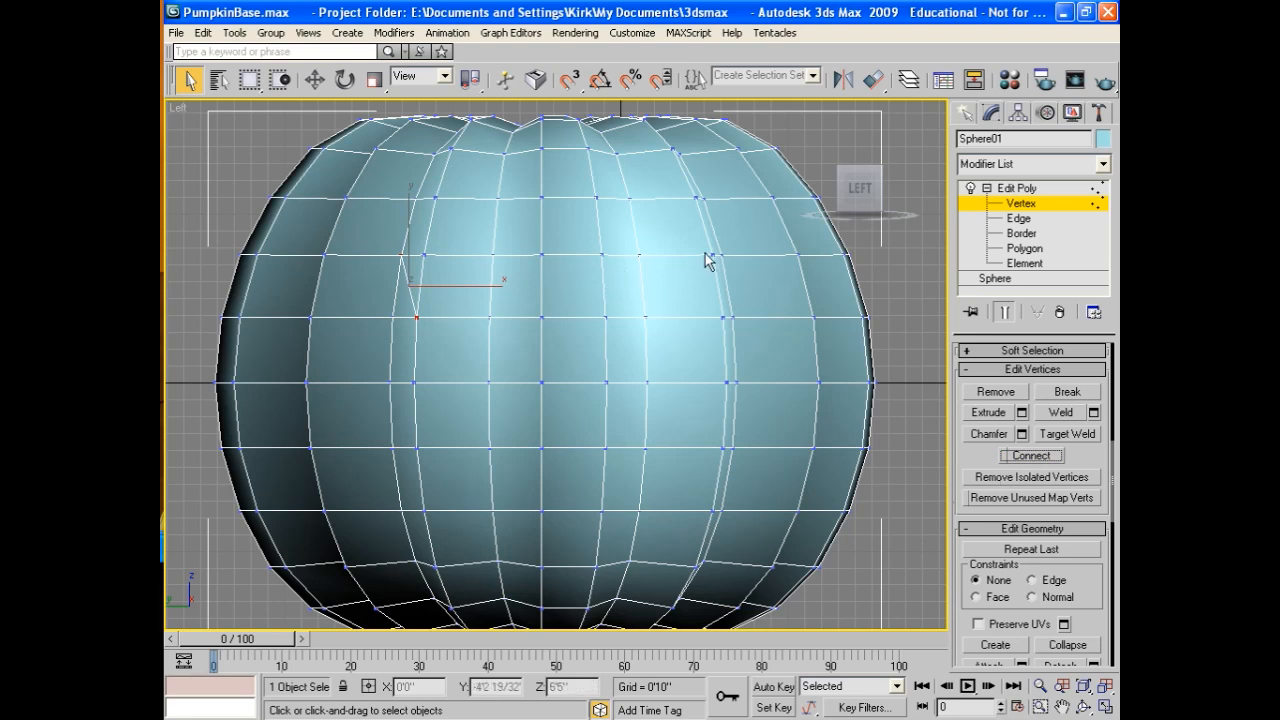
pyautogui.moveTo(725, 258)
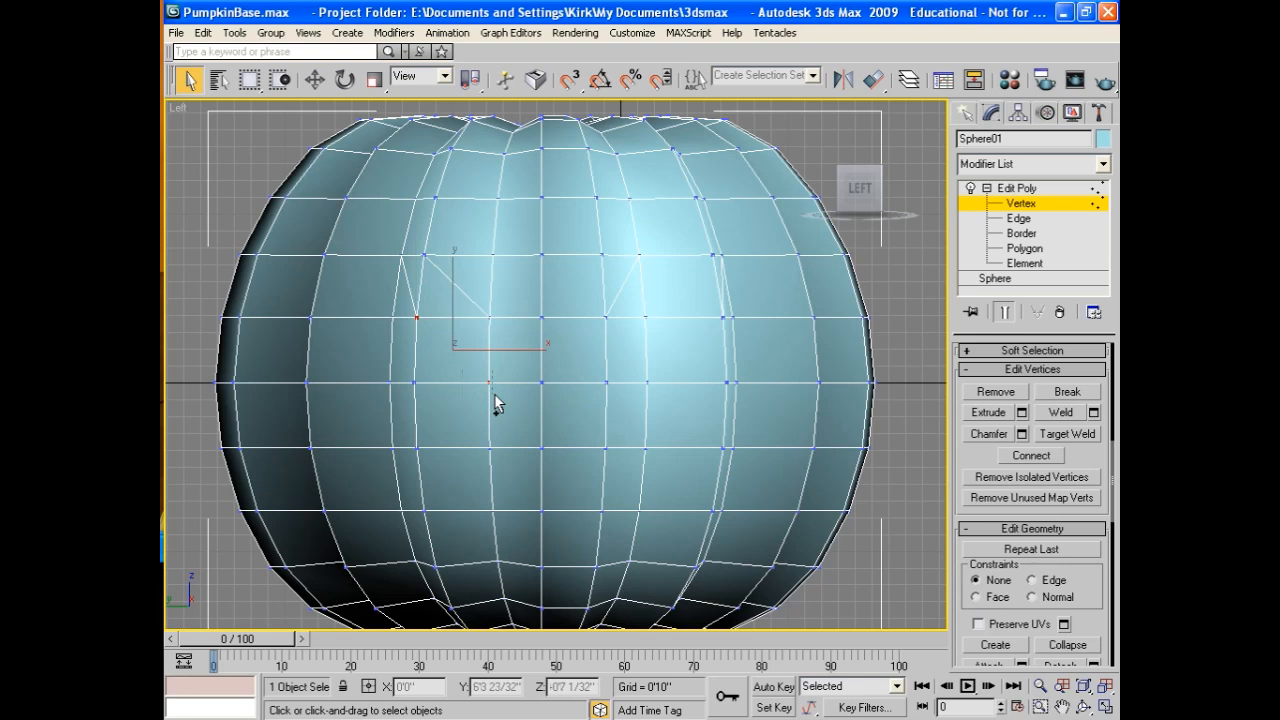
pyautogui.moveTo(755, 380)
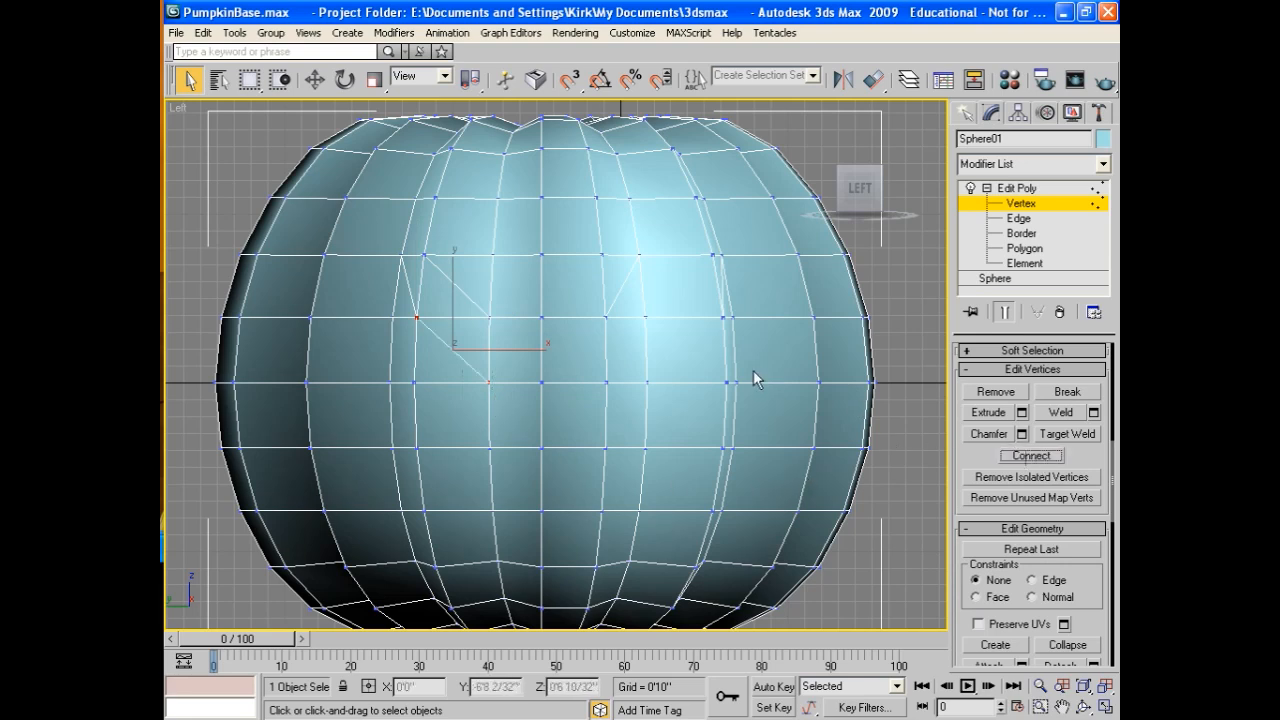
pyautogui.moveTo(638, 349)
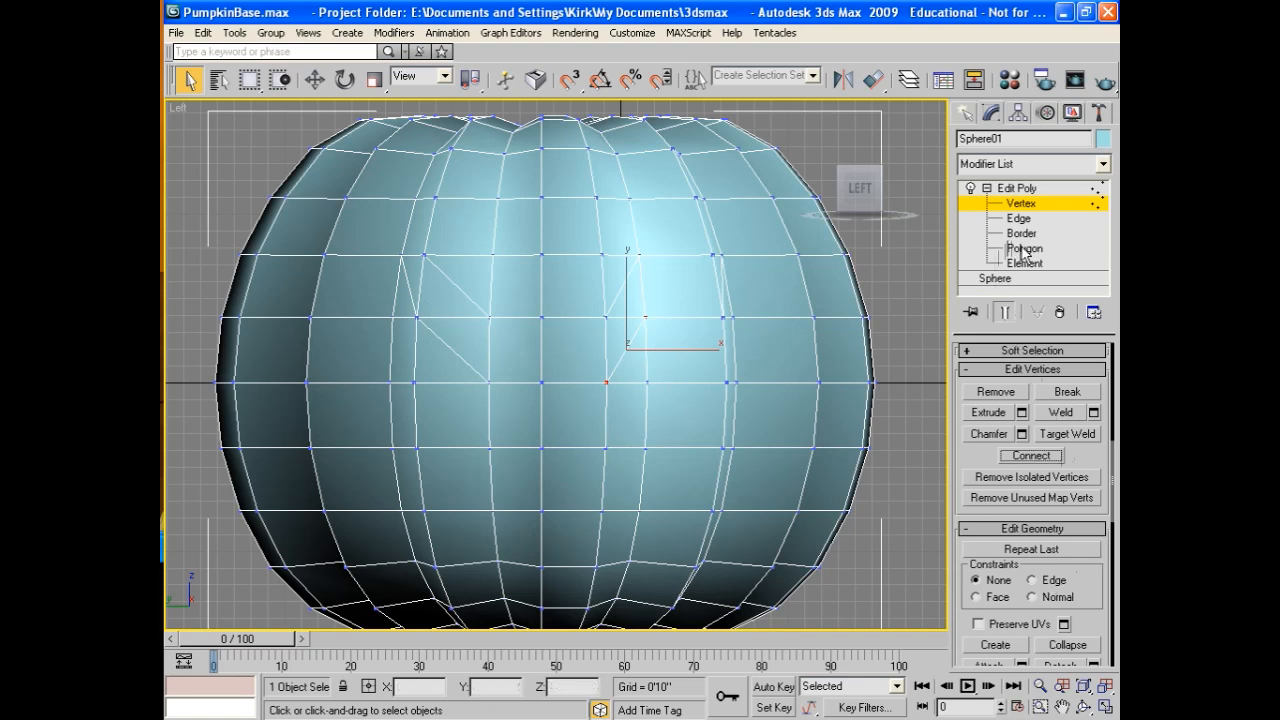
# At Polygon level, select a face inside an eye outline for deletion
pyautogui.click(1024, 248)
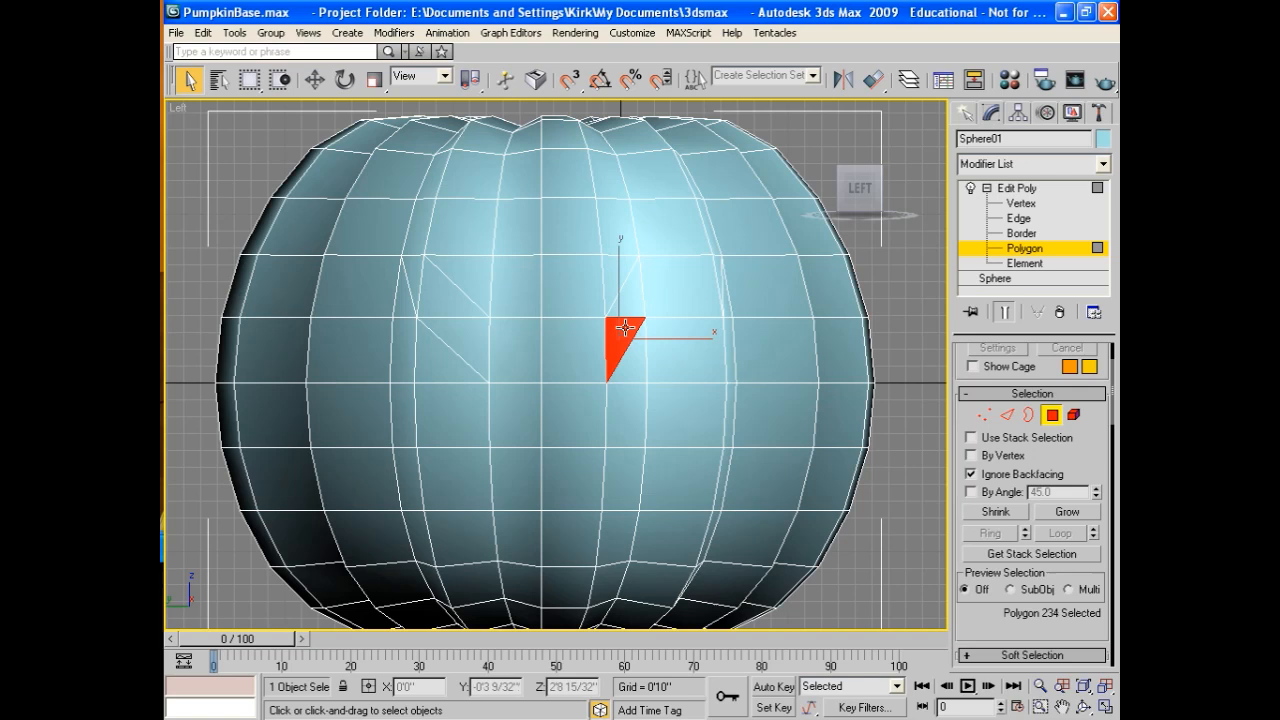
pyautogui.click(660, 280)
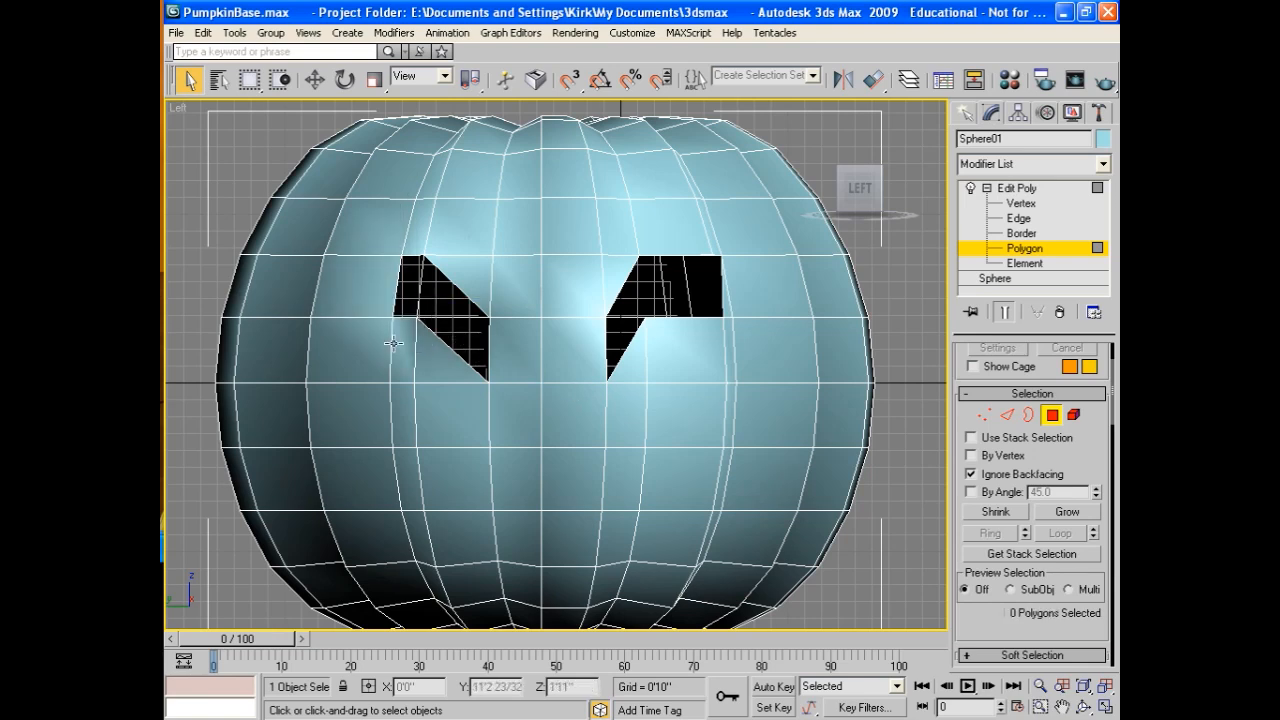
pyautogui.moveTo(600, 398)
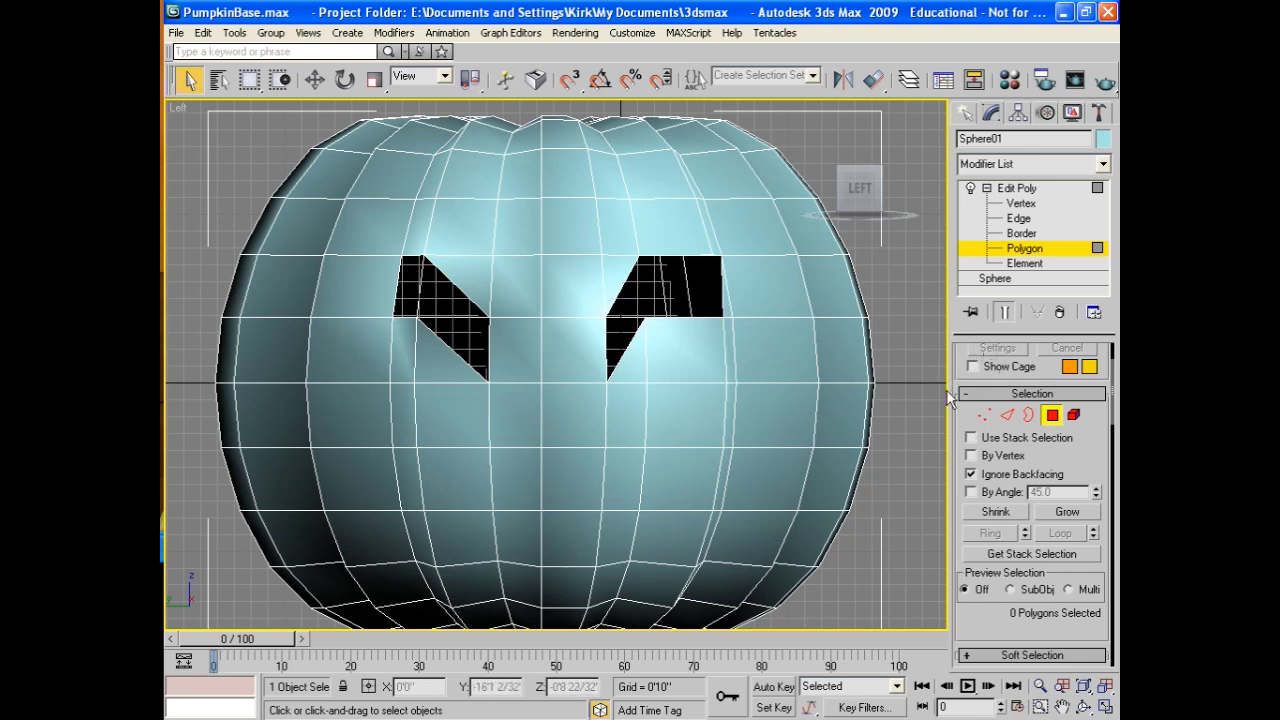
# Connect vertex pairs at Vertex level to add both nose edges
pyautogui.click(1021, 203)
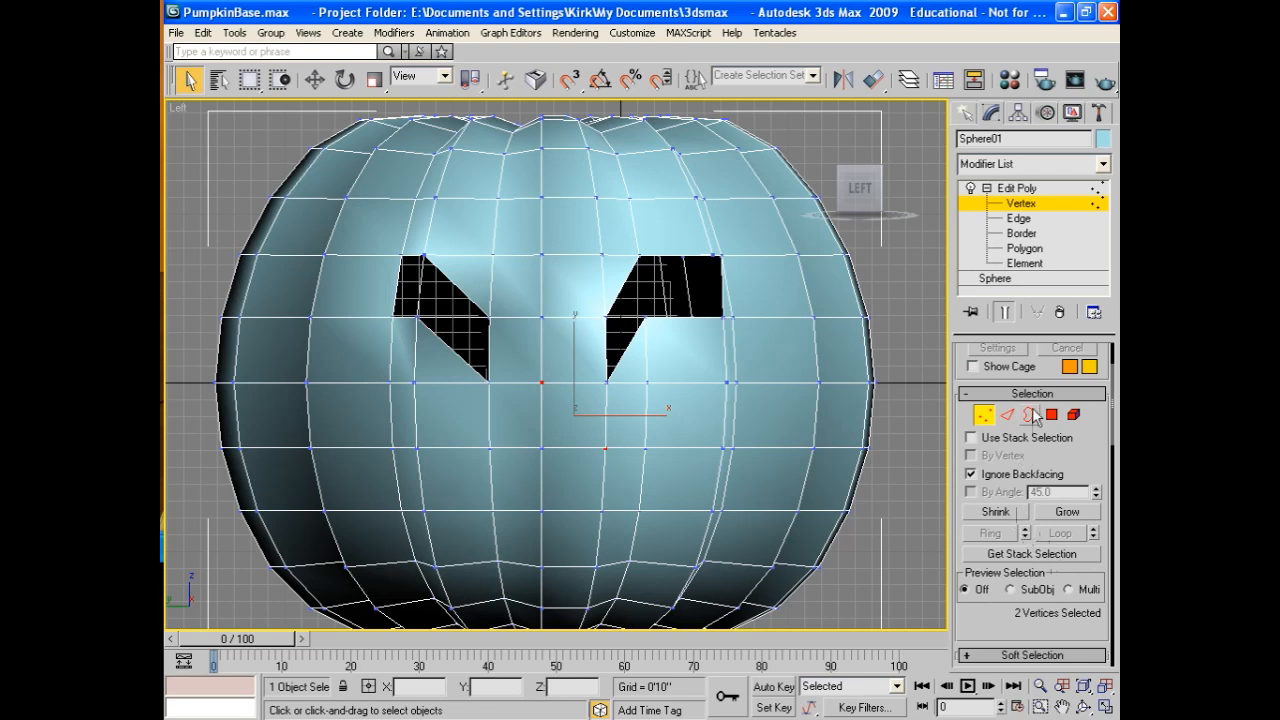
pyautogui.scroll(-3)
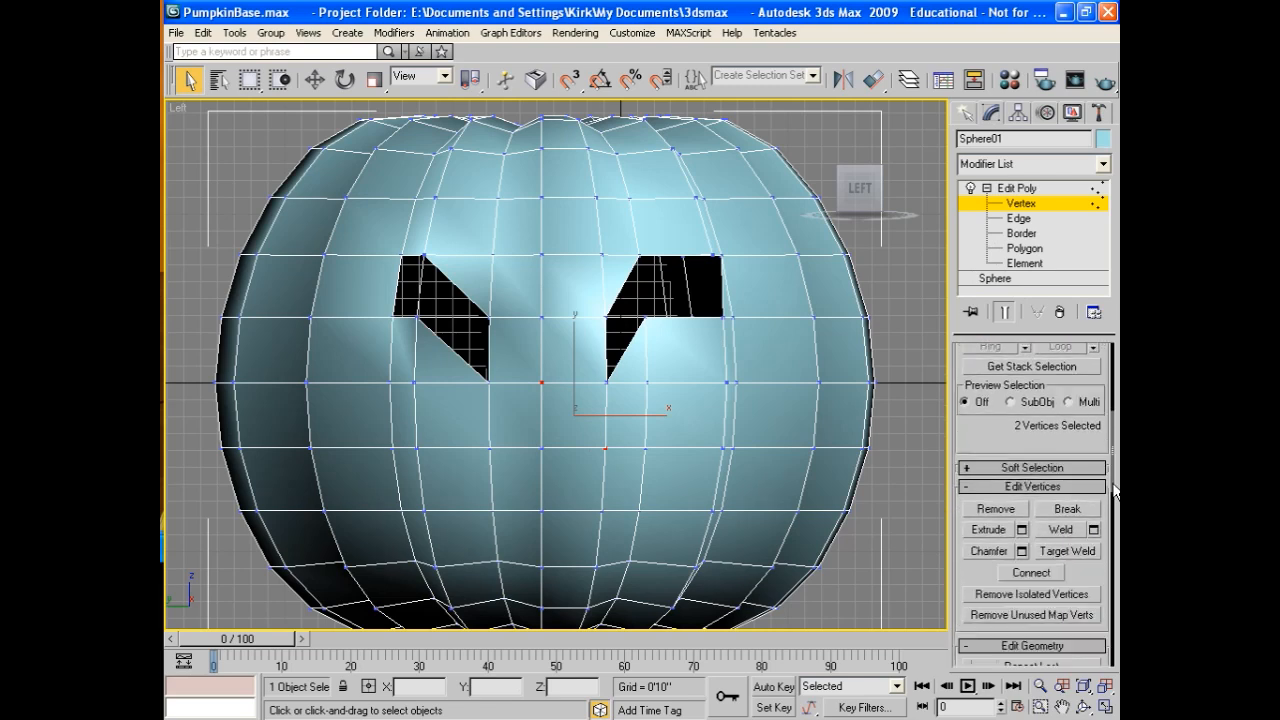
pyautogui.scroll(-3)
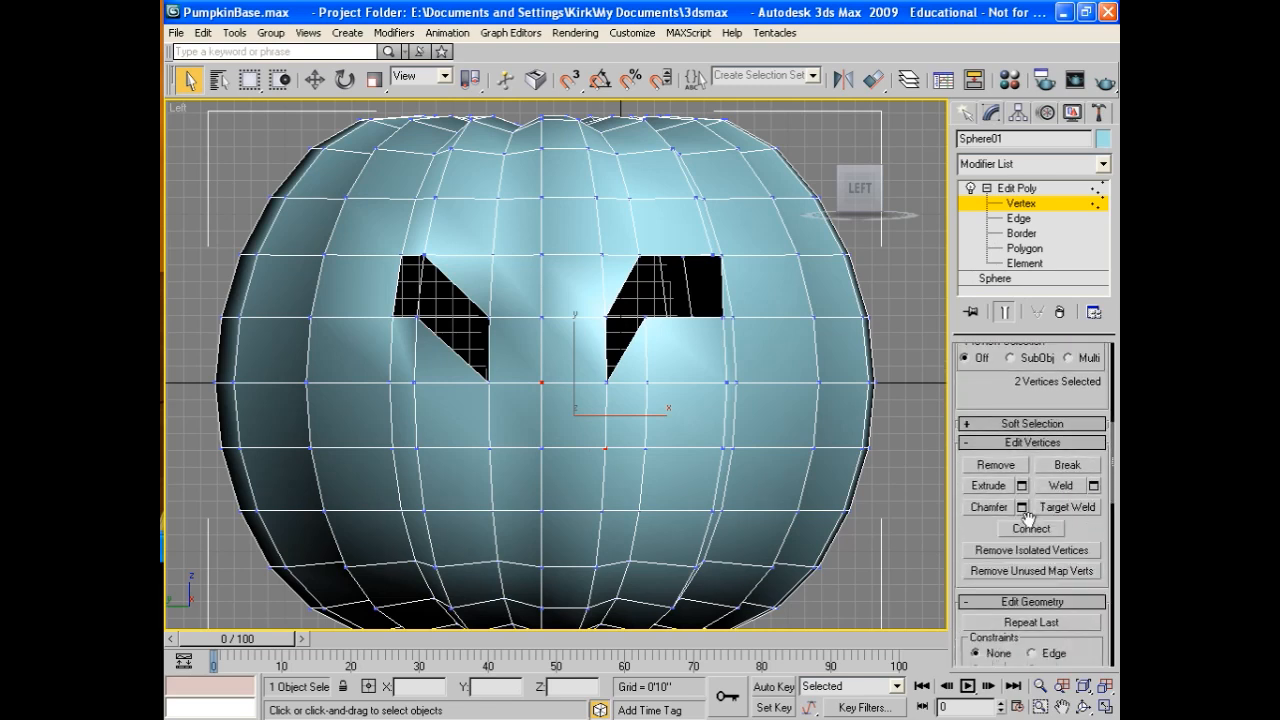
pyautogui.click(530, 373)
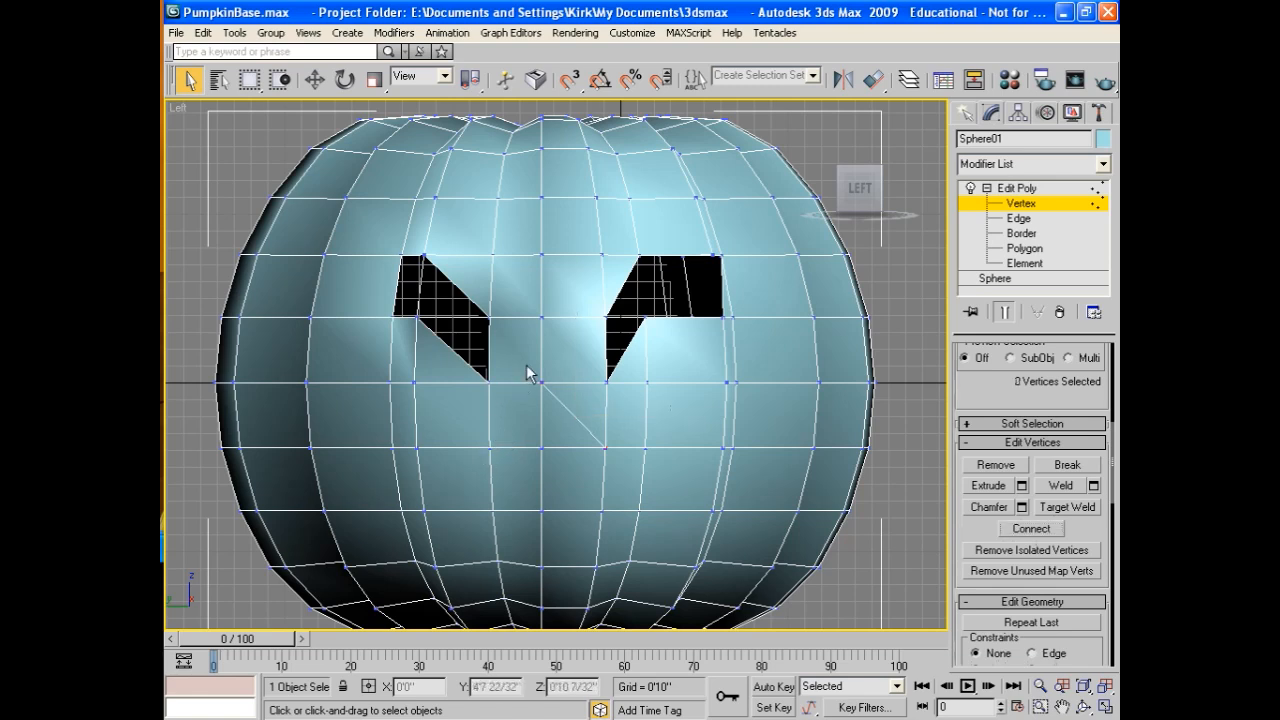
pyautogui.click(1030, 528)
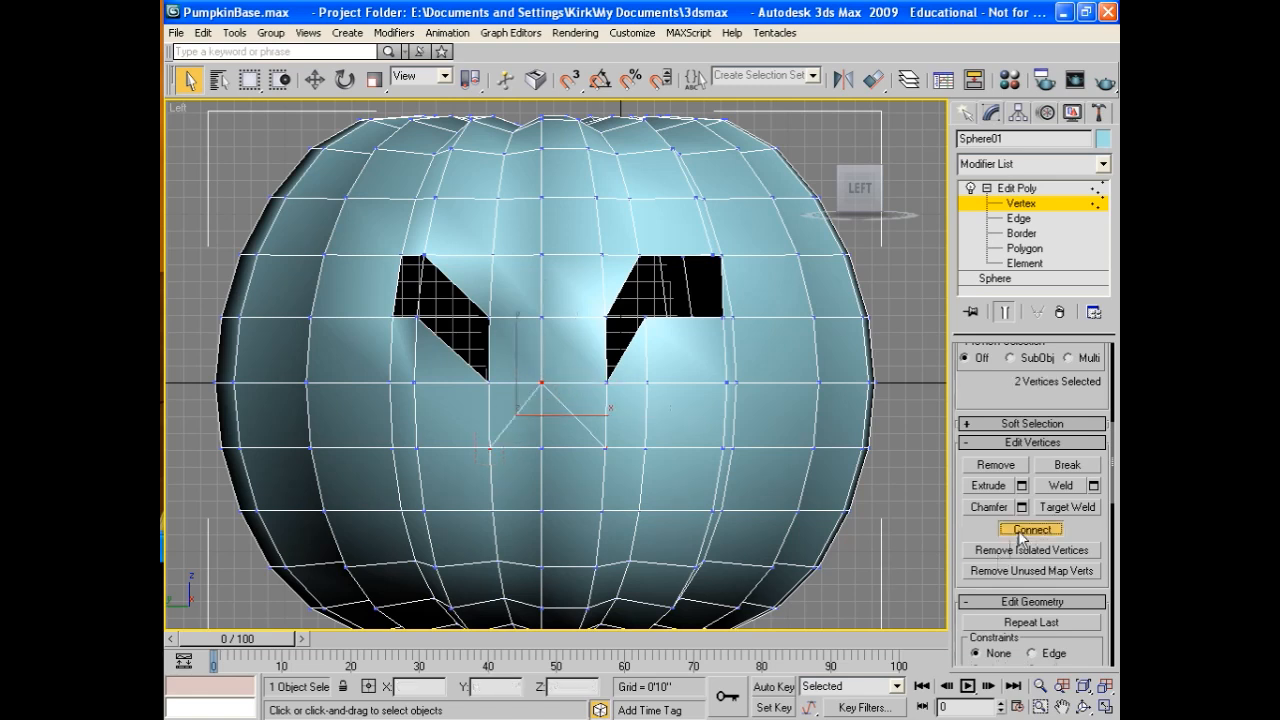
pyautogui.click(1024, 248)
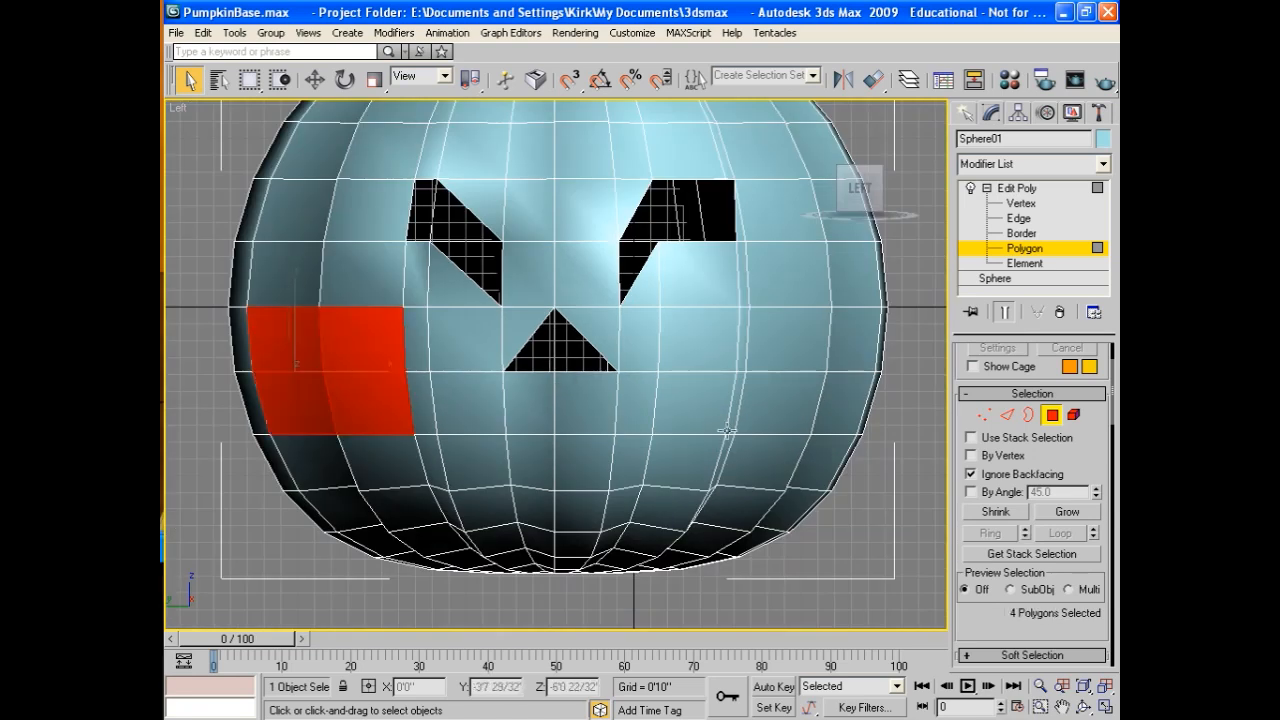
# Connect vertex pairs to add zigzag mouth outline edges across the lower front
pyautogui.click(1020, 203)
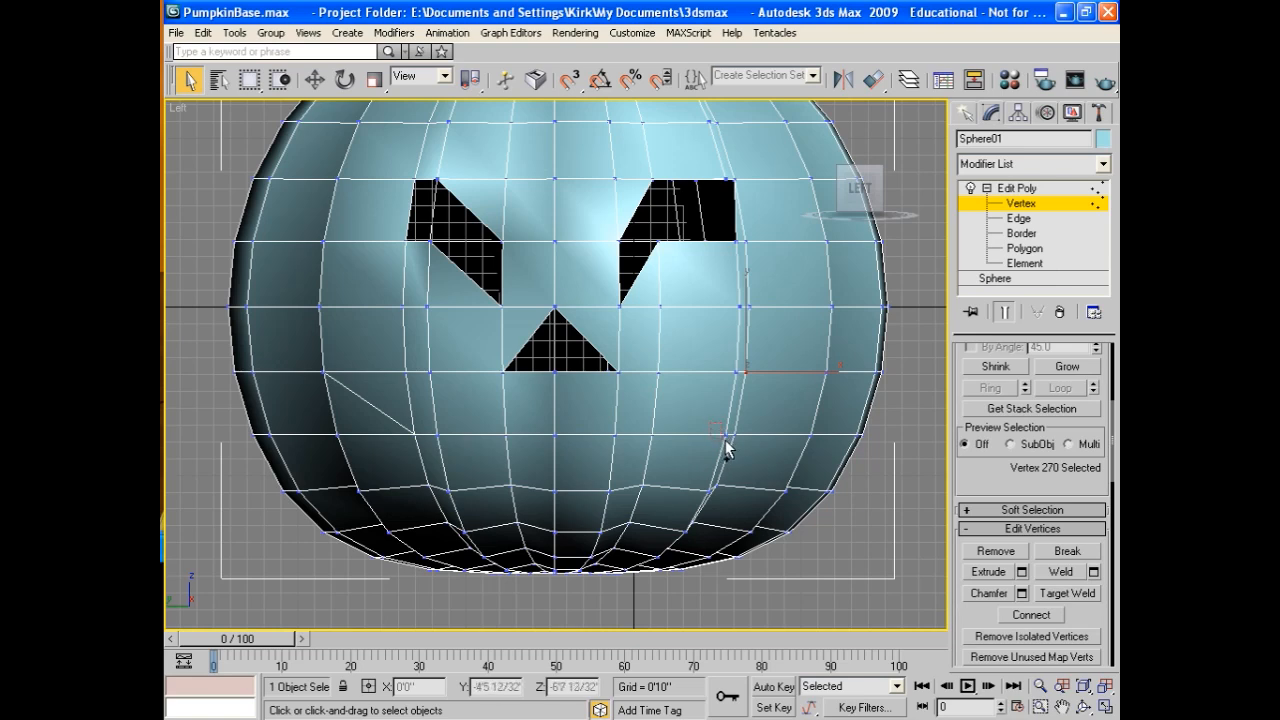
pyautogui.click(720, 435)
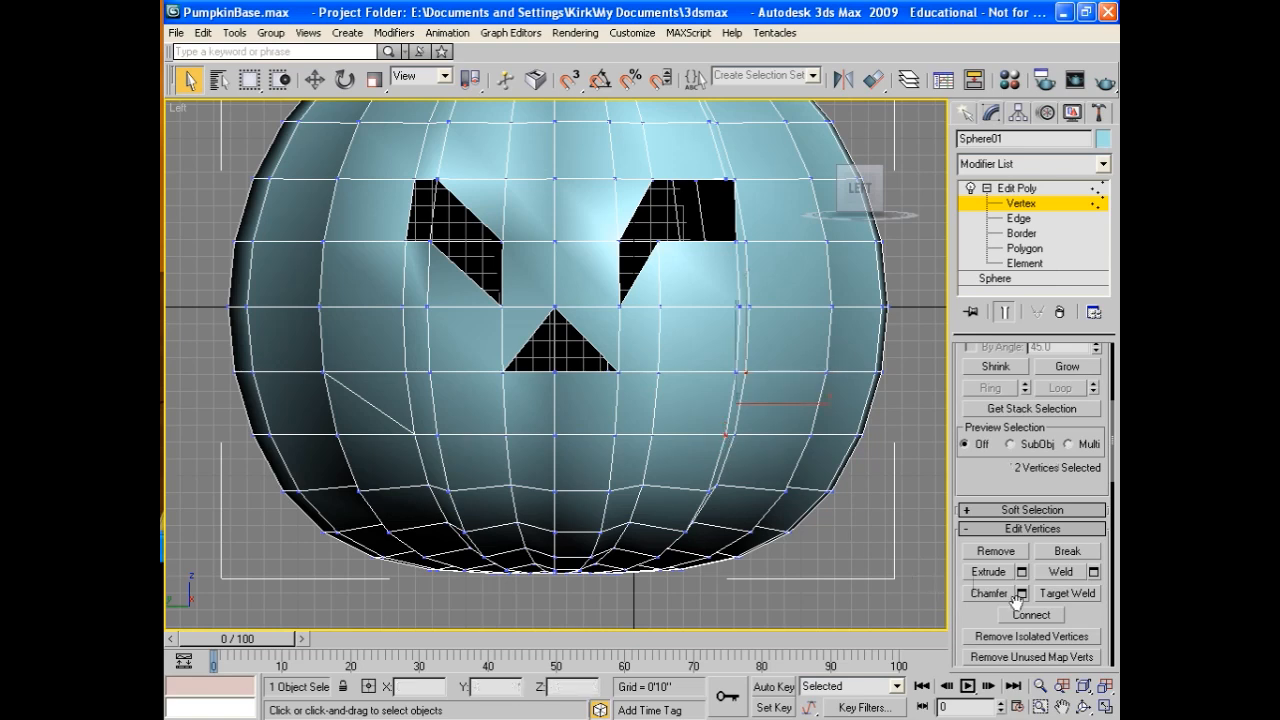
pyautogui.click(735, 390)
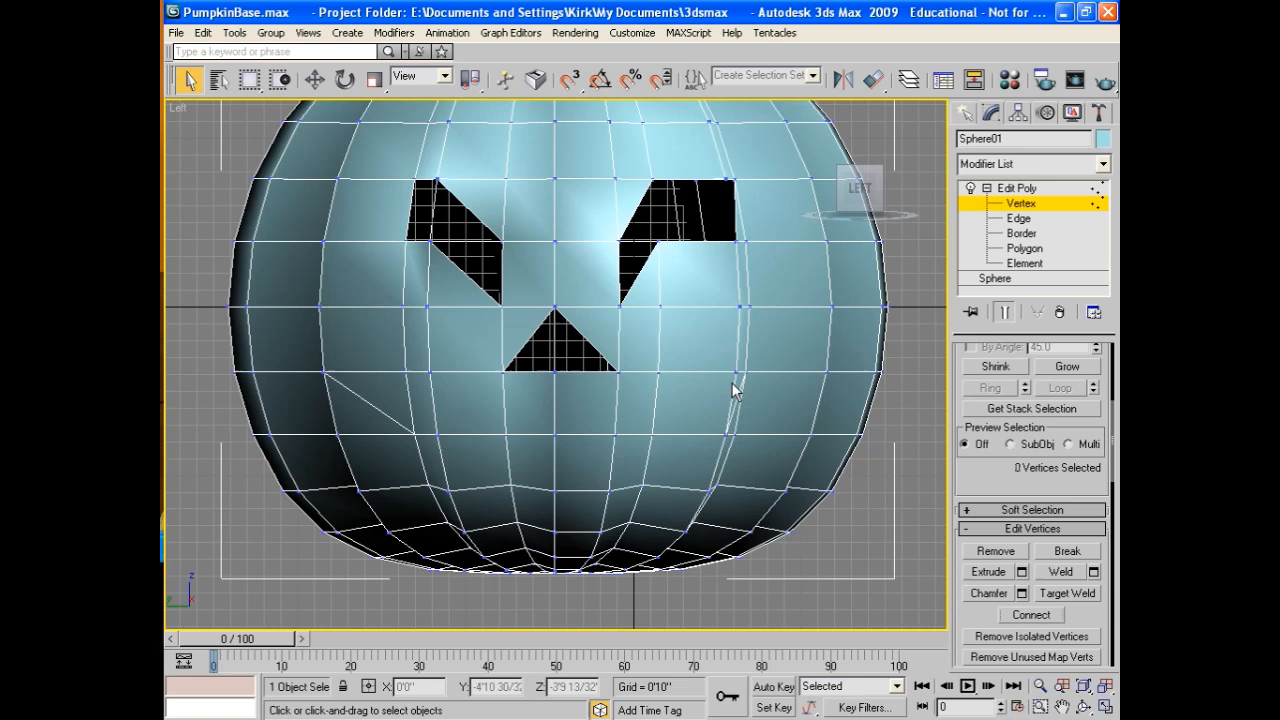
pyautogui.moveTo(655, 430)
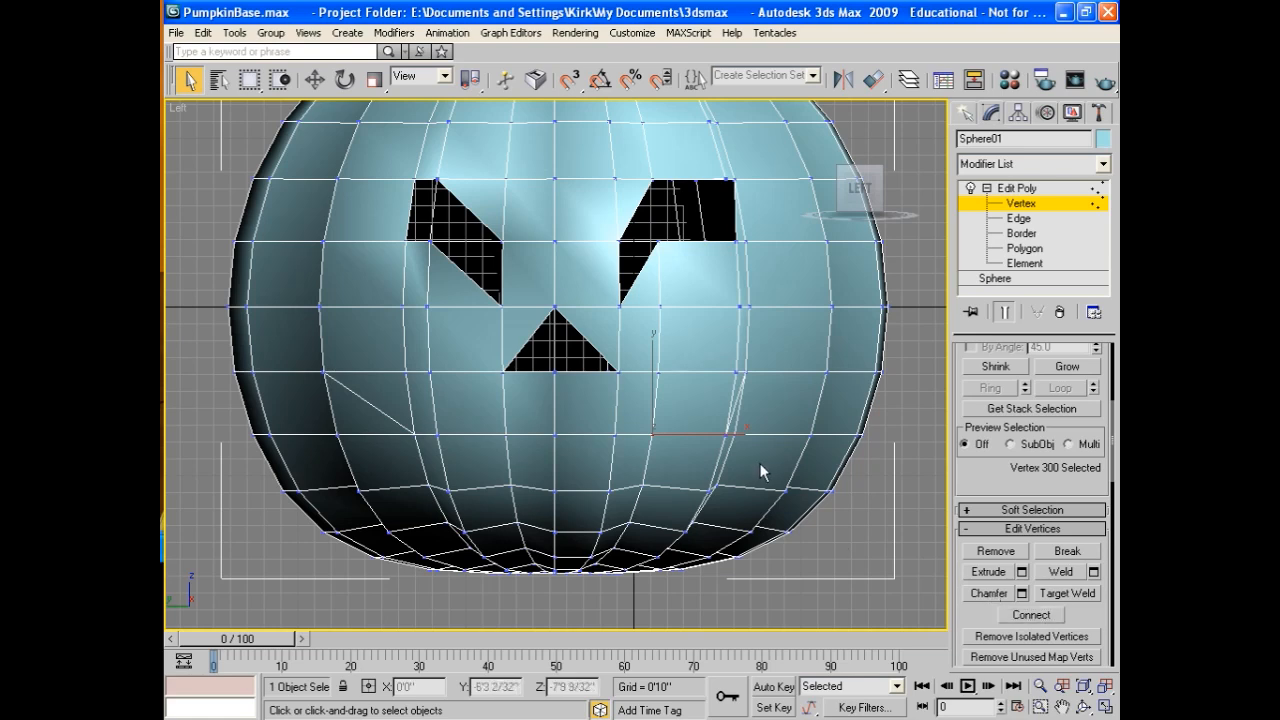
pyautogui.click(703, 497)
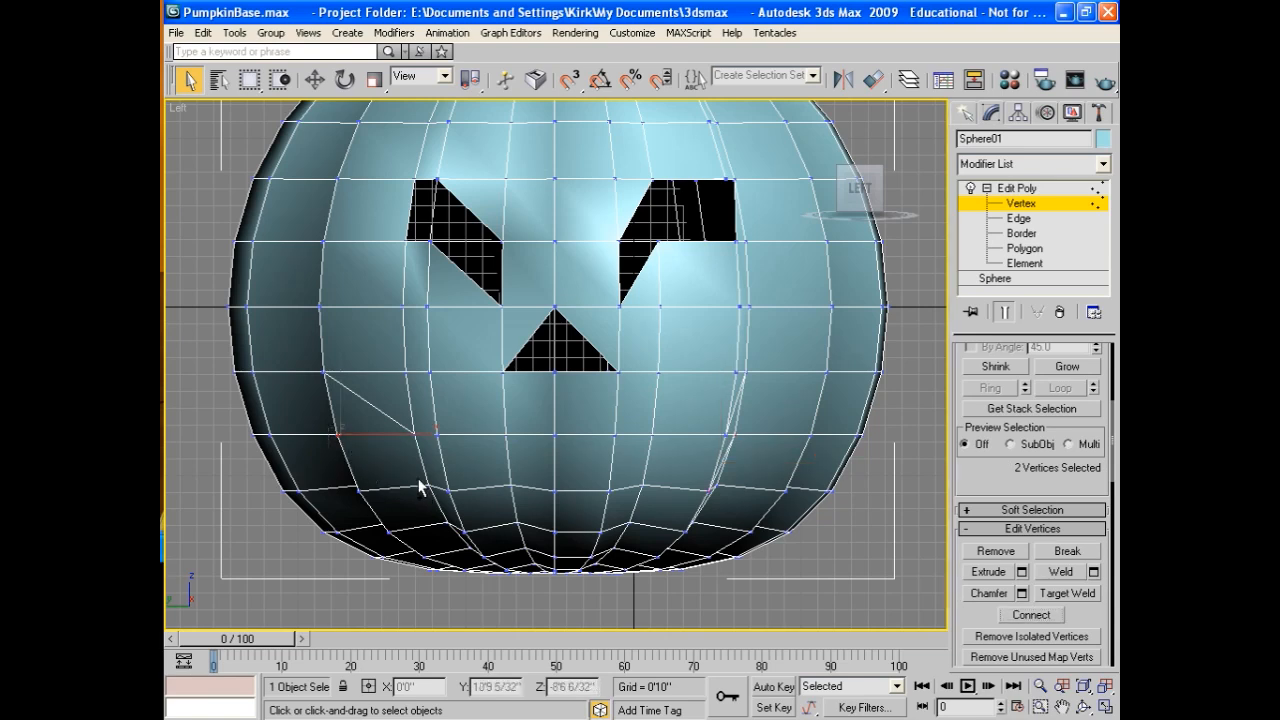
pyautogui.click(420, 490)
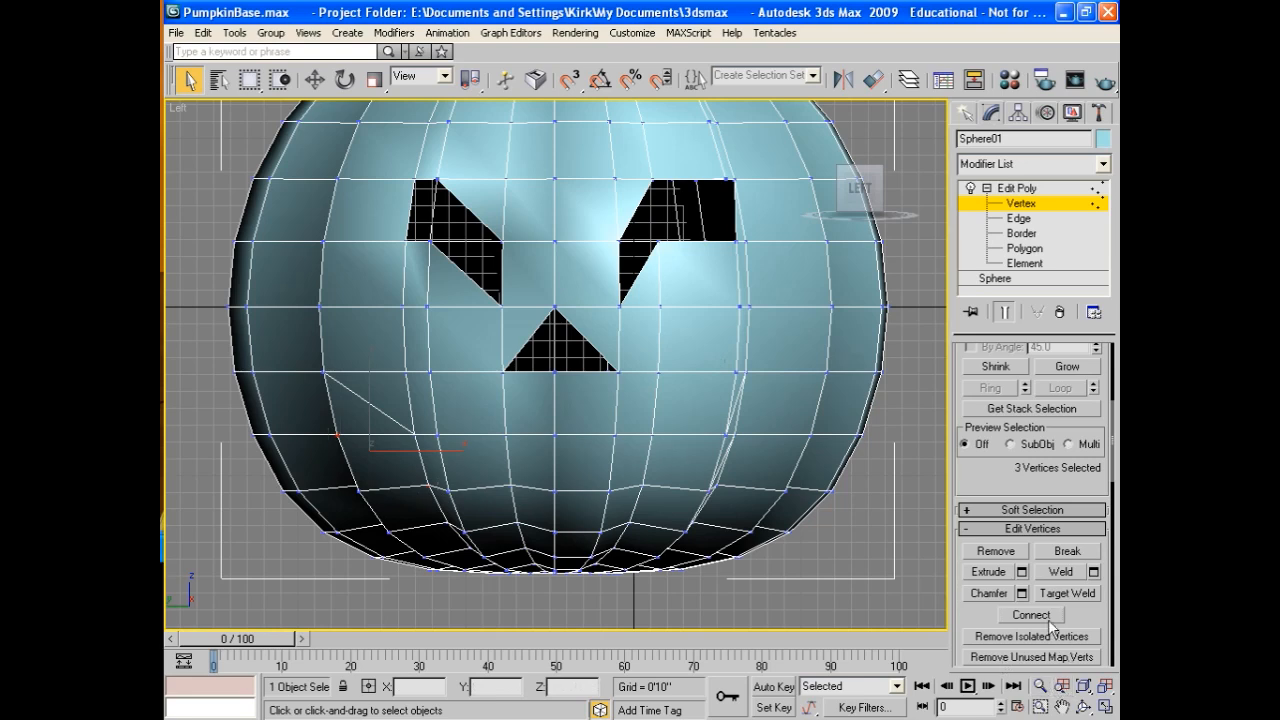
pyautogui.click(740, 431)
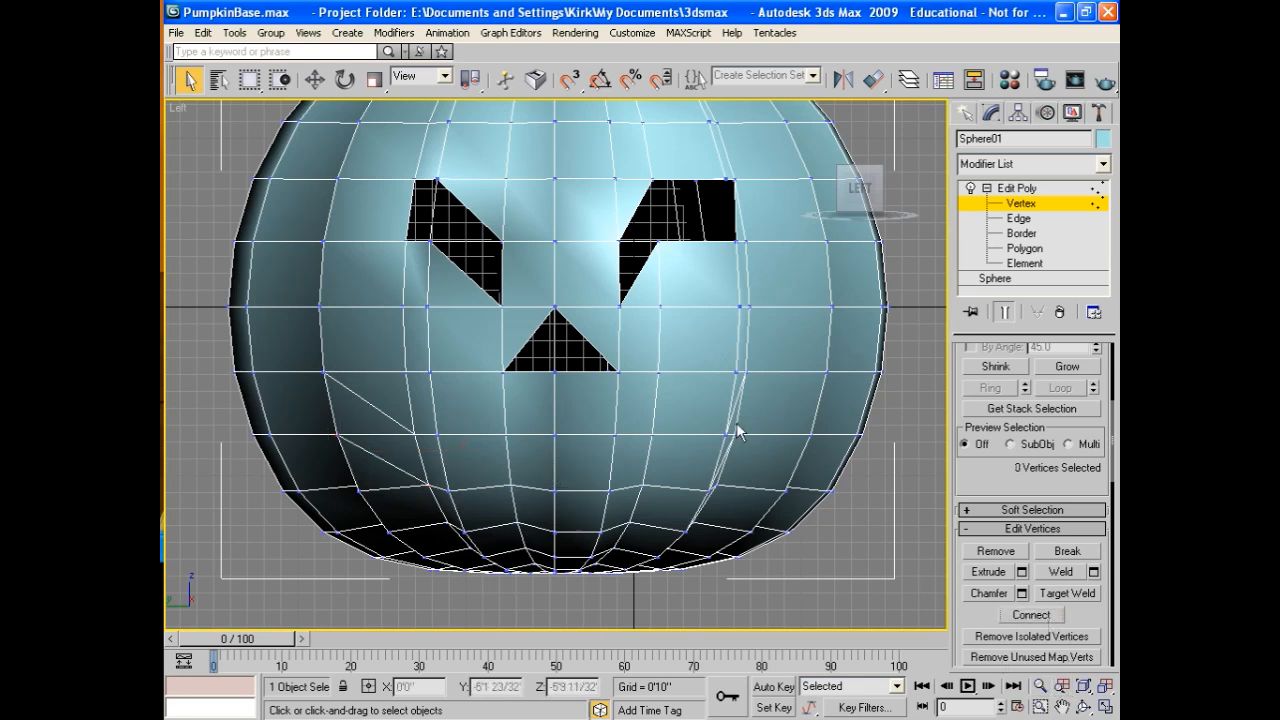
pyautogui.moveTo(742, 422)
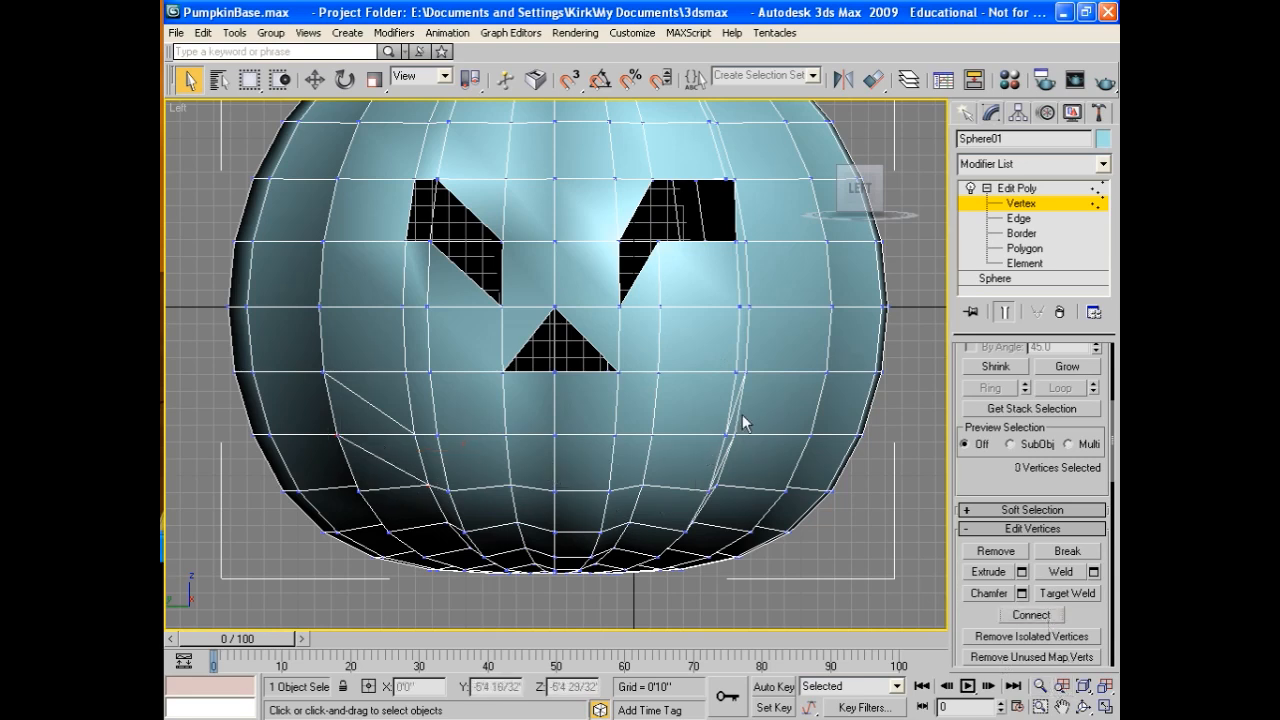
pyautogui.moveTo(490, 485)
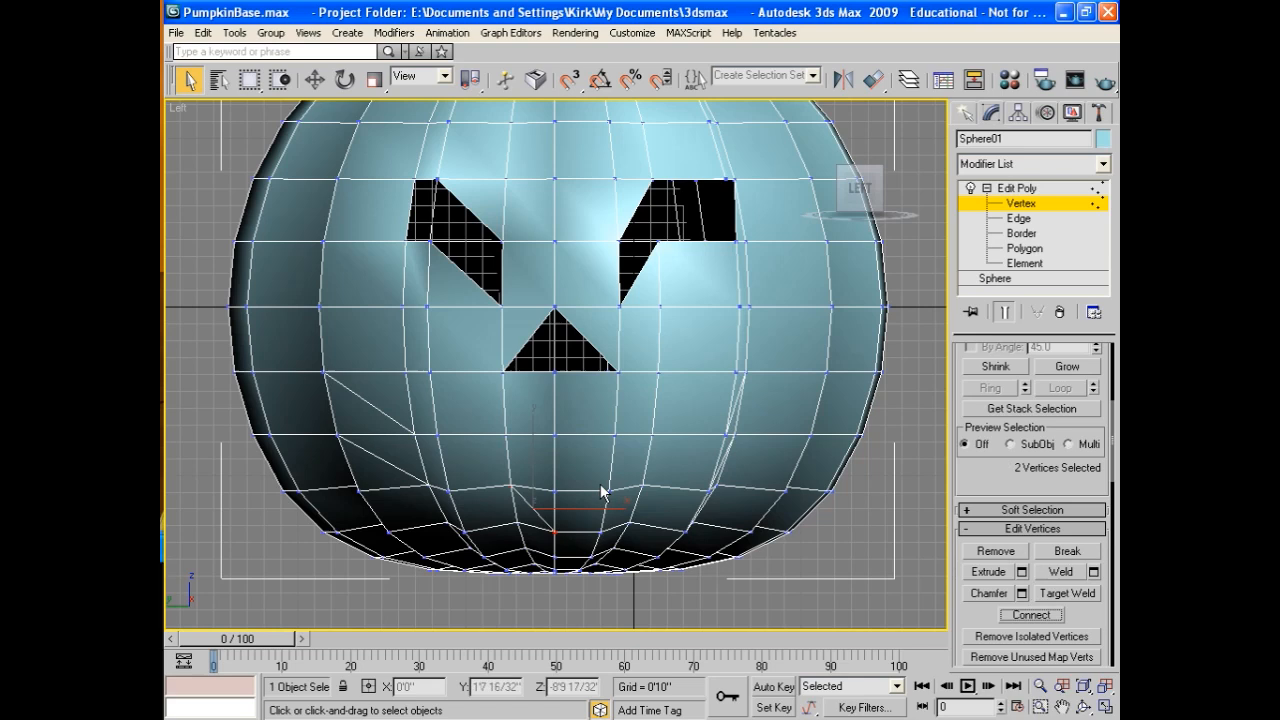
pyautogui.click(548, 522)
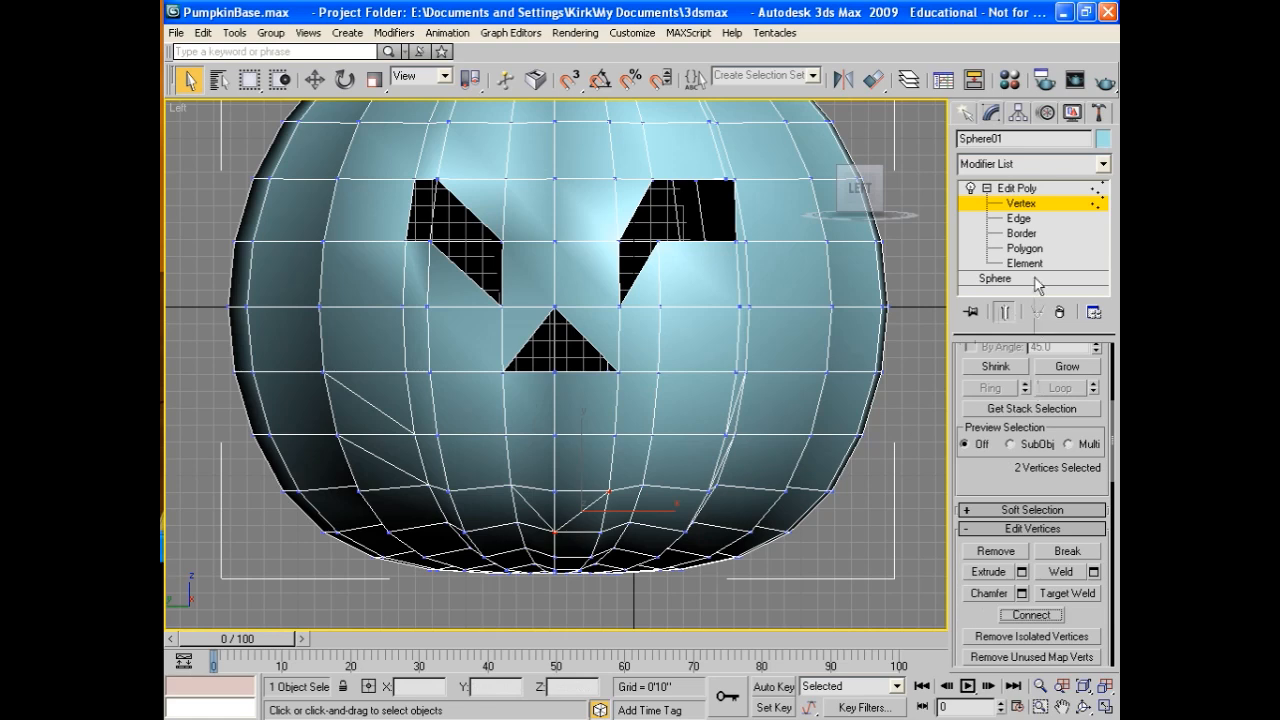
pyautogui.click(1024, 248)
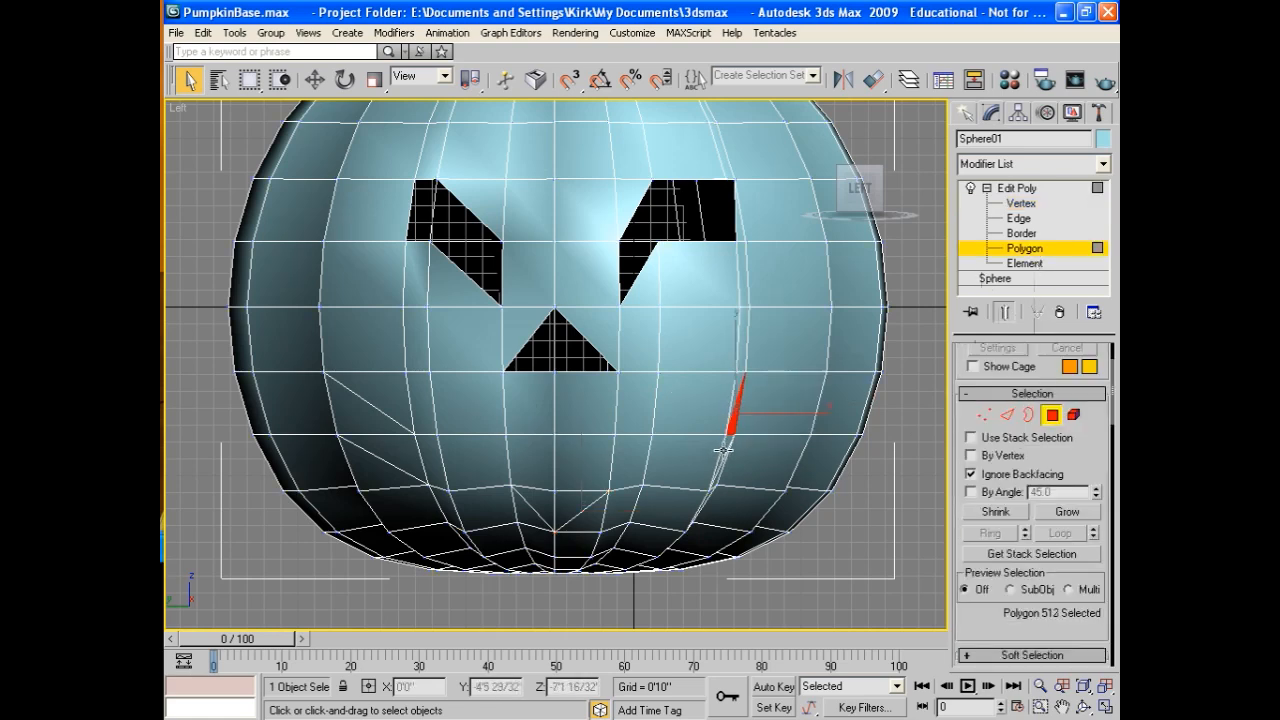
# Select the faces inside the jagged mouth outline, including those at its right corner
pyautogui.click(632, 470)
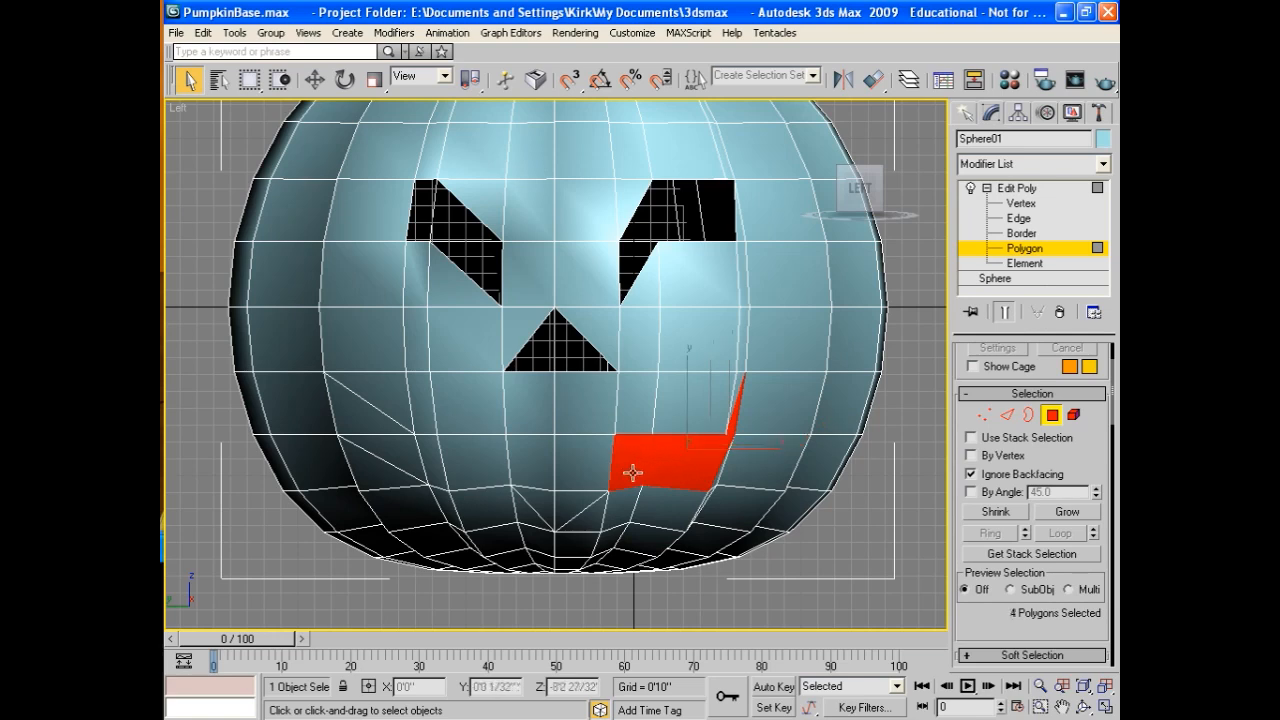
pyautogui.click(560, 505)
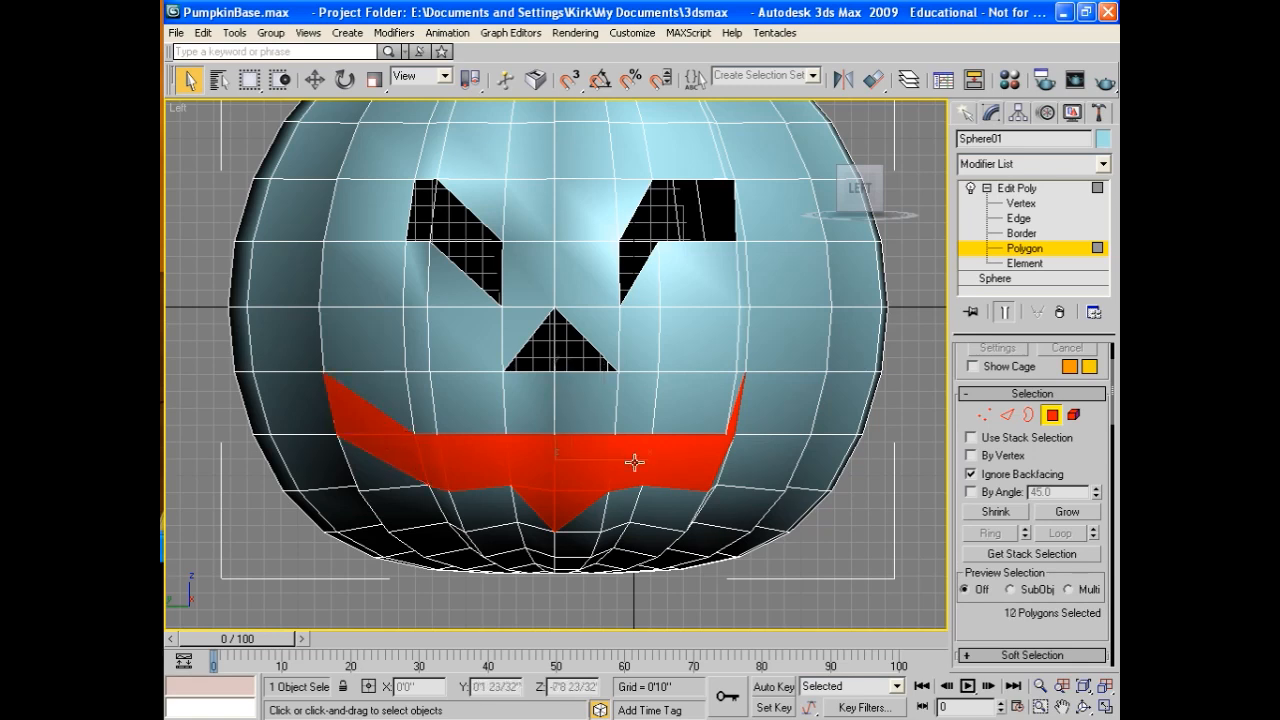
pyautogui.moveTo(738, 457)
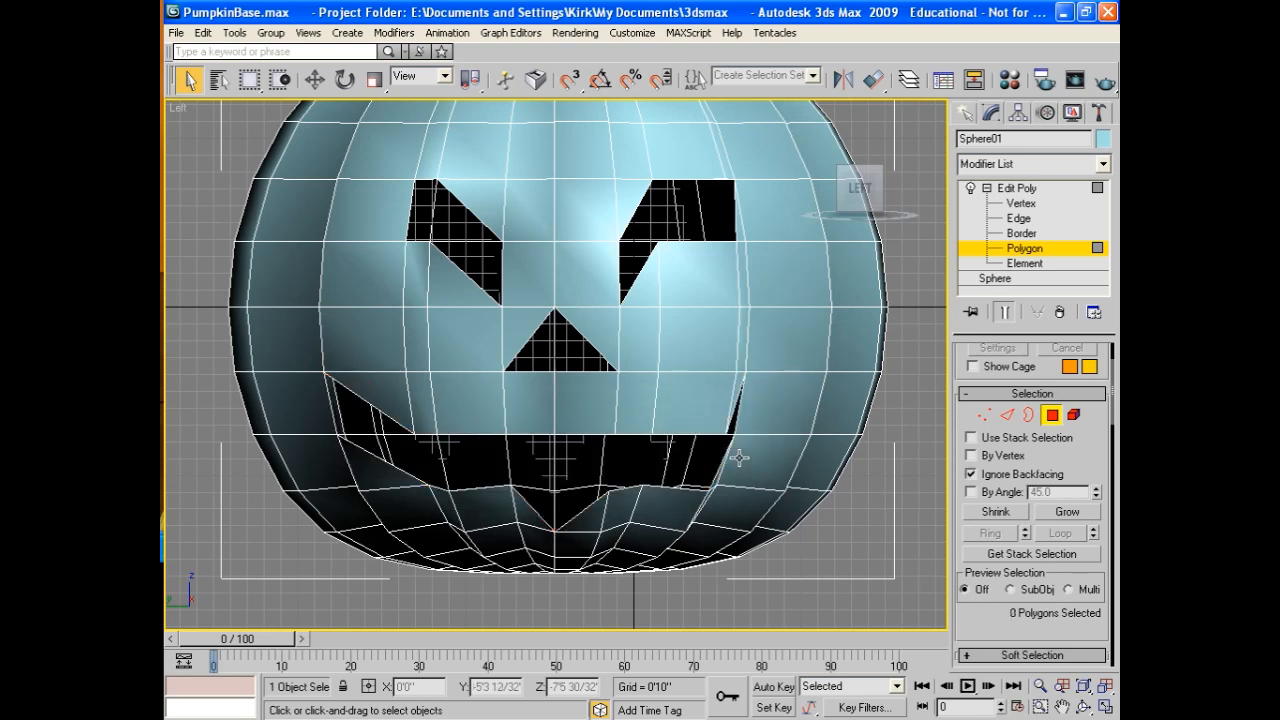
pyautogui.moveTo(720, 472)
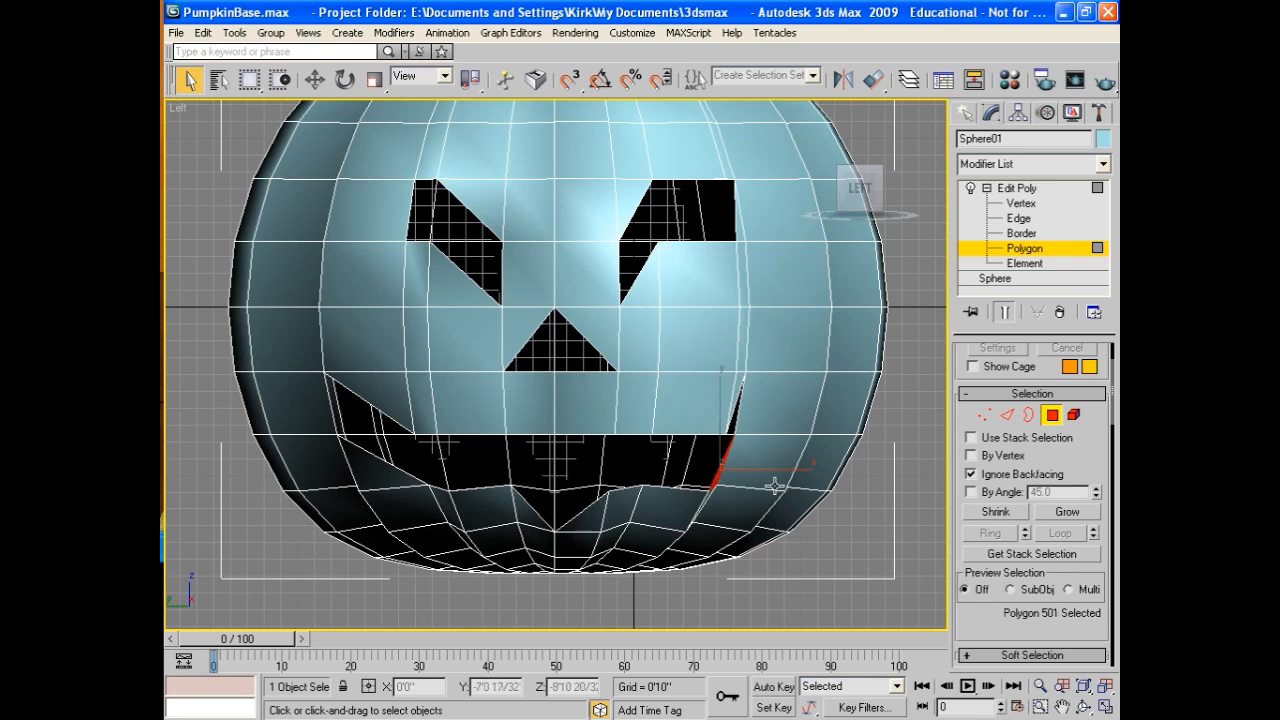
pyautogui.click(770, 465)
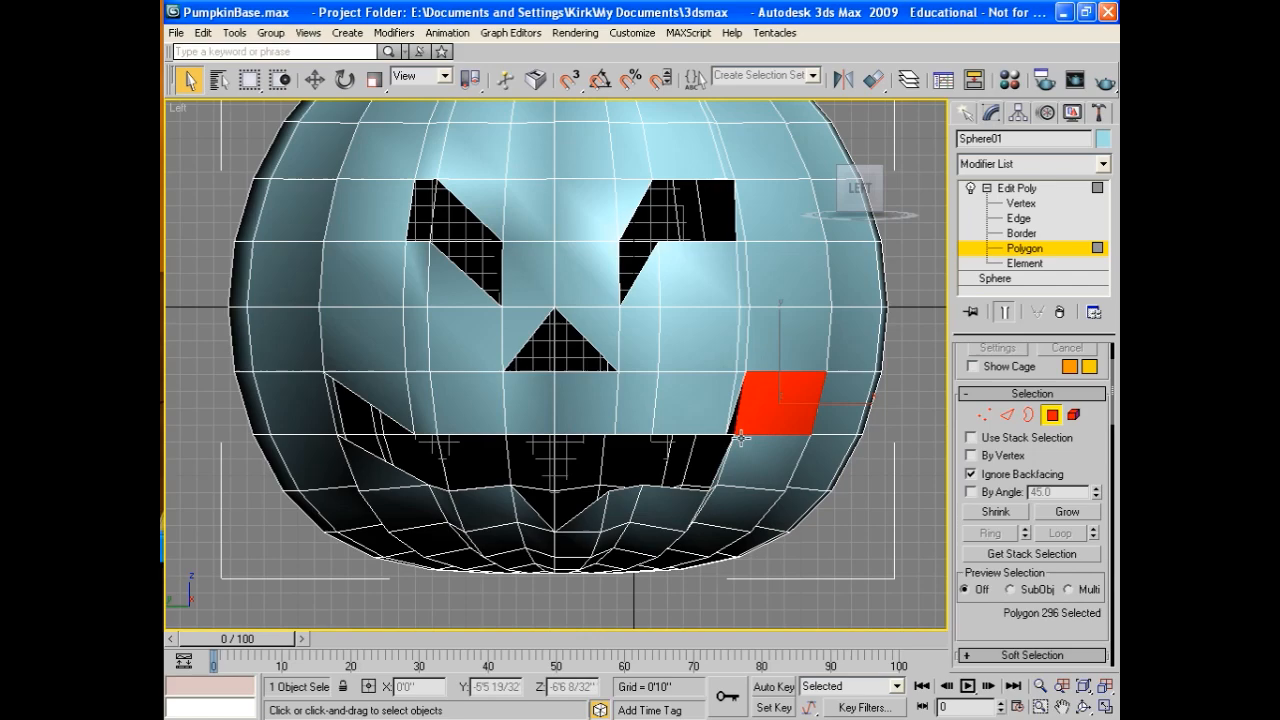
pyautogui.click(725, 452)
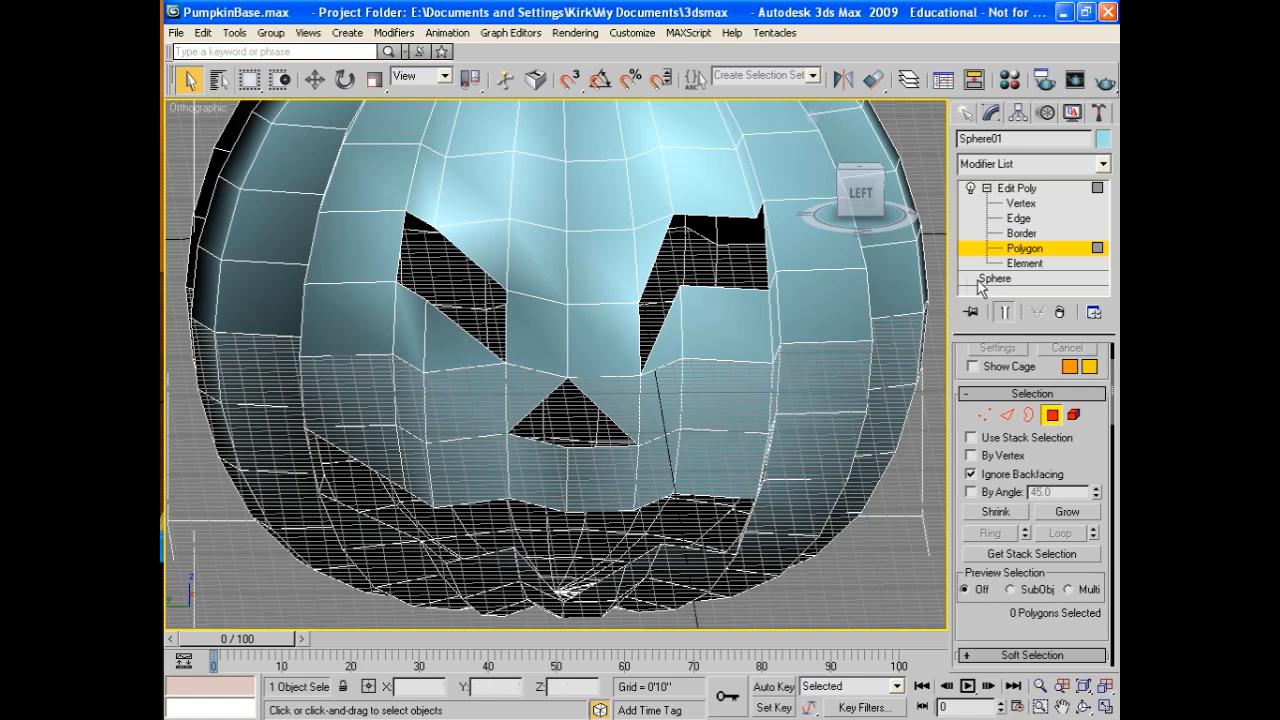
# Clone the pumpkin element as 'Pumpkin Shell' and scale it uniformly to about 120%
pyautogui.click(1024, 263)
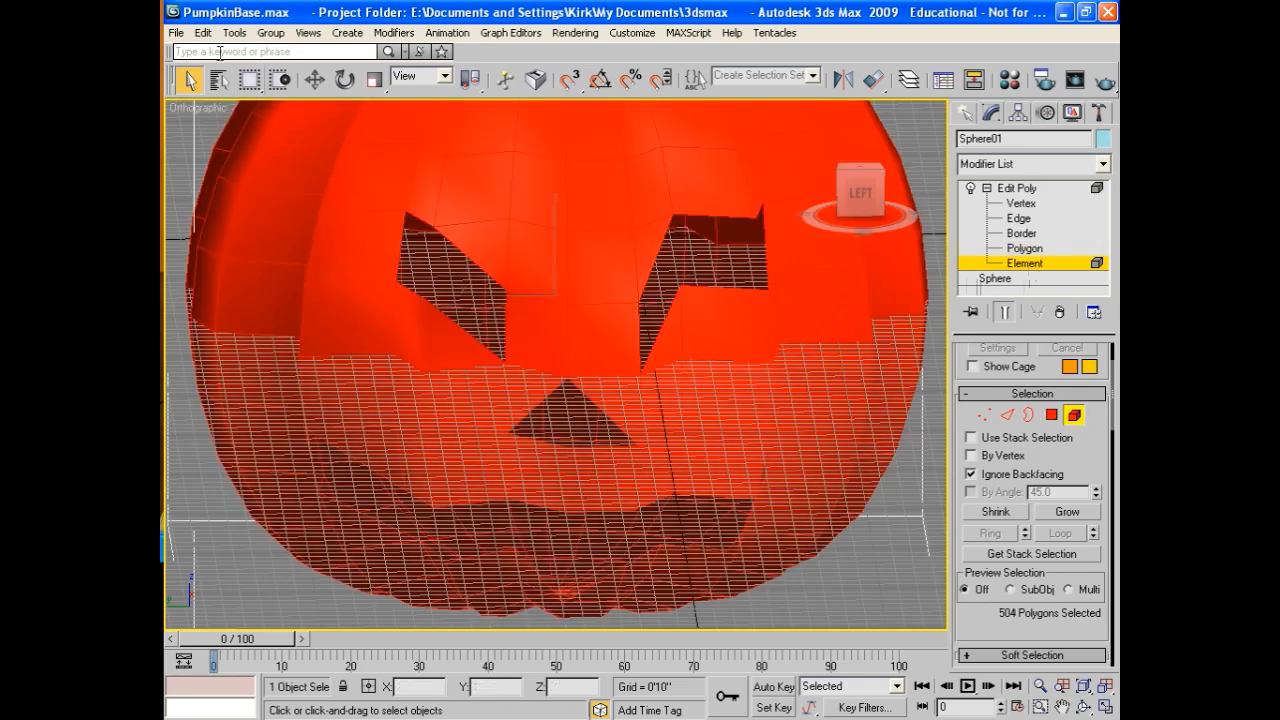
pyautogui.click(202, 32)
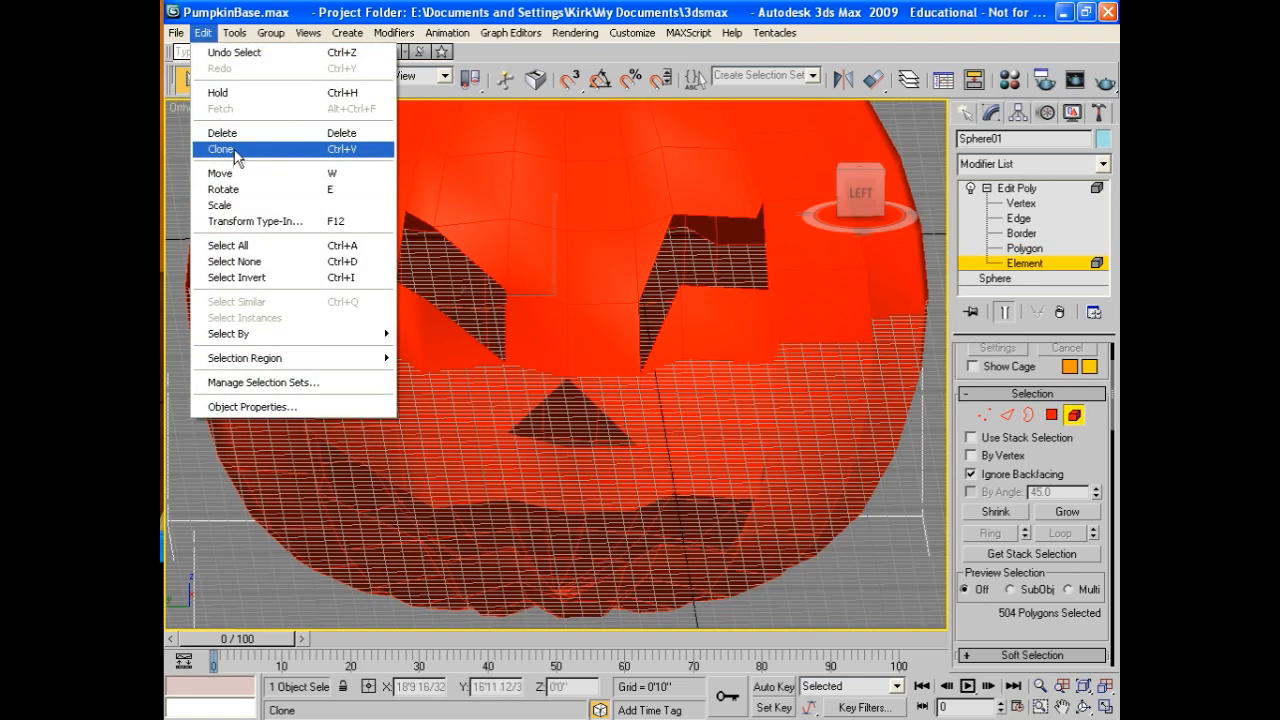
pyautogui.click(221, 149)
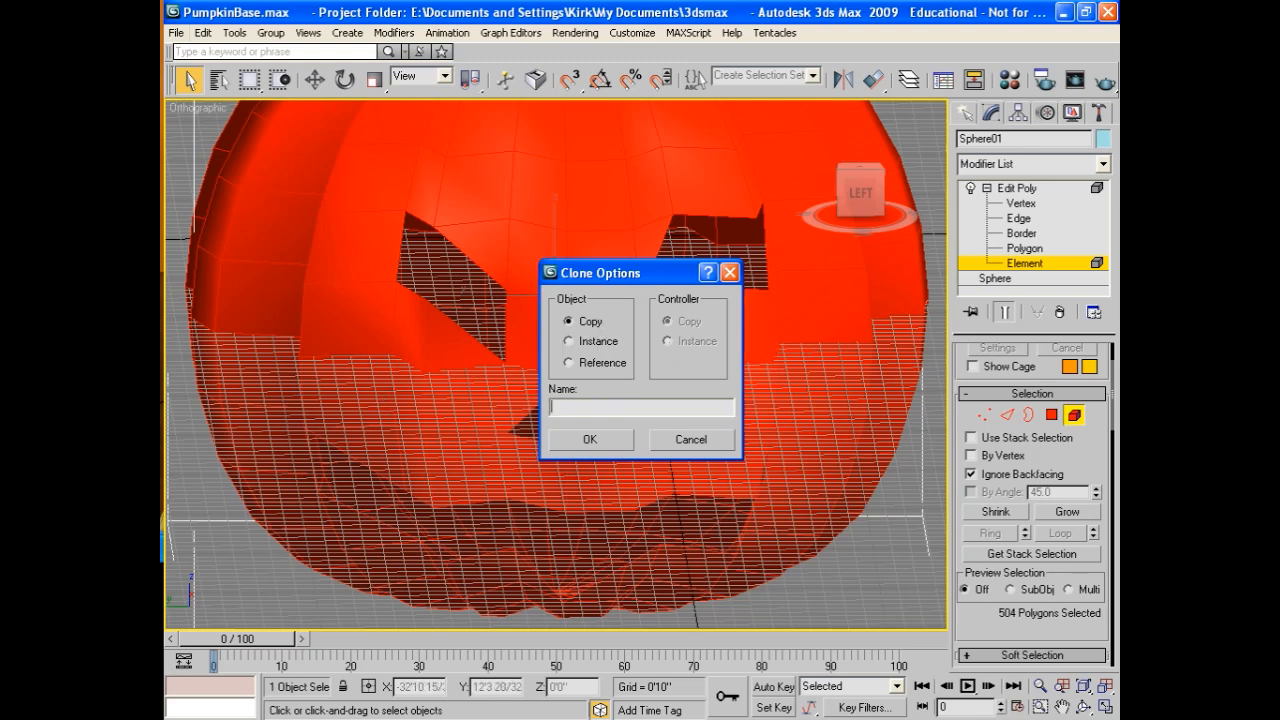
pyautogui.write('Pumpkin')
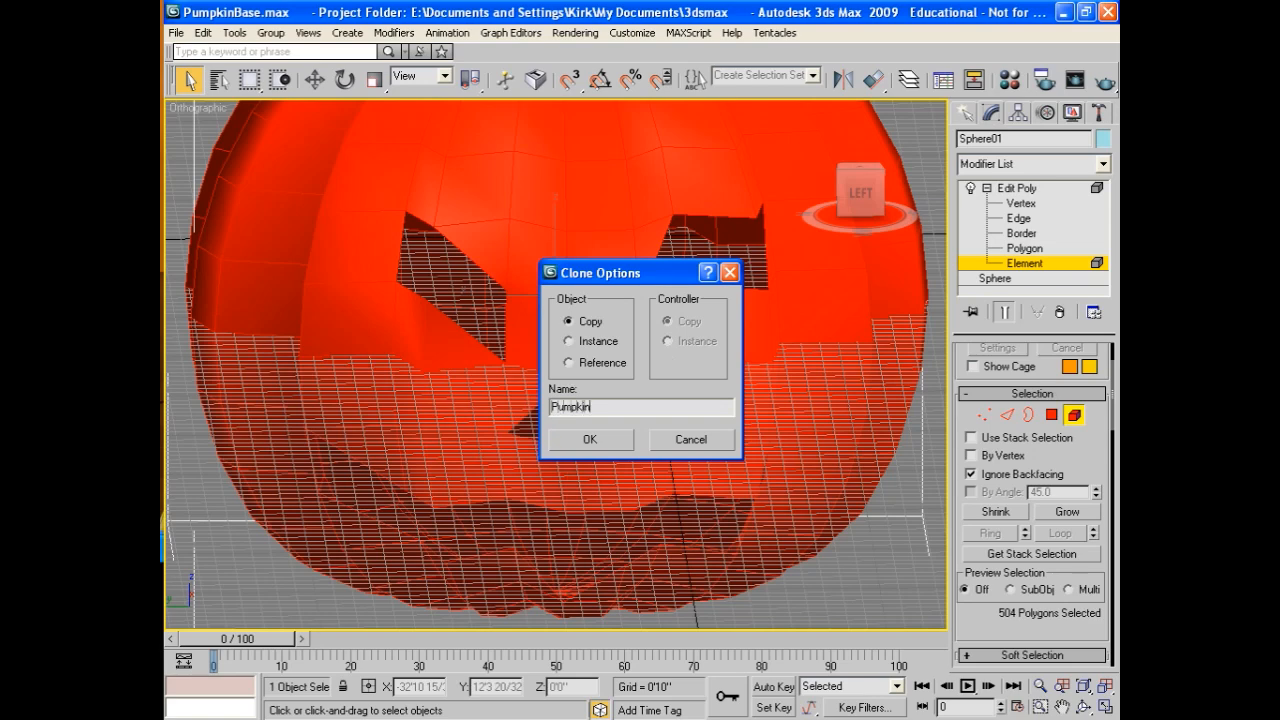
pyautogui.write('Shell')
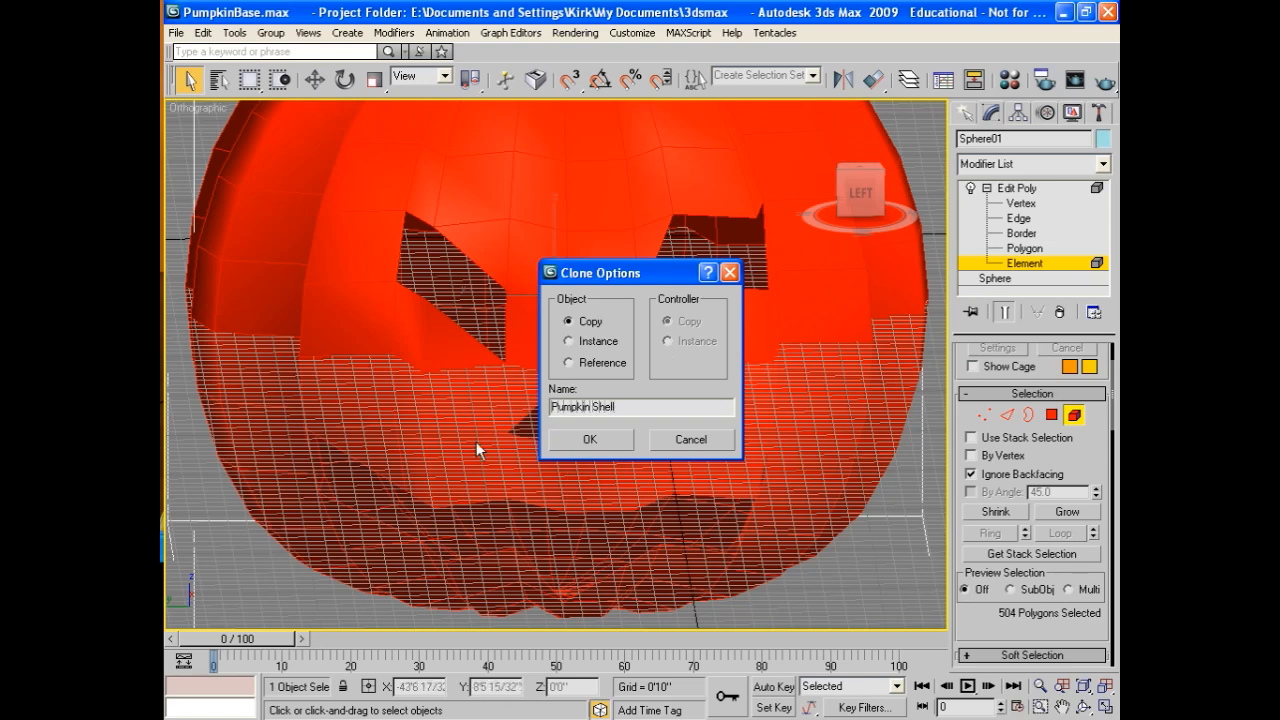
pyautogui.click(589, 439)
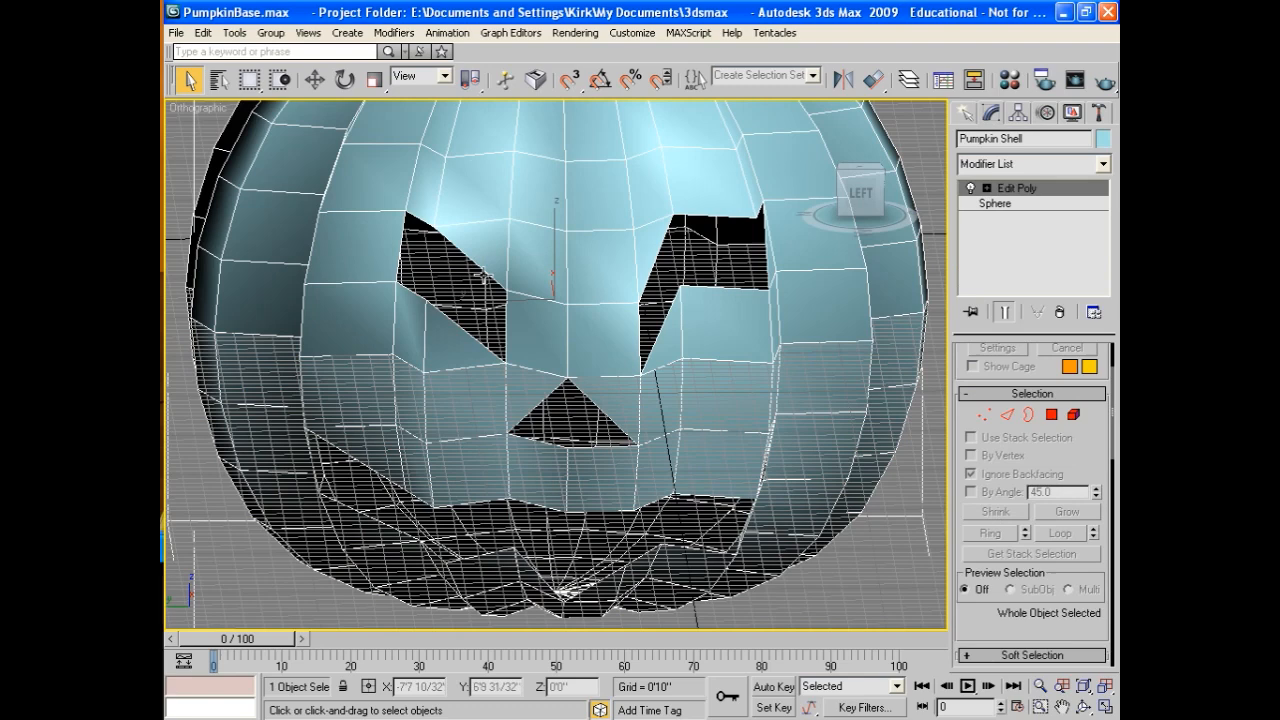
pyautogui.click(373, 79)
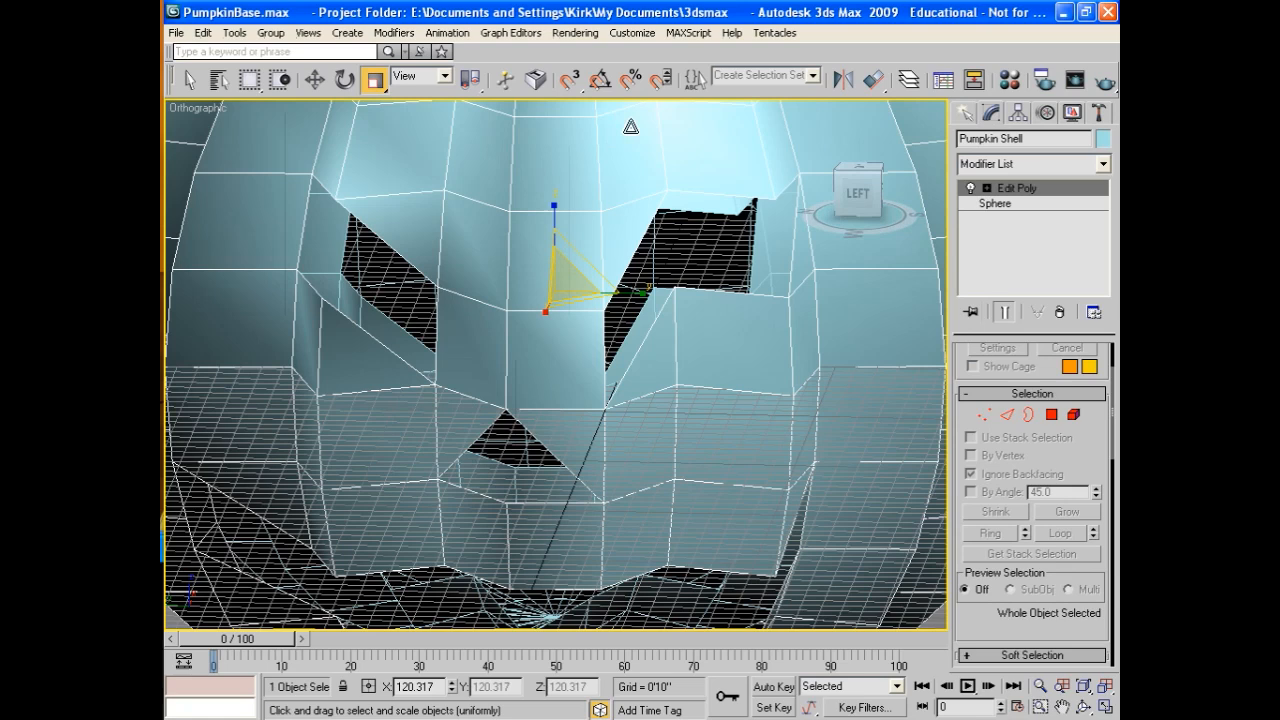
pyautogui.click(189, 79)
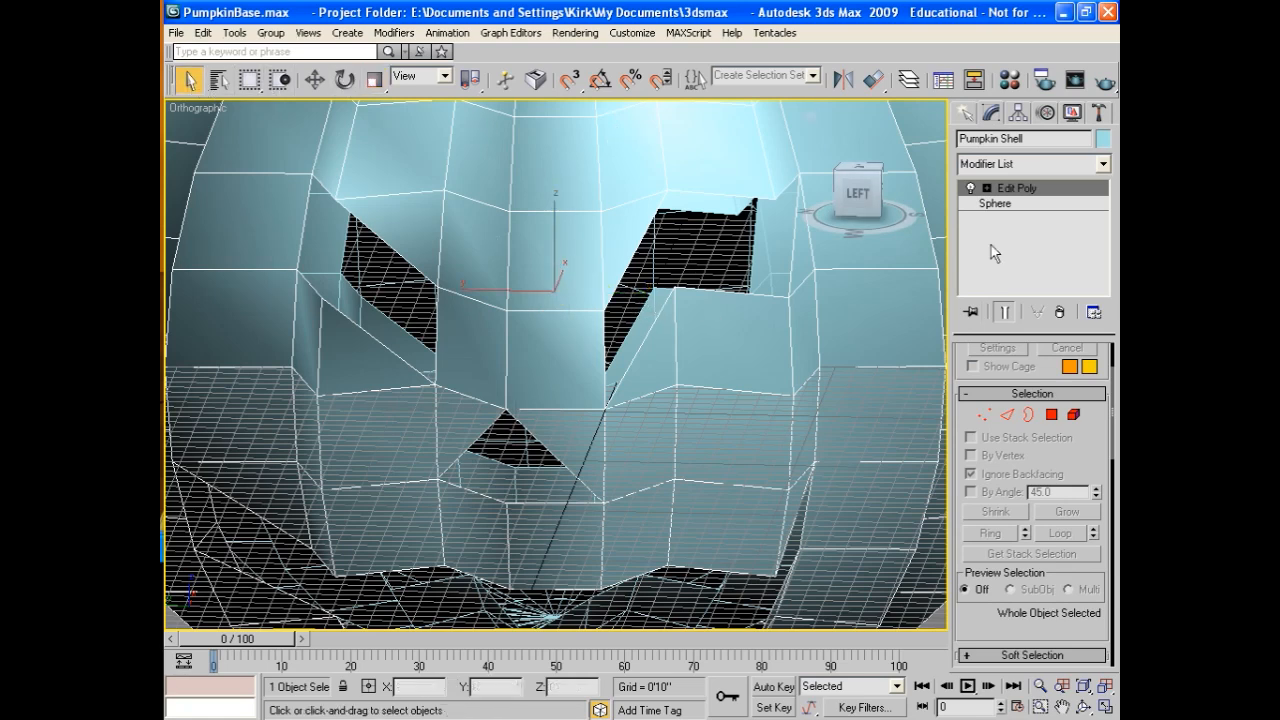
# Pick Element level, then expand layer 0 to show Pumpkin Shell and Sphere01
pyautogui.click(985, 188)
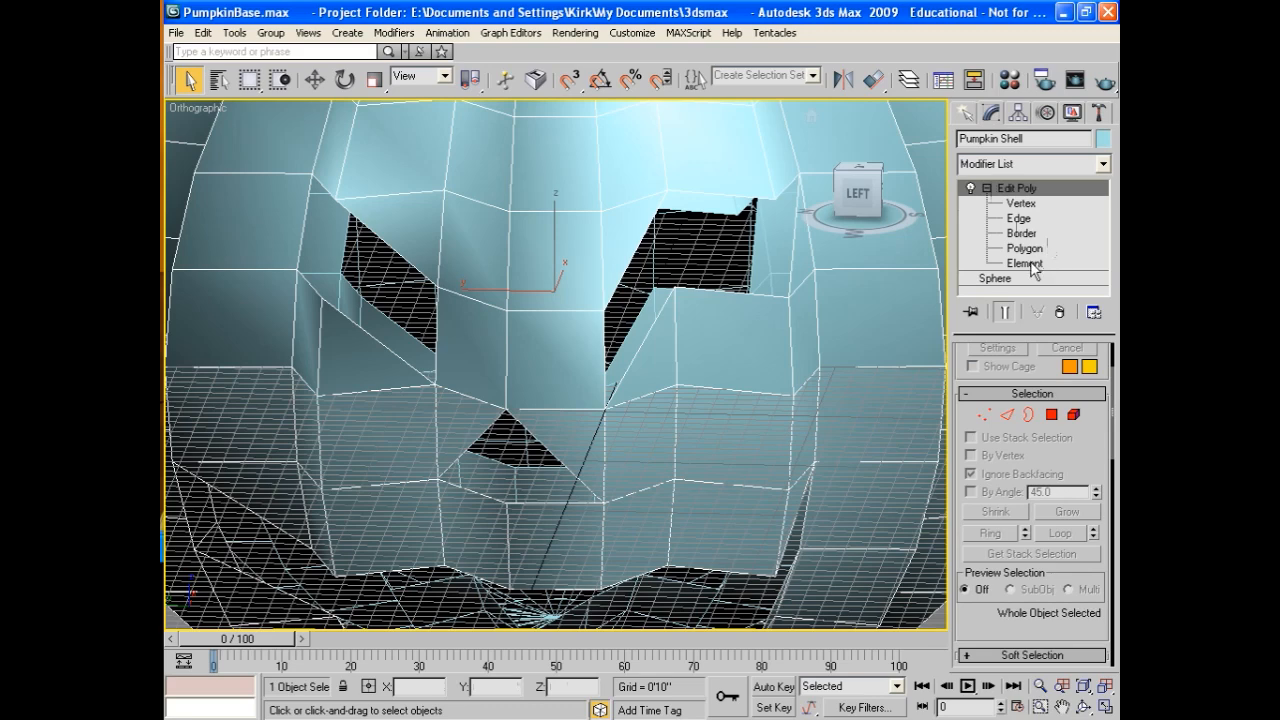
pyautogui.click(1024, 263)
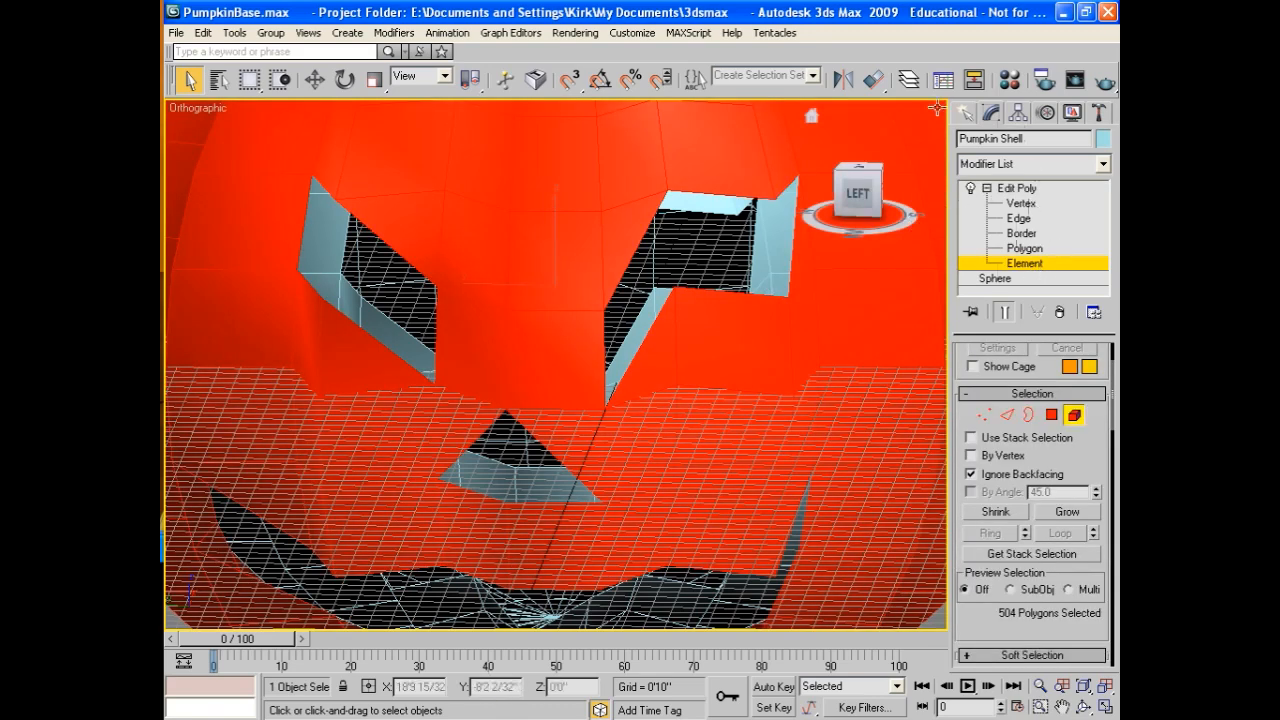
pyautogui.click(908, 79)
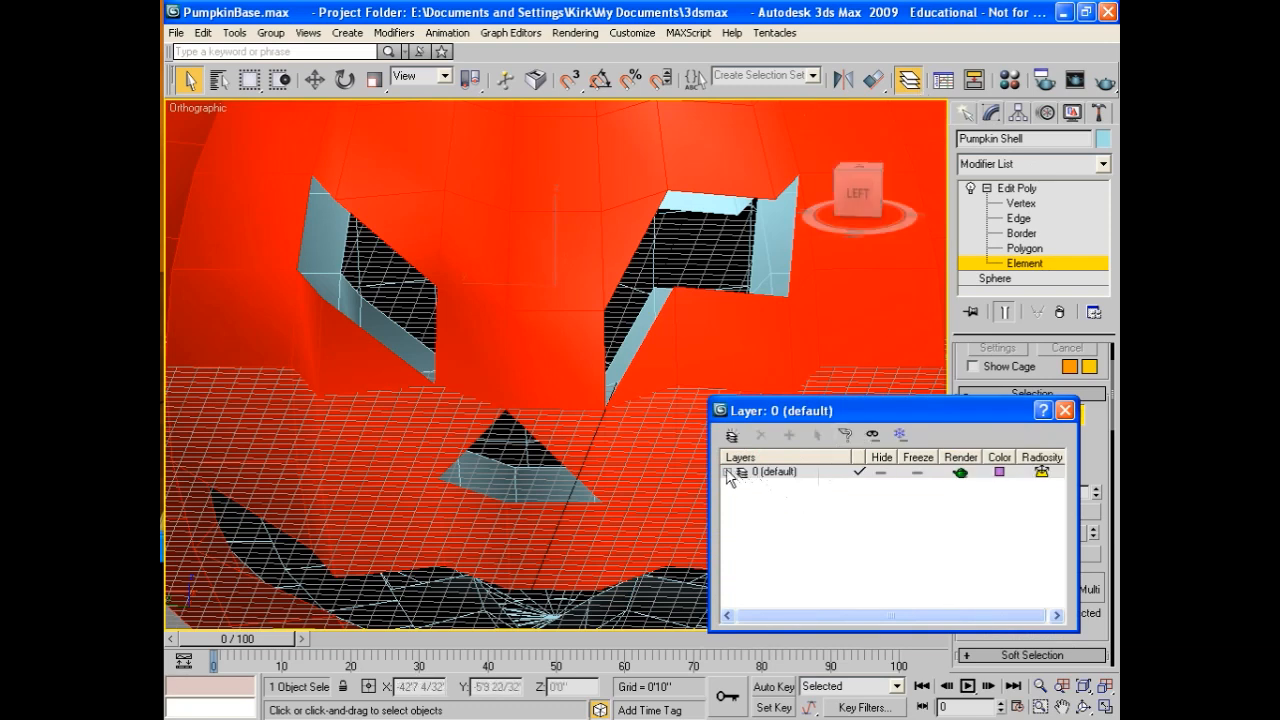
pyautogui.click(742, 471)
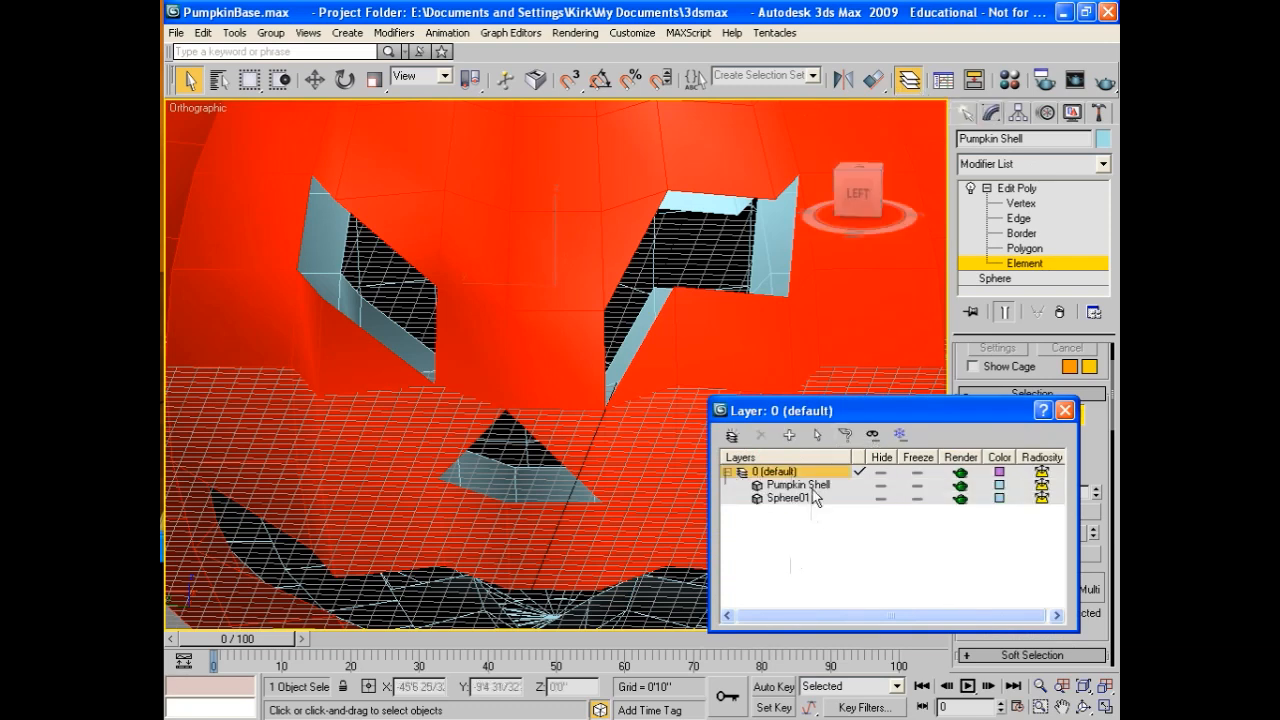
pyautogui.click(798, 498)
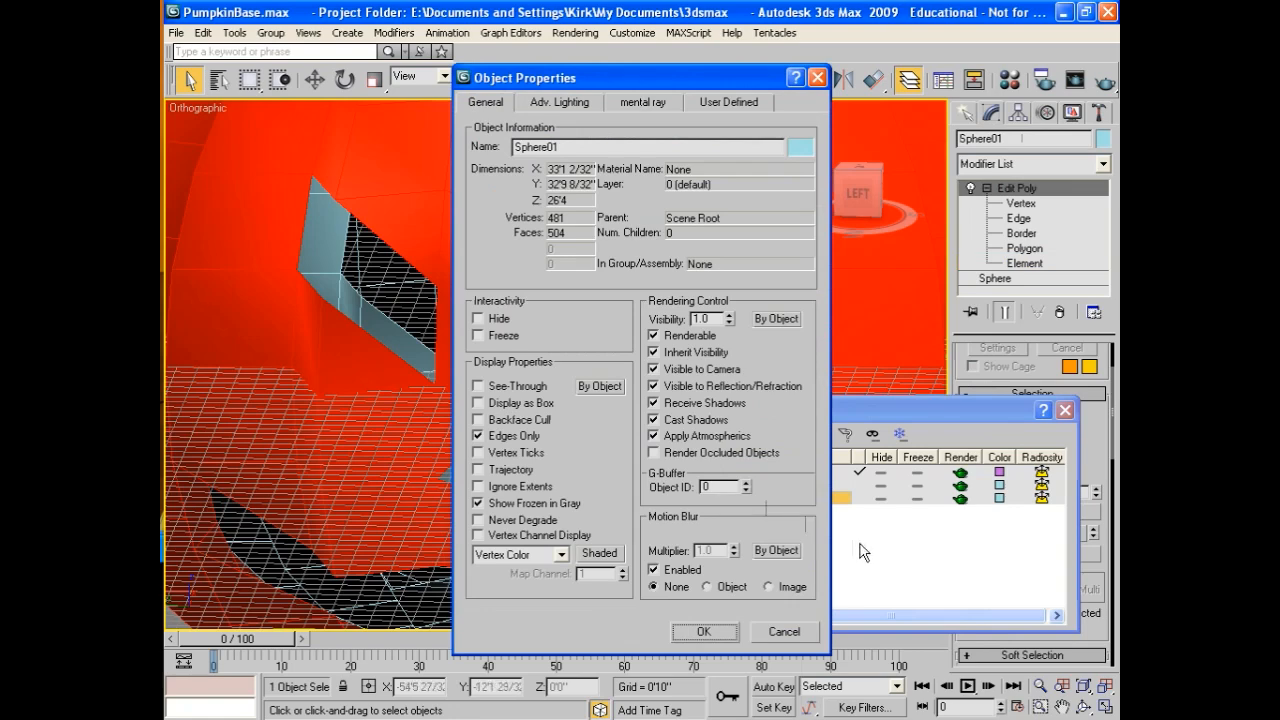
pyautogui.click(704, 632)
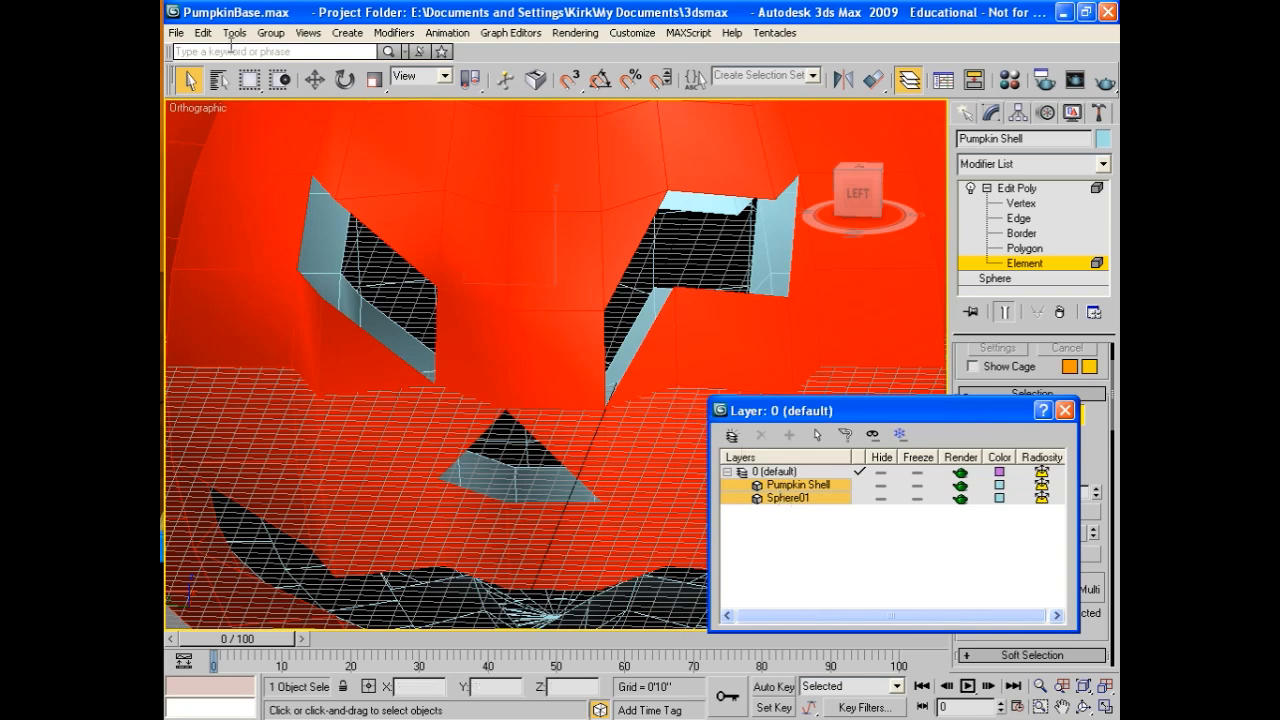
# Attach the scaled inner clone Sphere01 into Pumpkin Shell
pyautogui.click(270, 32)
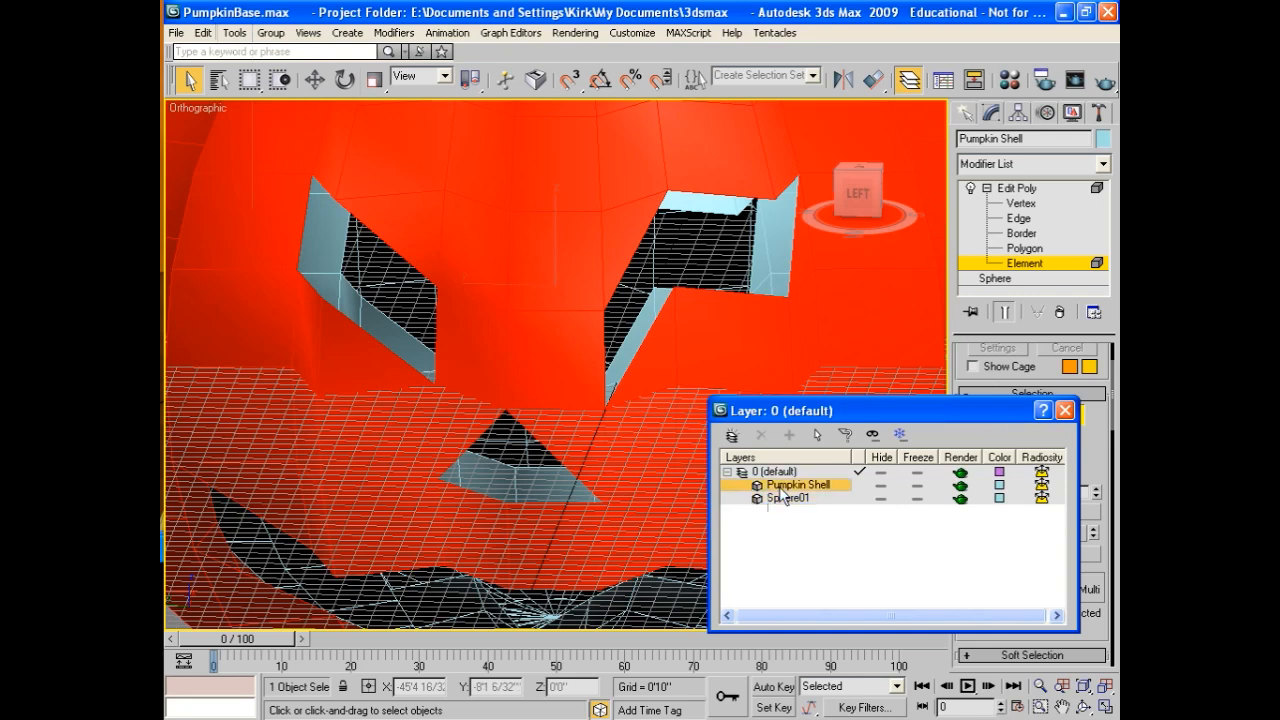
pyautogui.click(1064, 410)
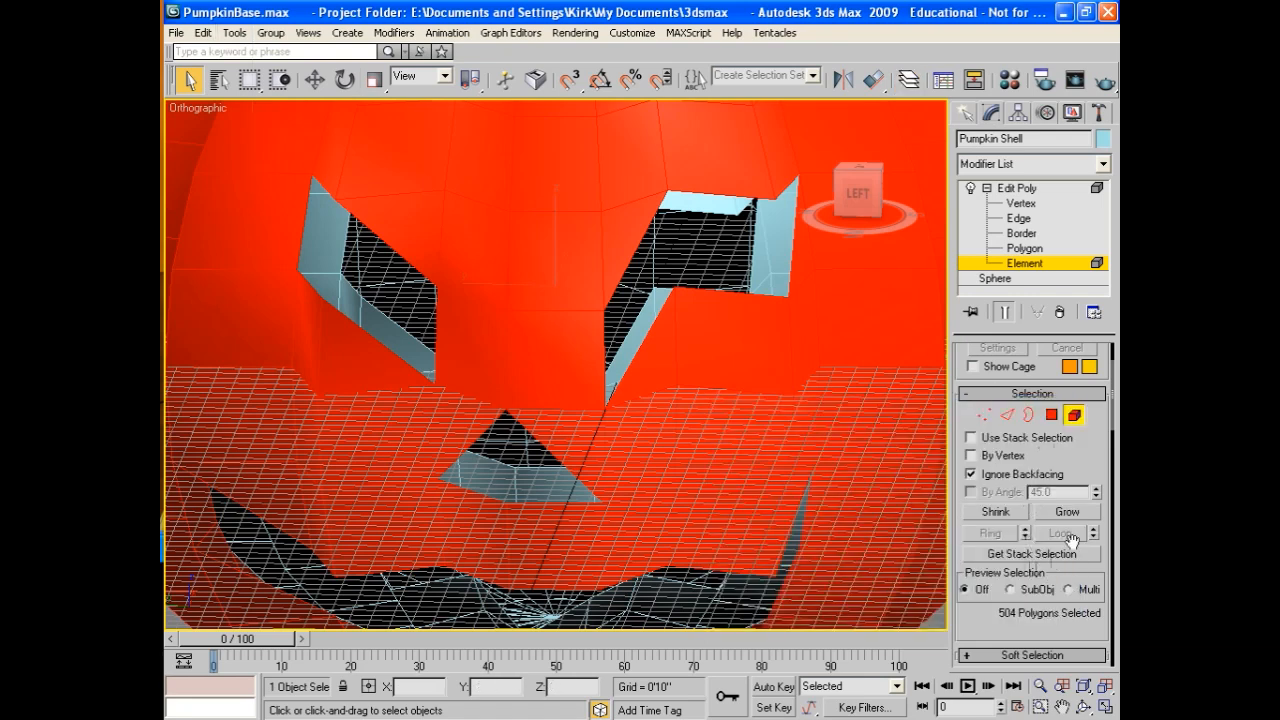
pyautogui.moveTo(1115, 425)
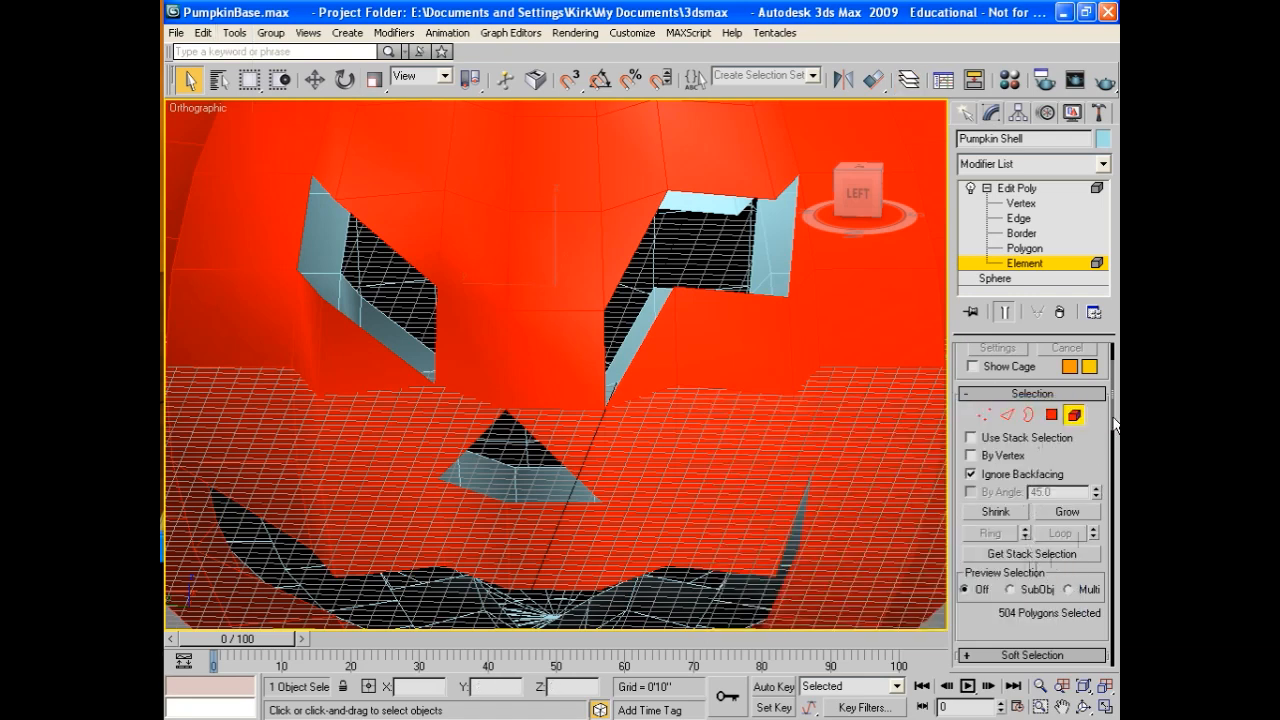
pyautogui.scroll(-3)
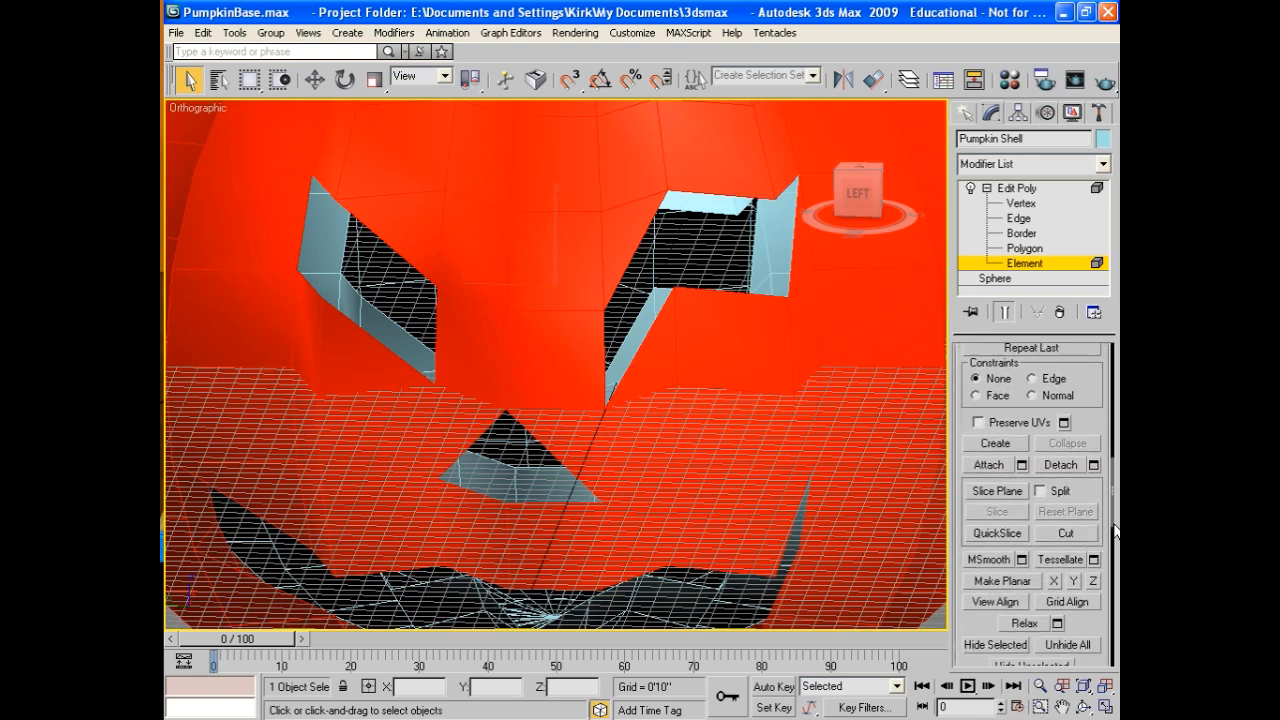
pyautogui.click(989, 464)
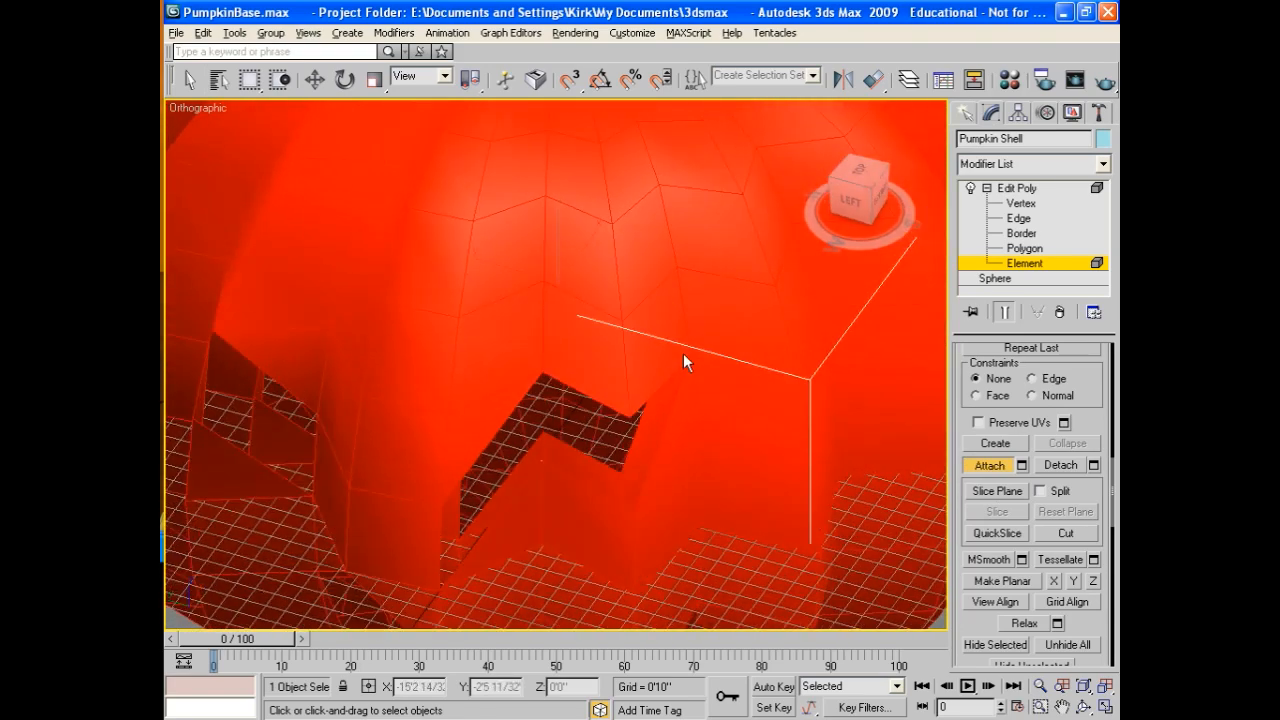
pyautogui.moveTo(687, 362); pyautogui.dragTo(710, 288)
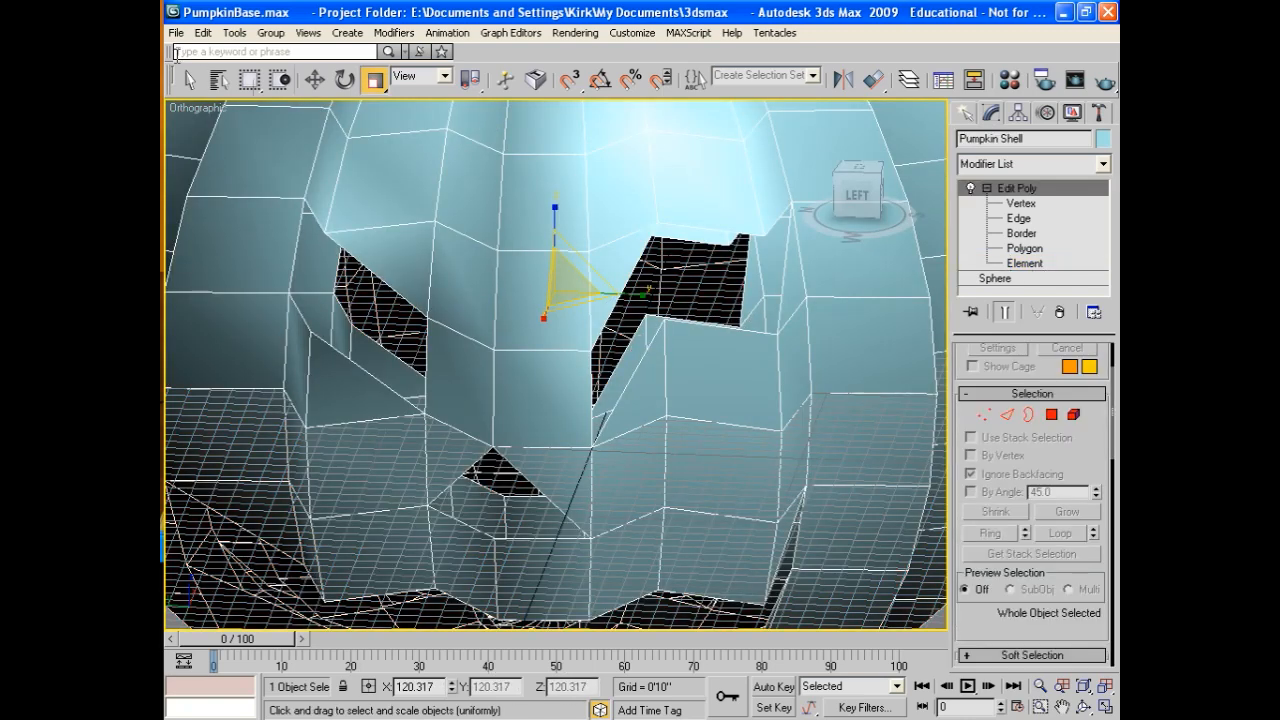
pyautogui.click(189, 79)
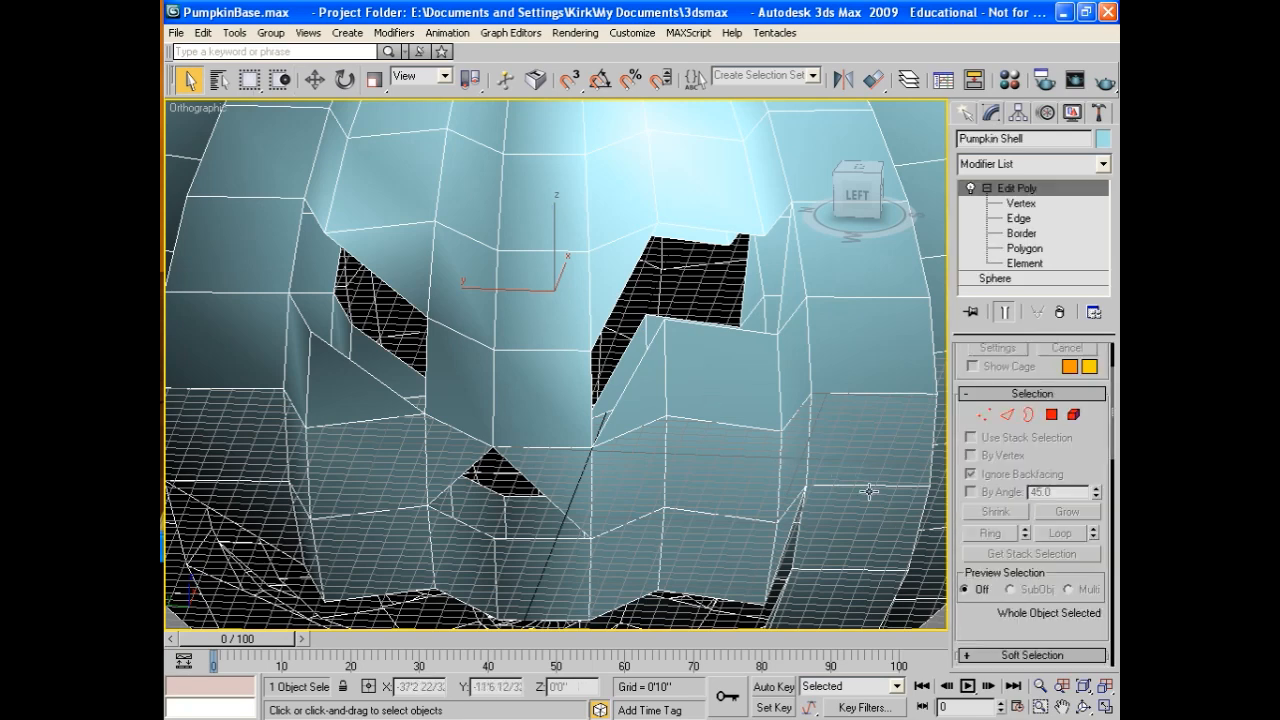
pyautogui.click(1021, 233)
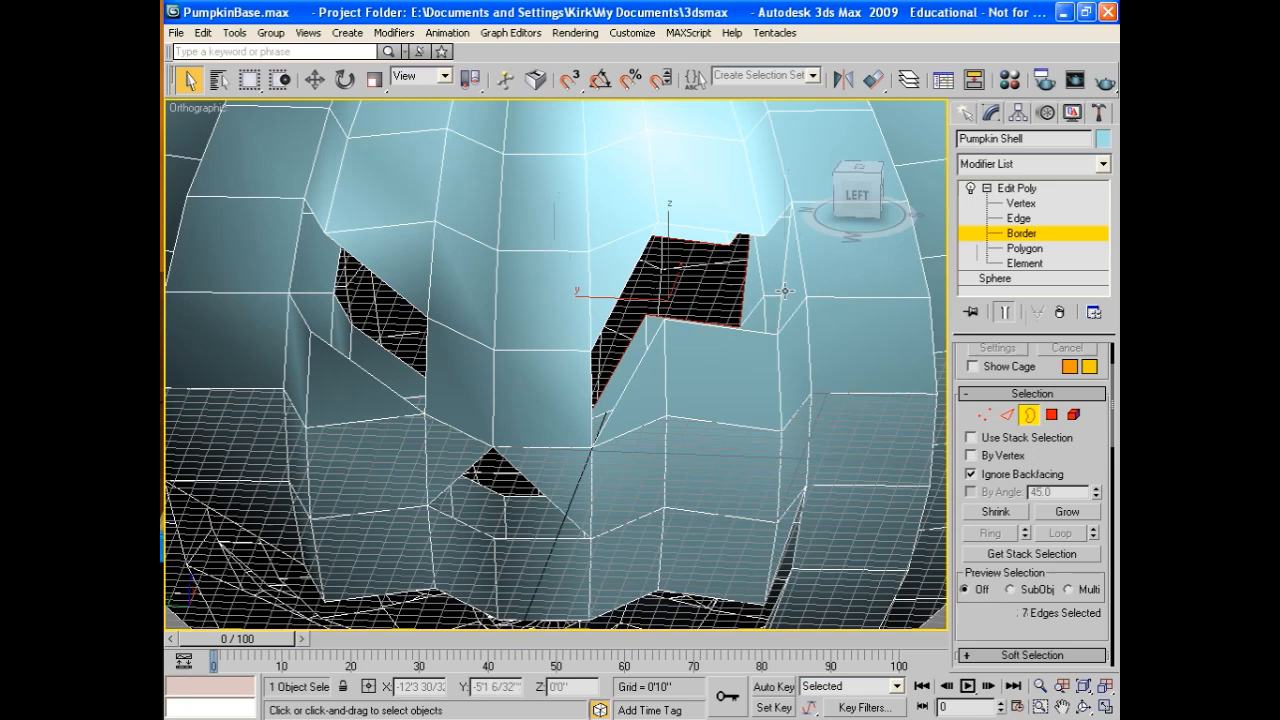
pyautogui.click(1066, 511)
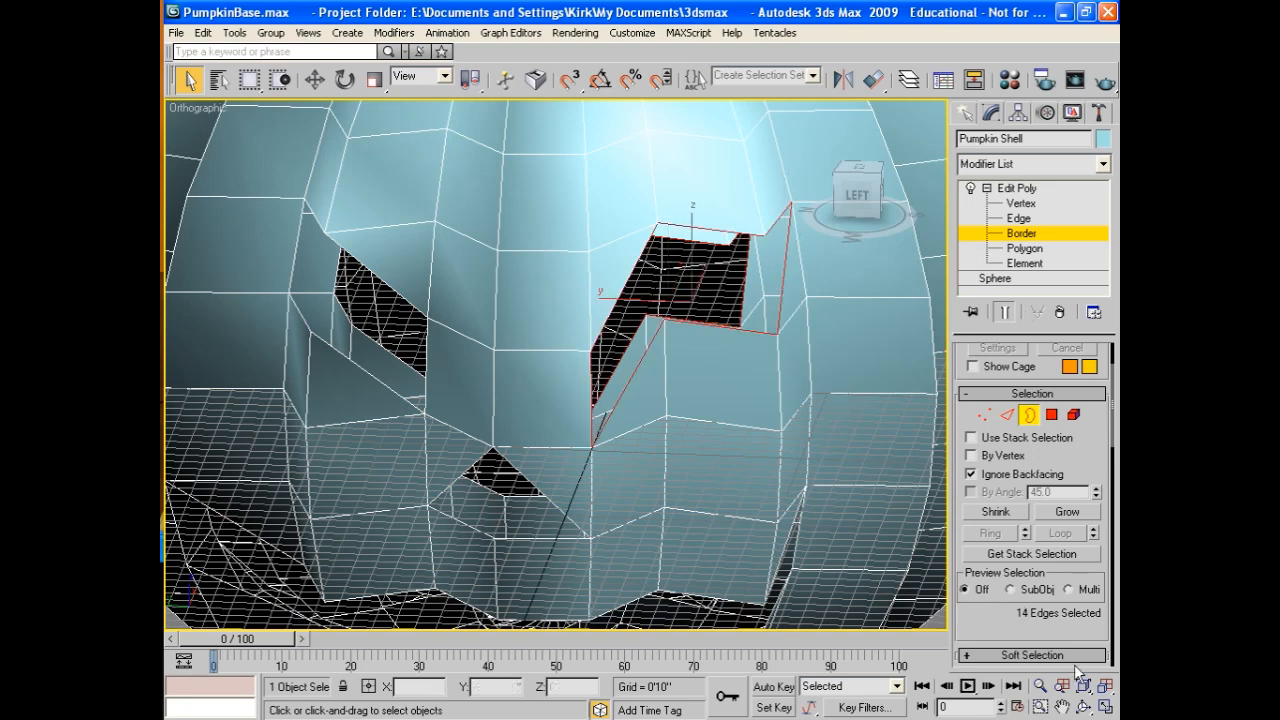
pyautogui.scroll(-3)
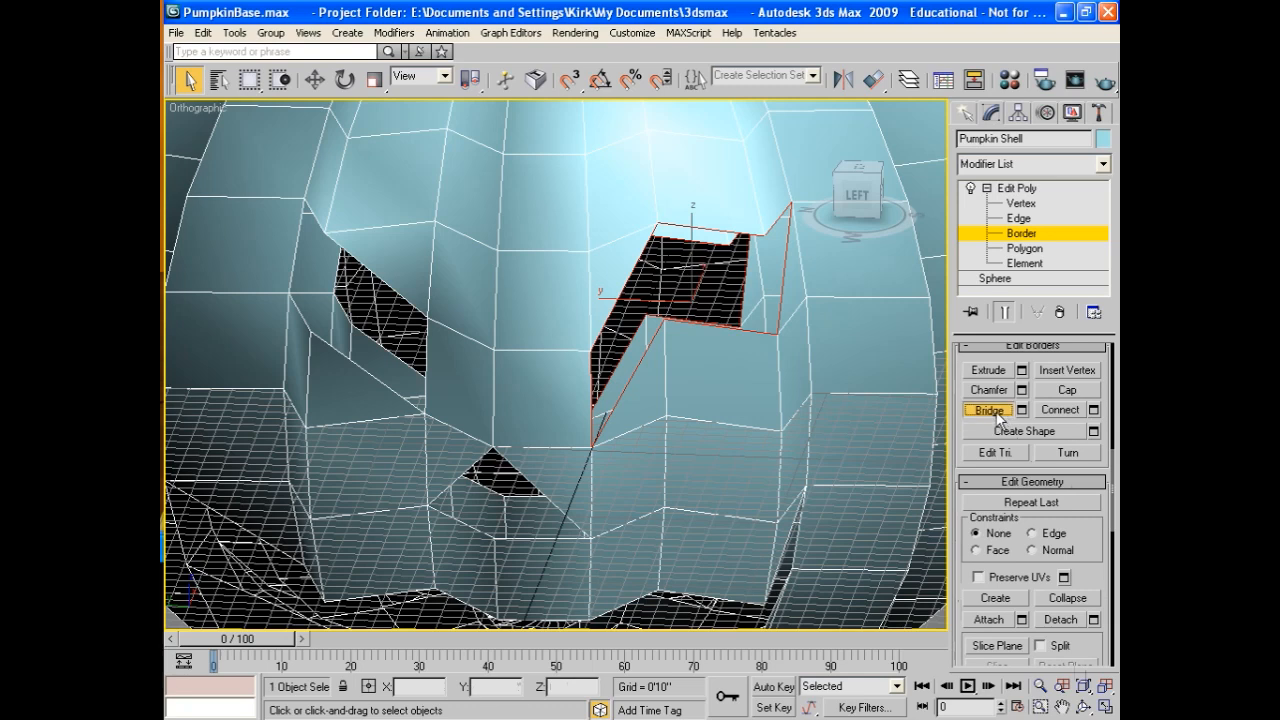
pyautogui.click(987, 409)
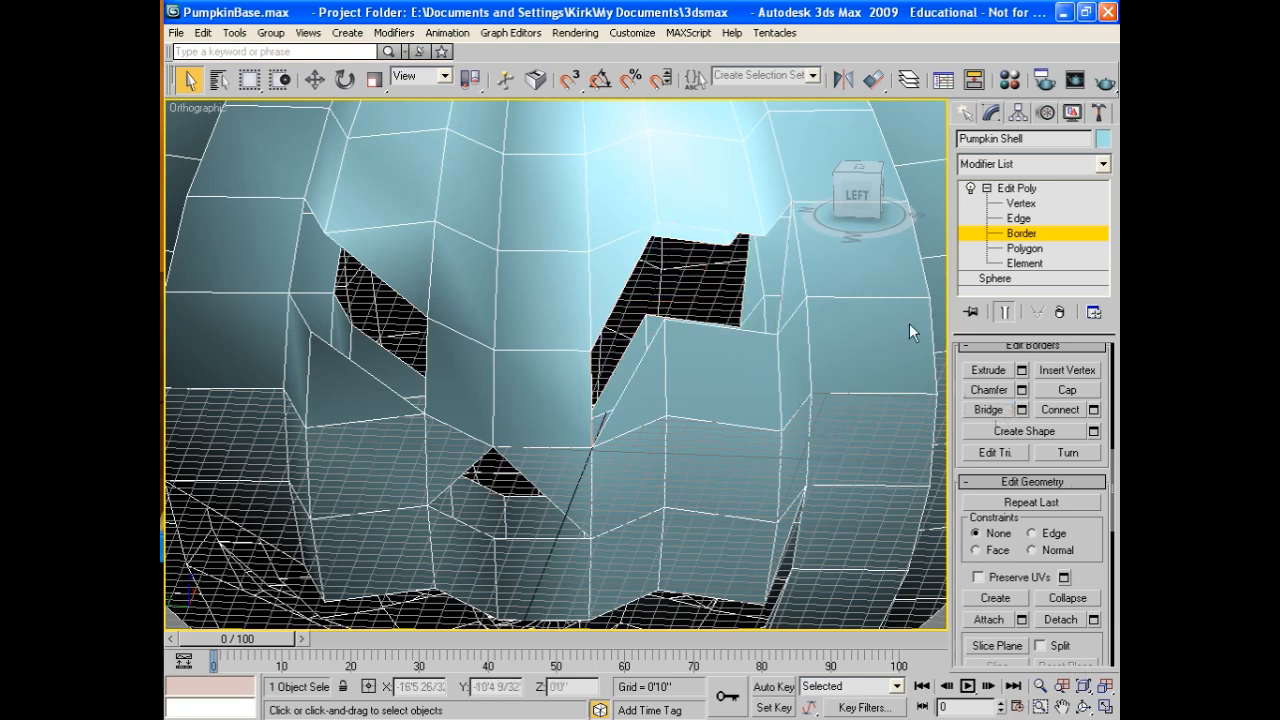
pyautogui.click(1024, 262)
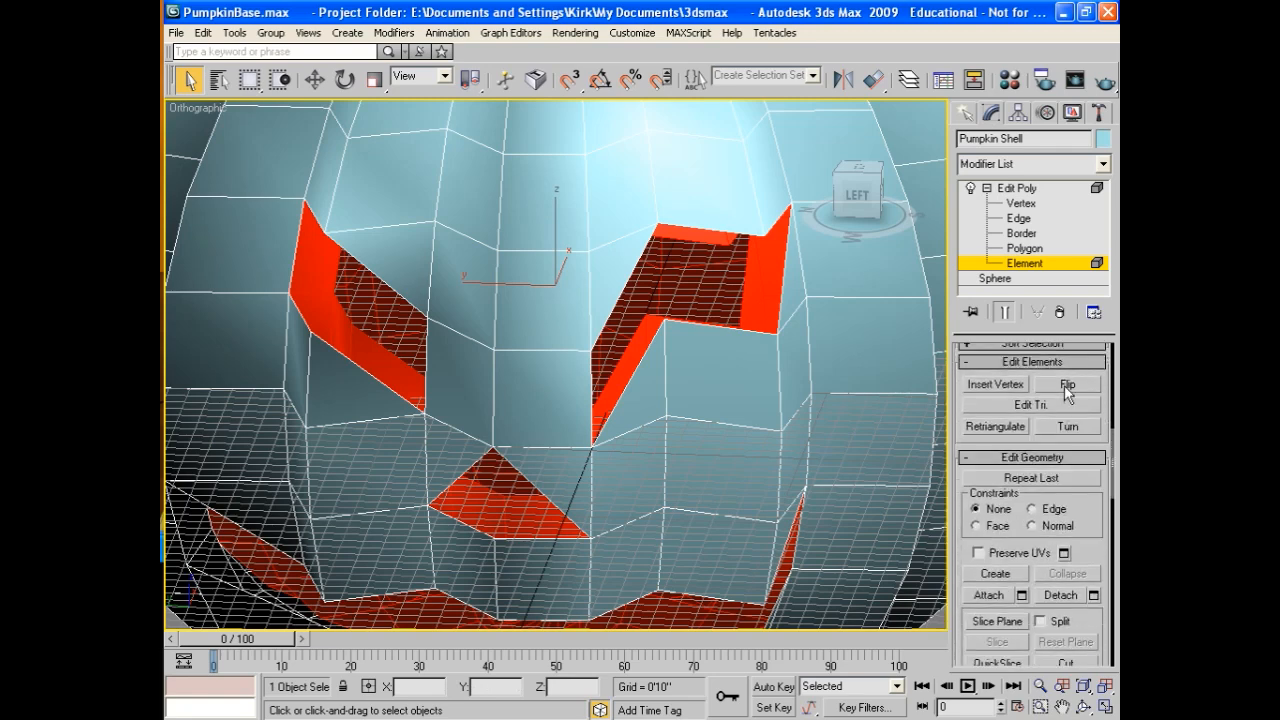
# Flip the inner shell element's faces, then switch to Border level
pyautogui.click(1066, 384)
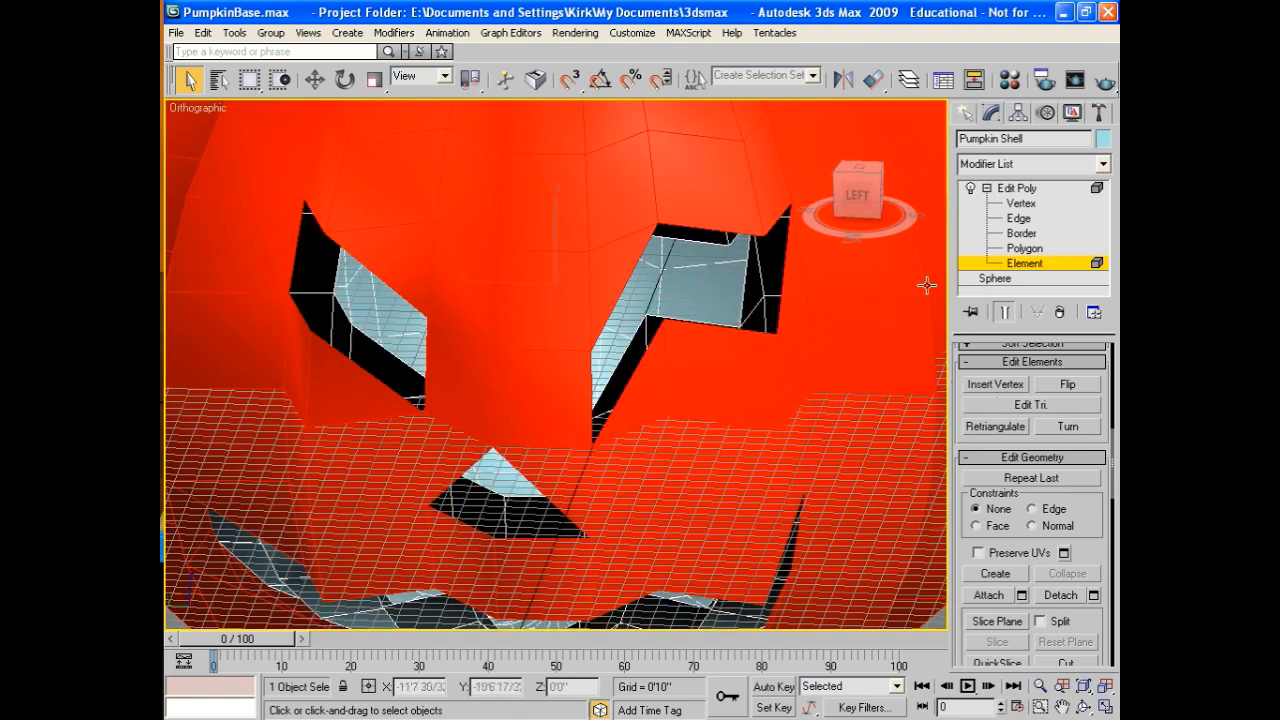
pyautogui.click(1019, 233)
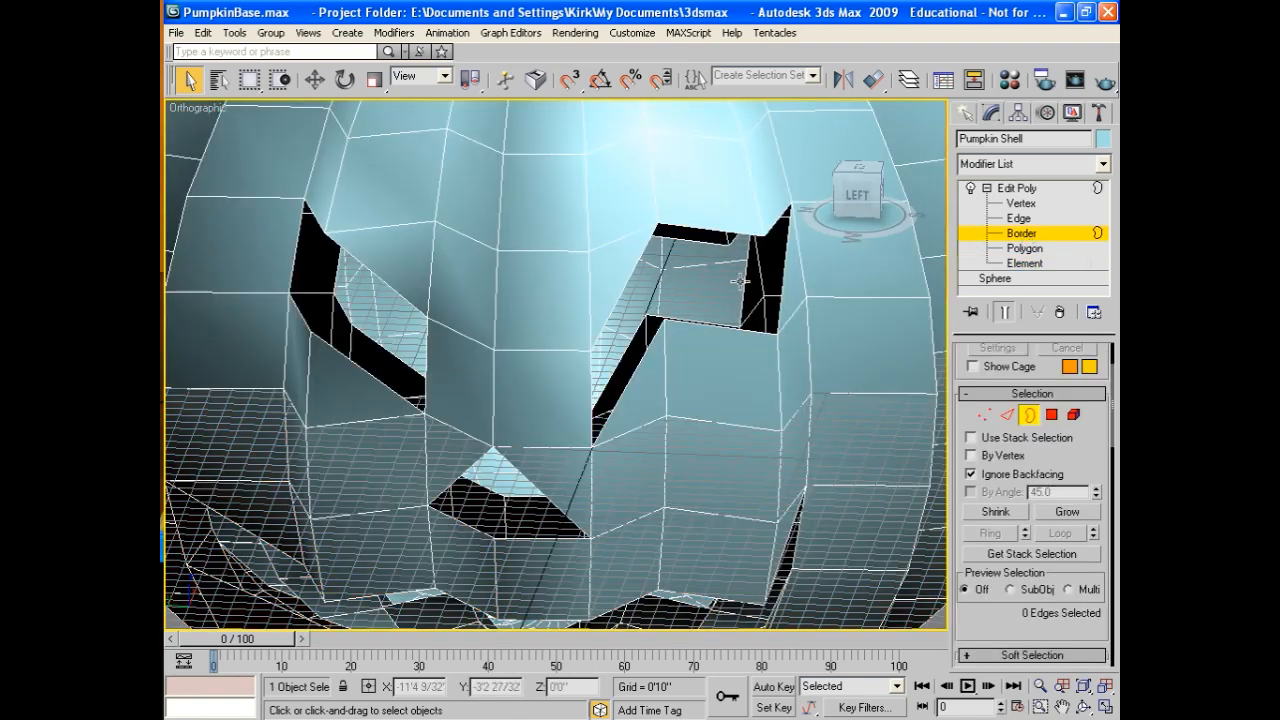
# Bridge the right eye hole's inner and outer borders through the Bridge settings
pyautogui.click(700, 280)
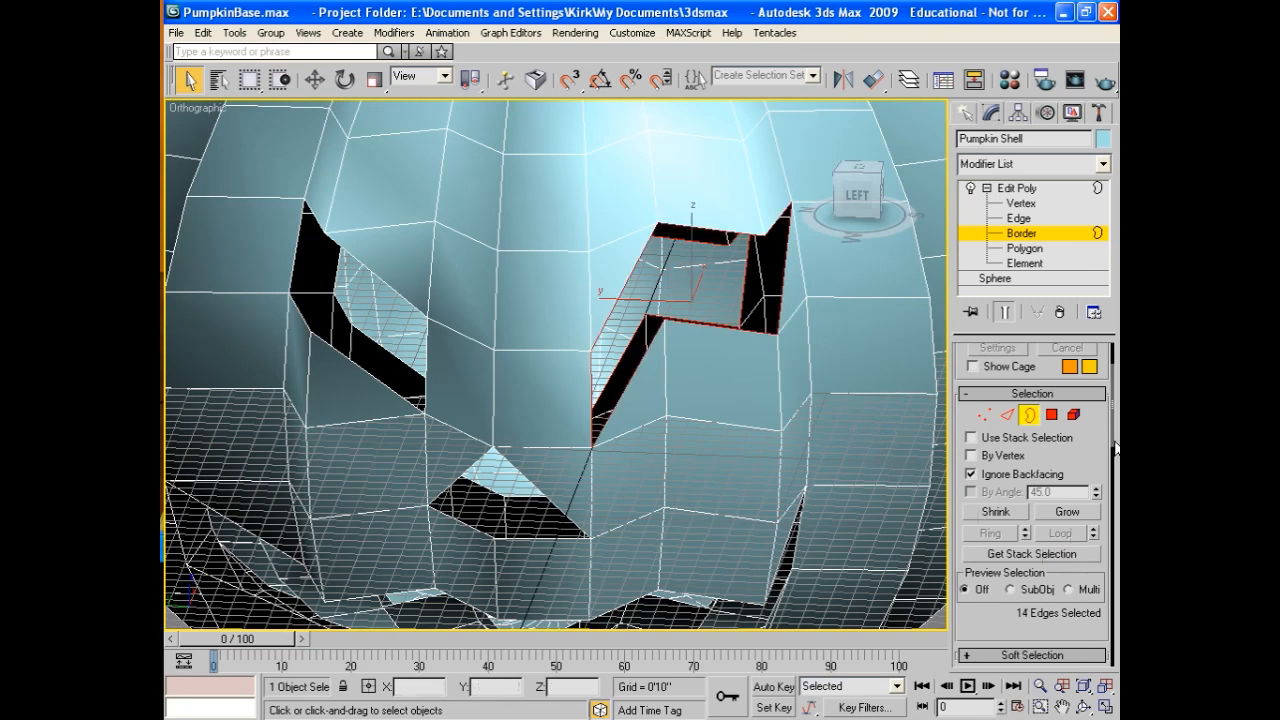
pyautogui.scroll(-3)
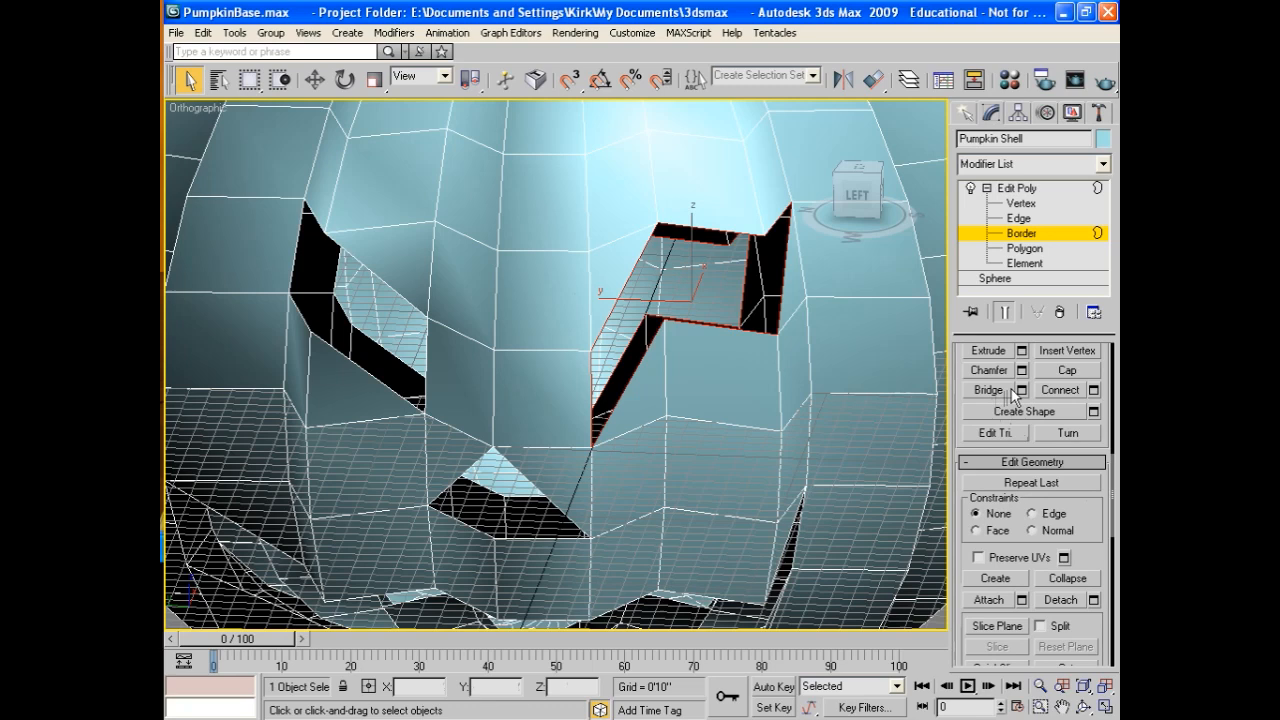
pyautogui.click(1020, 389)
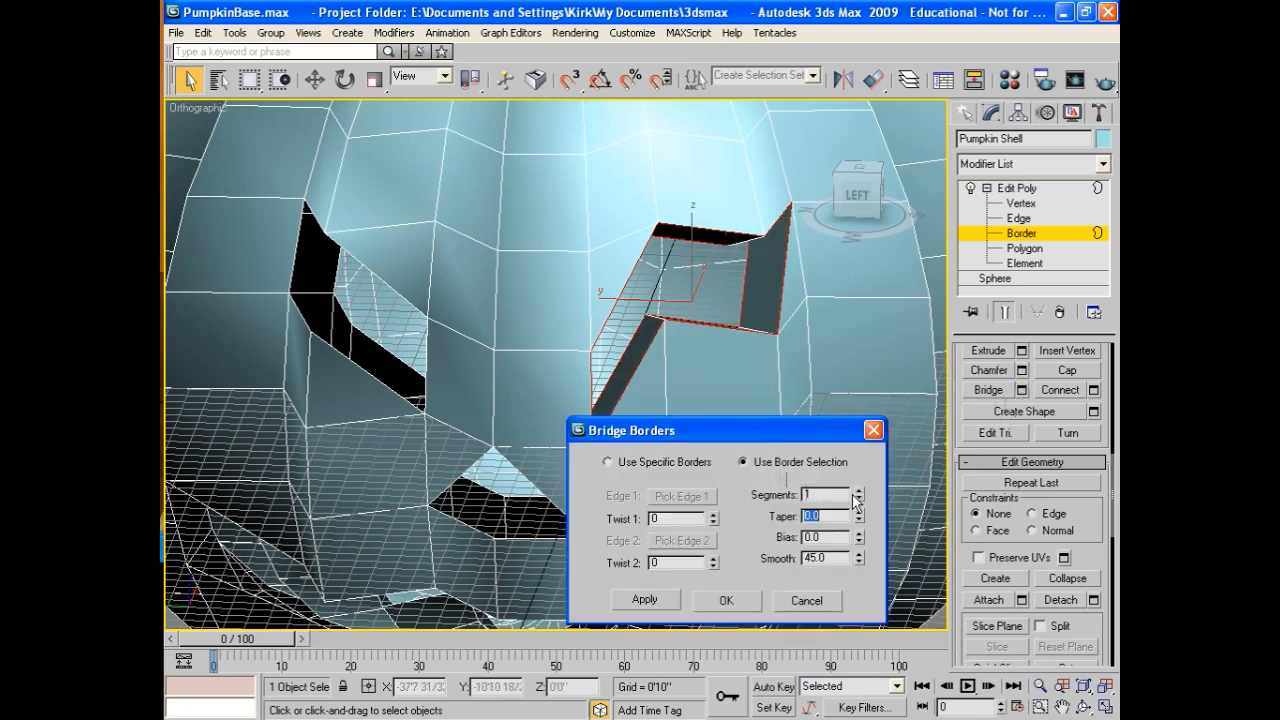
pyautogui.click(856, 492)
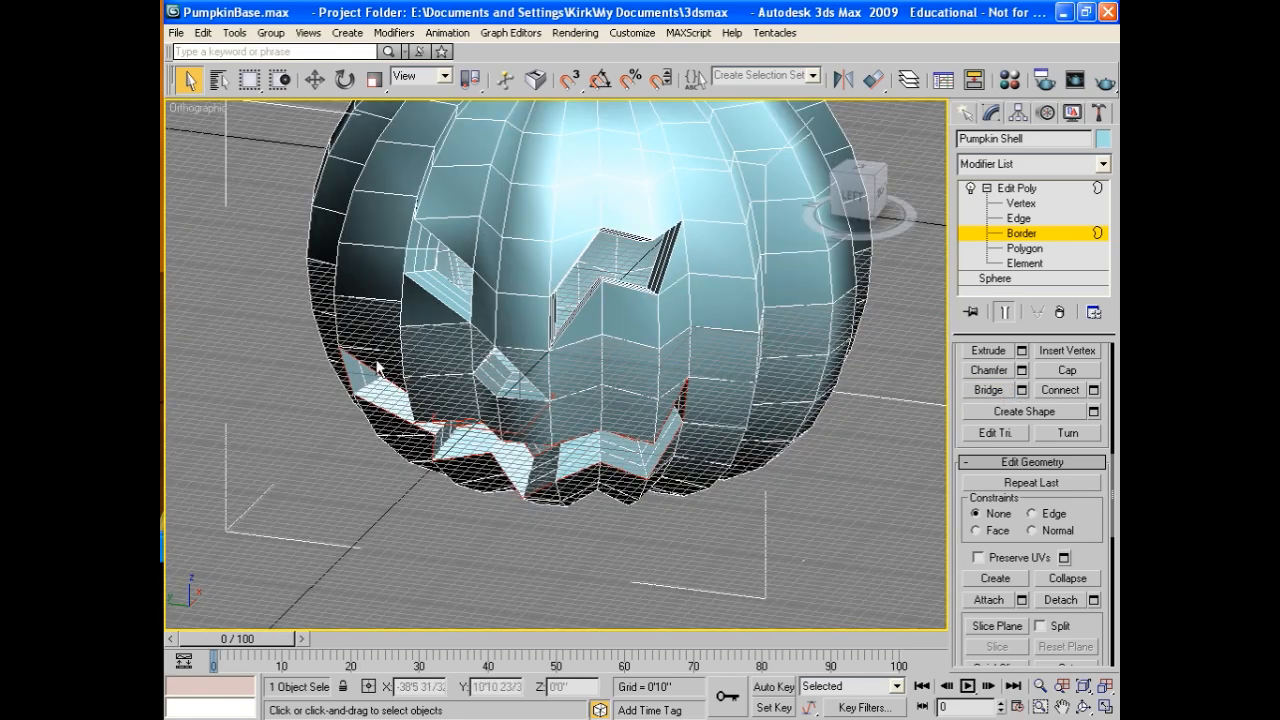
pyautogui.moveTo(680, 372)
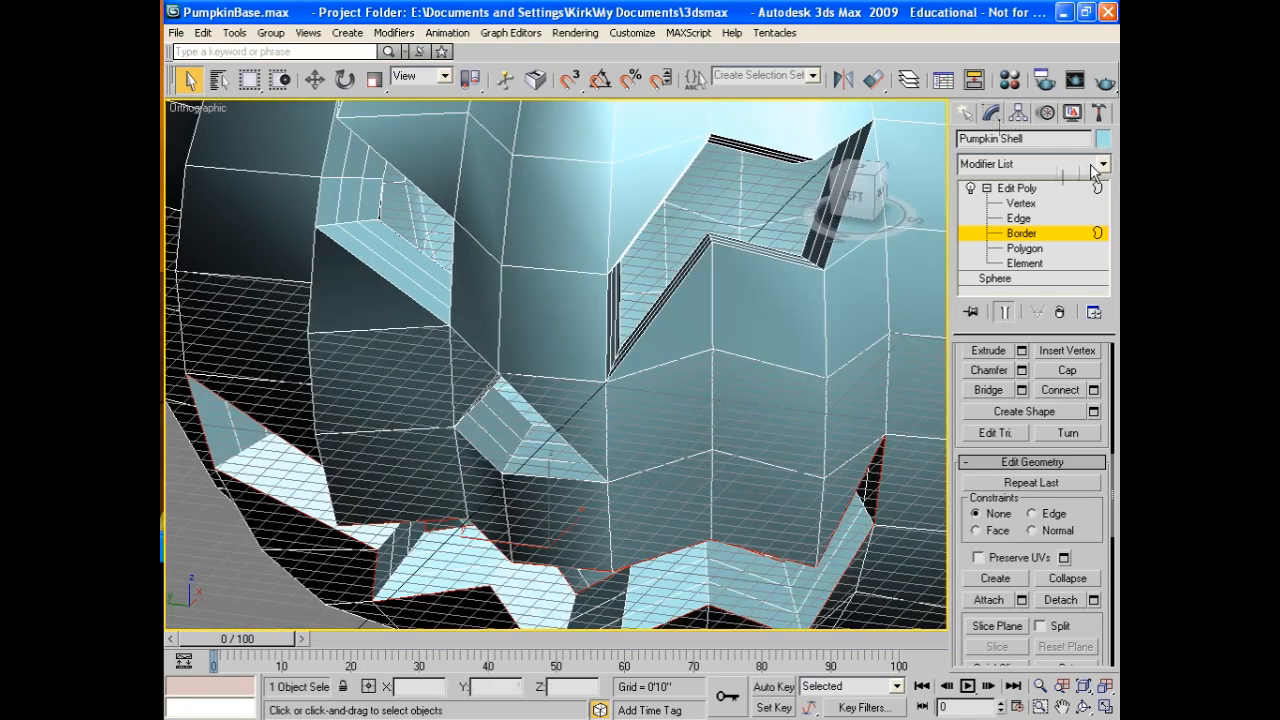
# Apply a MeshSmooth modifier to Pumpkin Shell from the Modifier List
pyautogui.click(1103, 164)
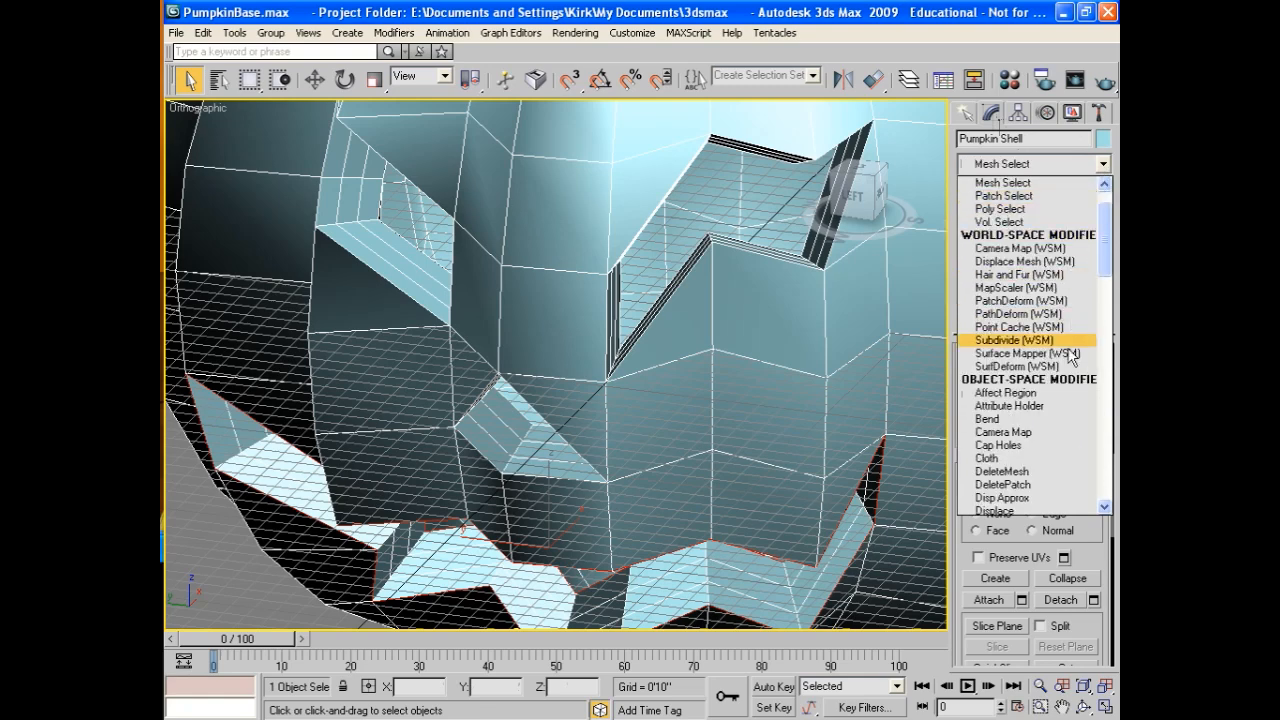
pyautogui.moveTo(1027, 353)
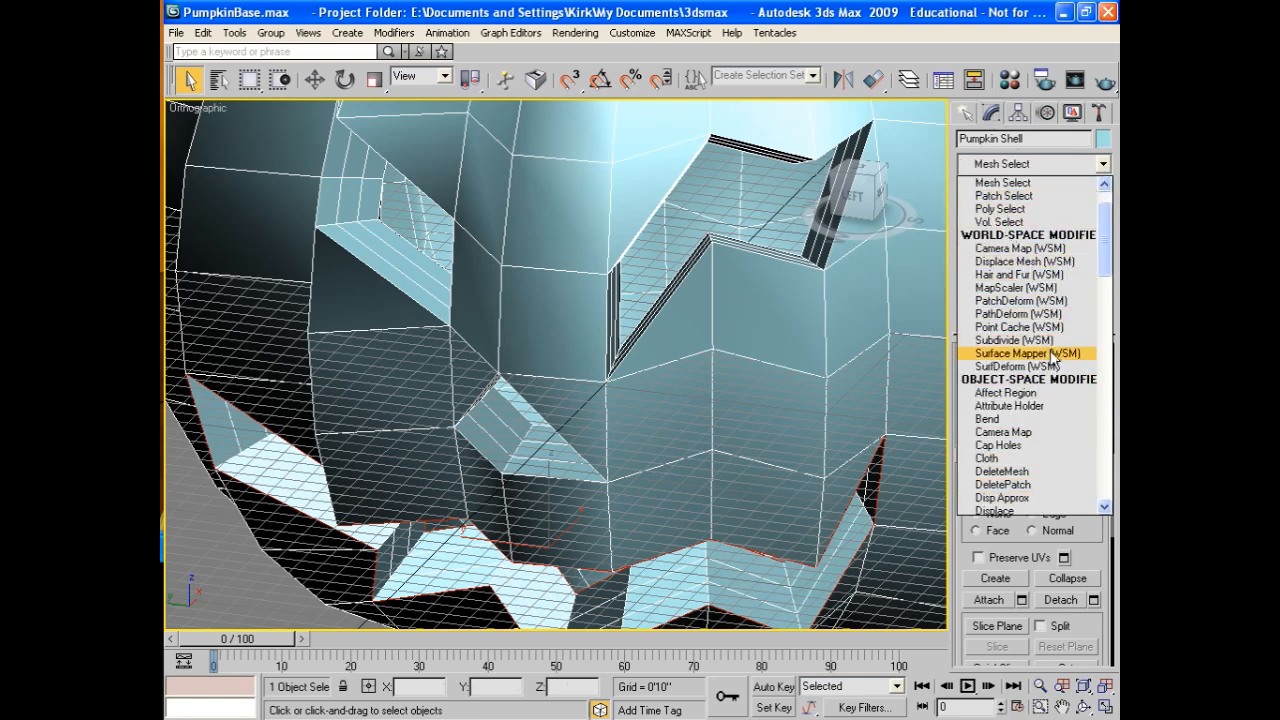
pyautogui.scroll(-3)
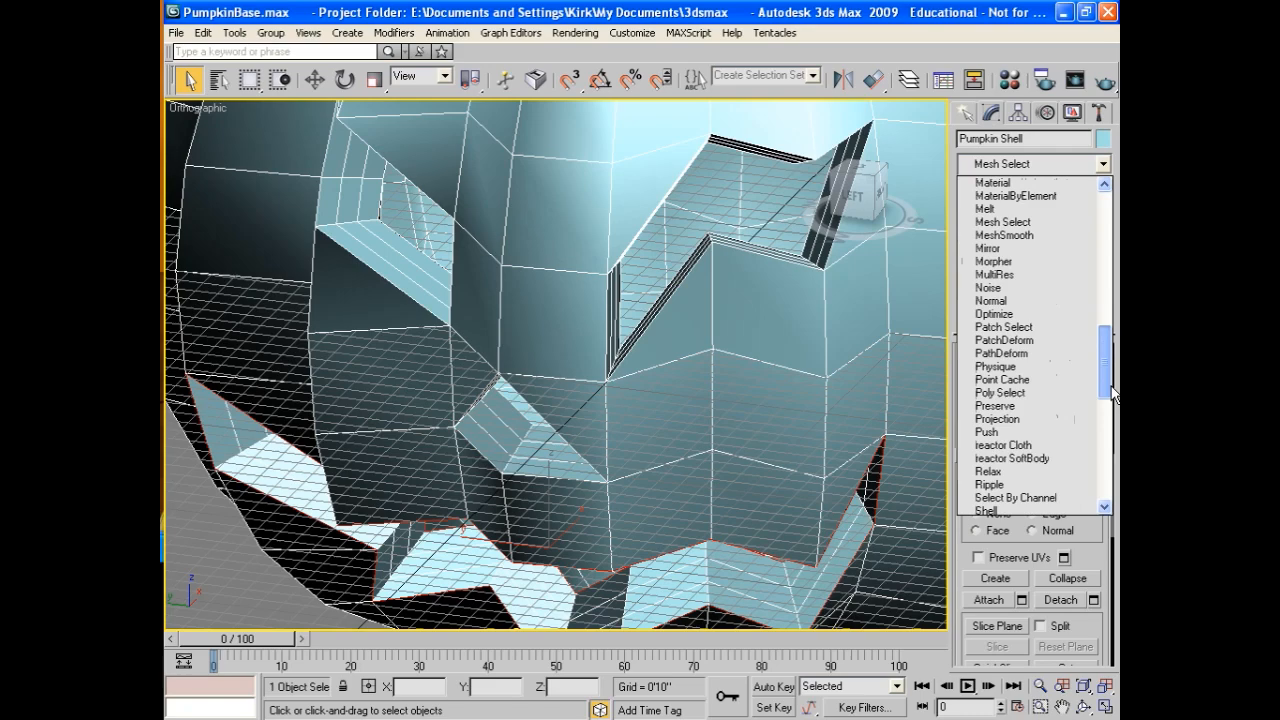
pyautogui.click(1004, 221)
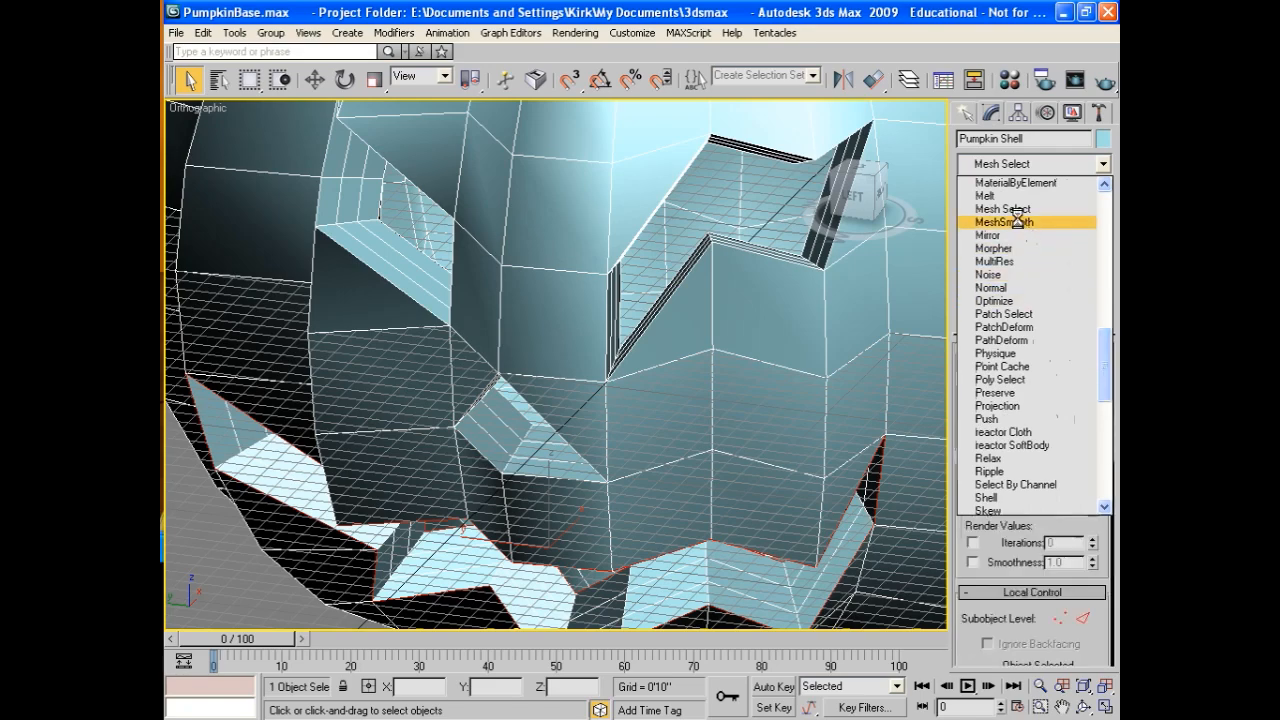
pyautogui.click(1002, 222)
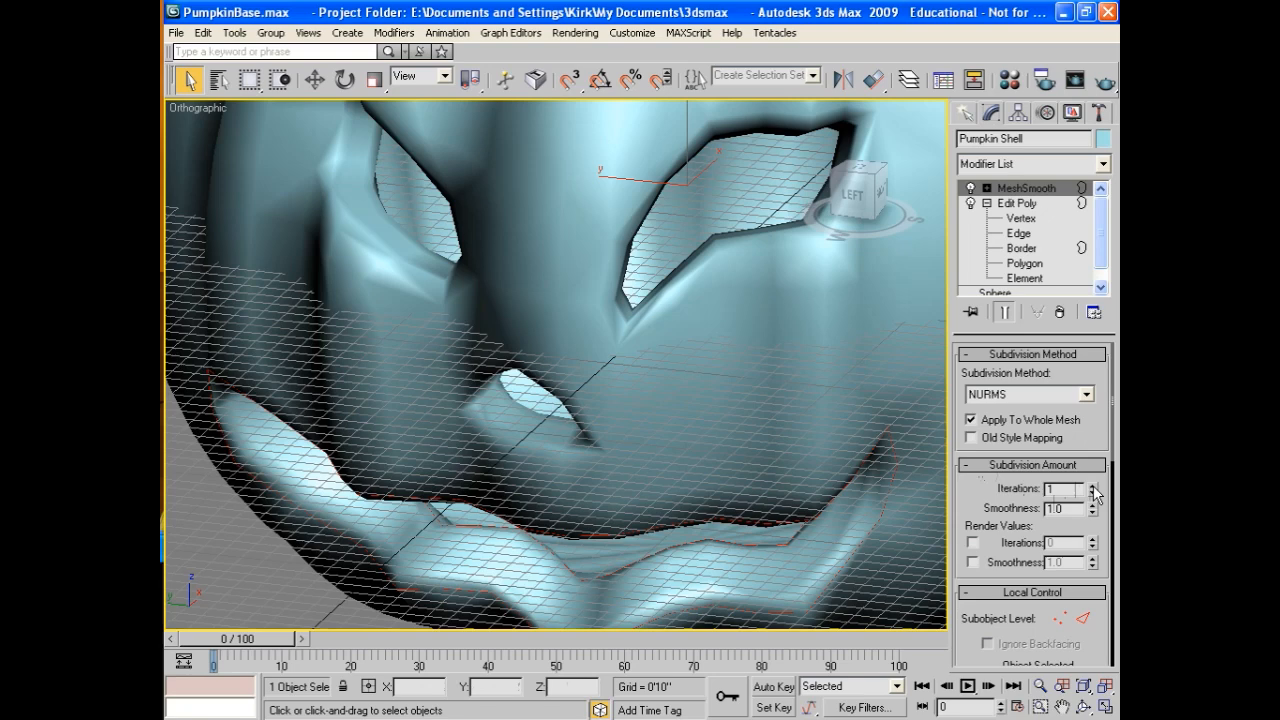
# Raise the MeshSmooth Iterations spinner from 1 to 3
pyautogui.click(1092, 486)
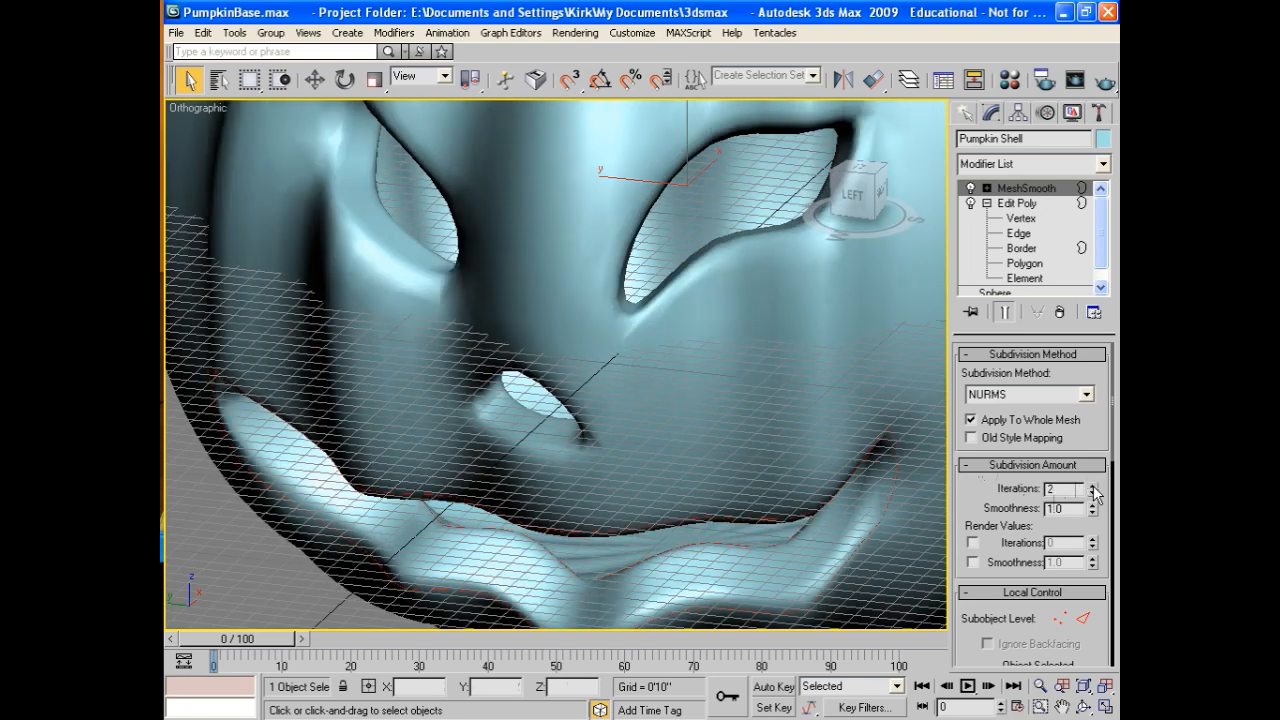
pyautogui.click(1093, 485)
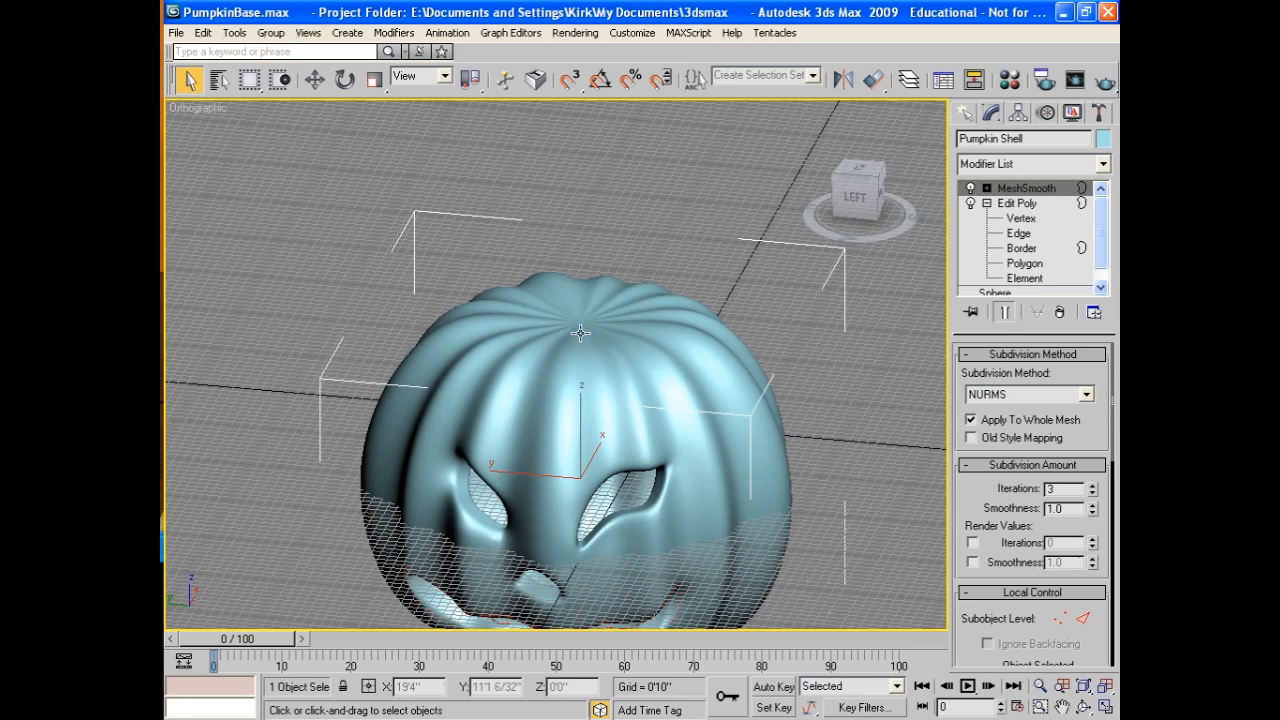
pyautogui.moveTo(567, 494)
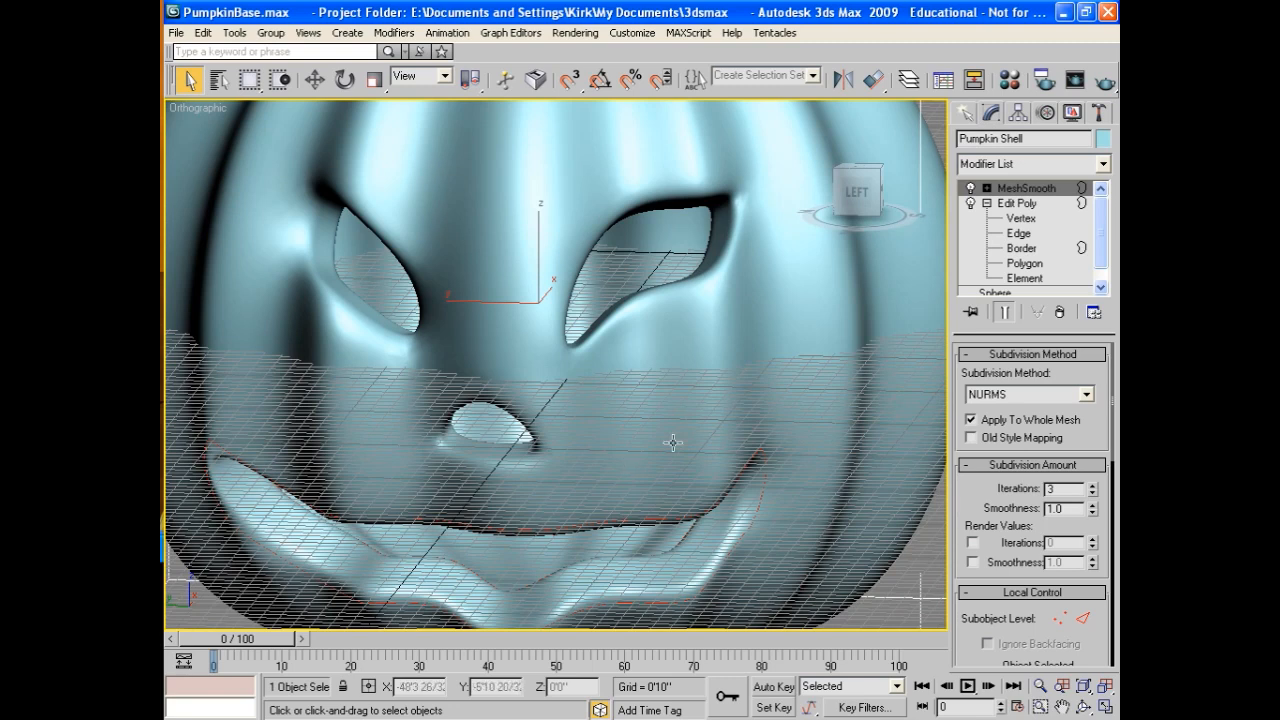
pyautogui.moveTo(683, 435)
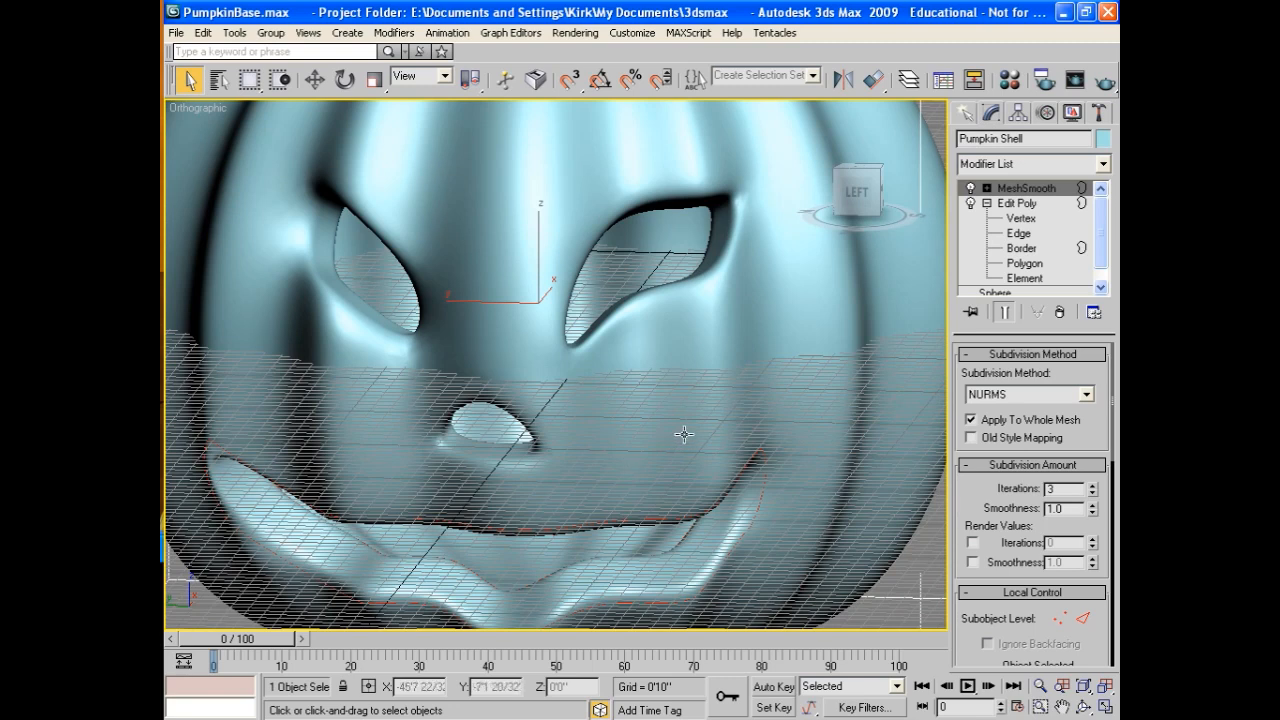